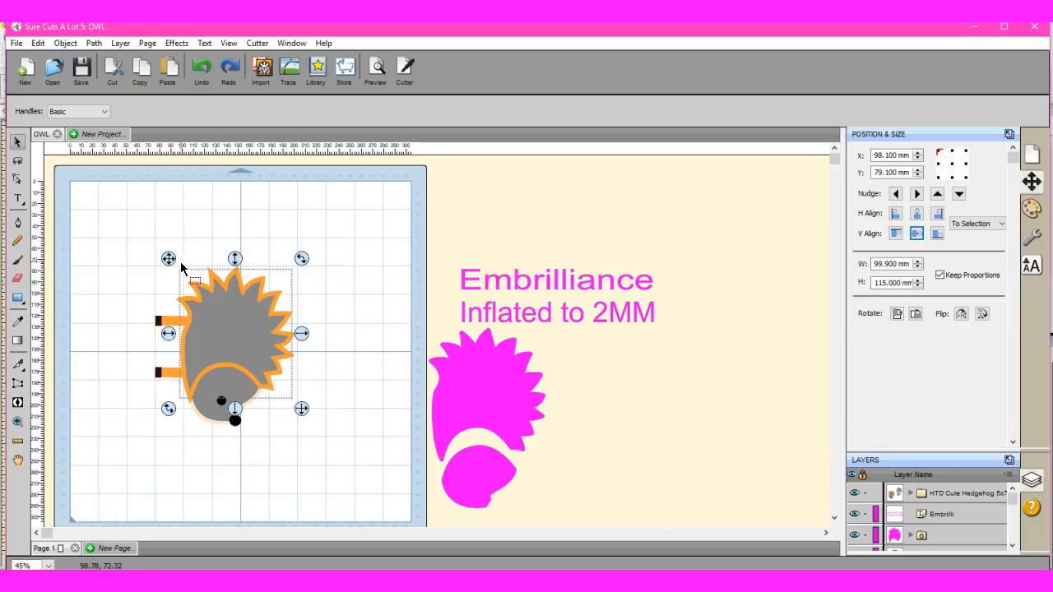
mouse_move(296, 60)
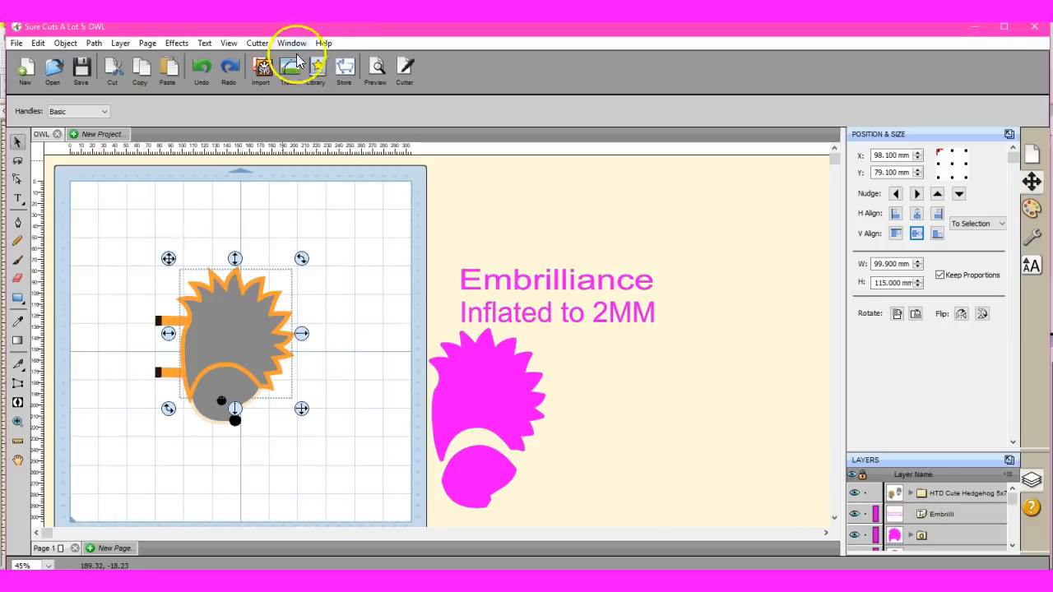
mouse_move(294, 212)
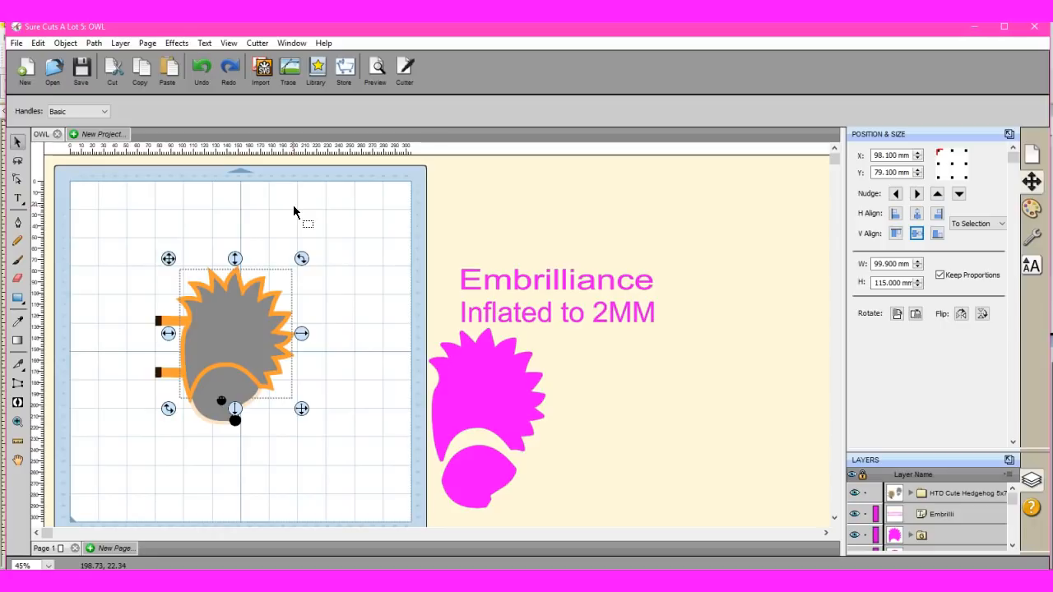
mouse_move(319, 228)
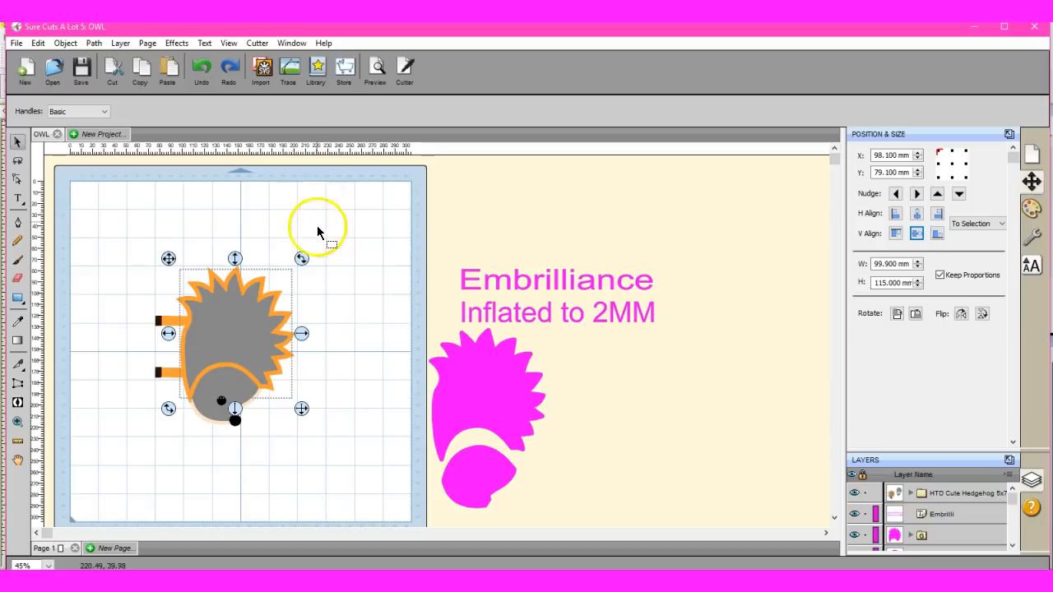
mouse_move(262, 69)
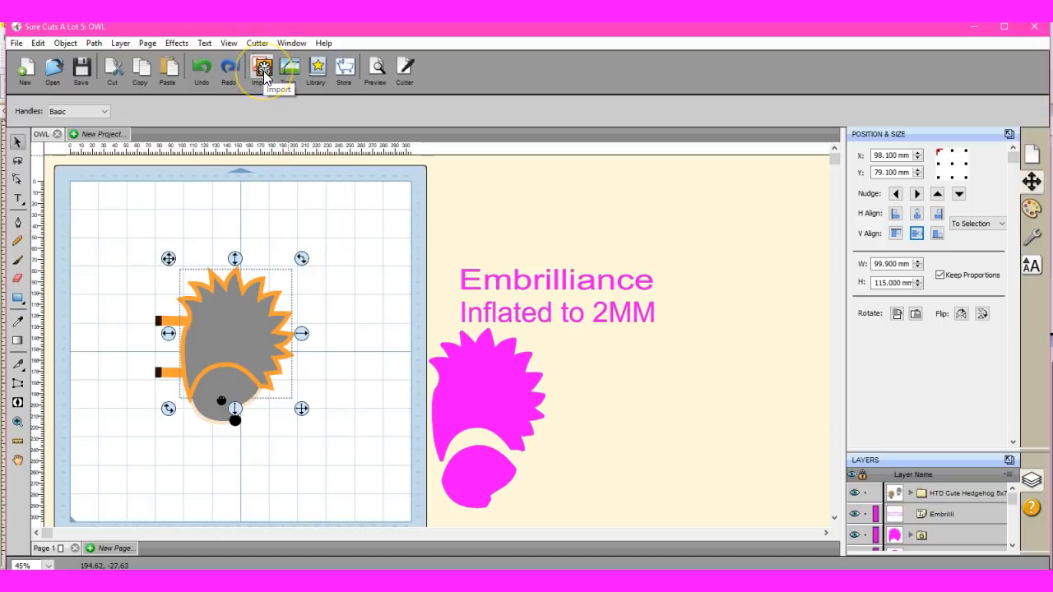
mouse_move(255, 263)
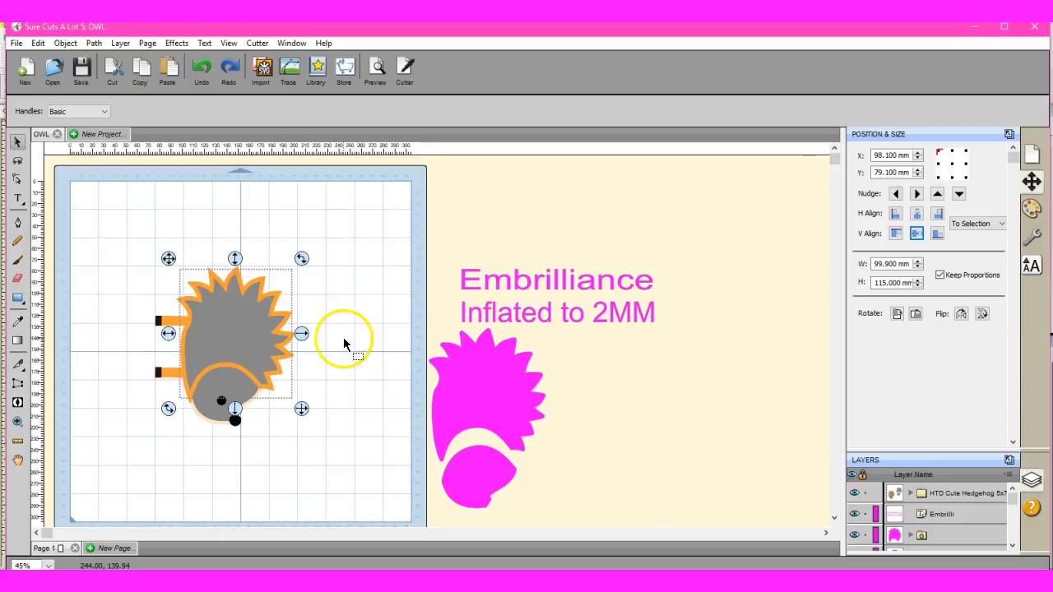
mouse_move(224, 344)
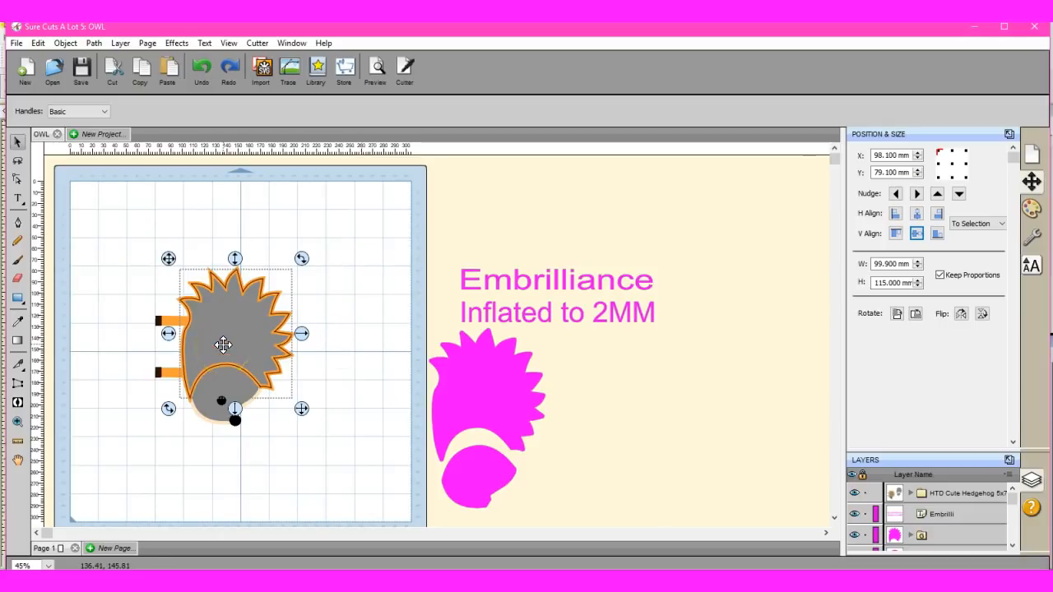
- Import the hedgehog embroidery file and zoom in to inspect its stitched edges
click(17, 43)
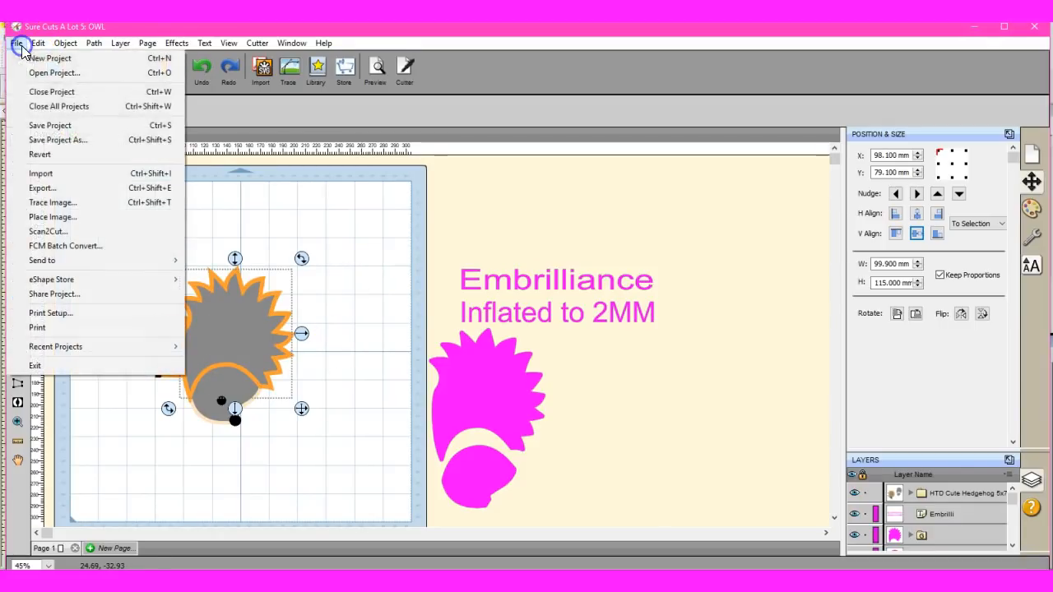
mouse_move(43, 187)
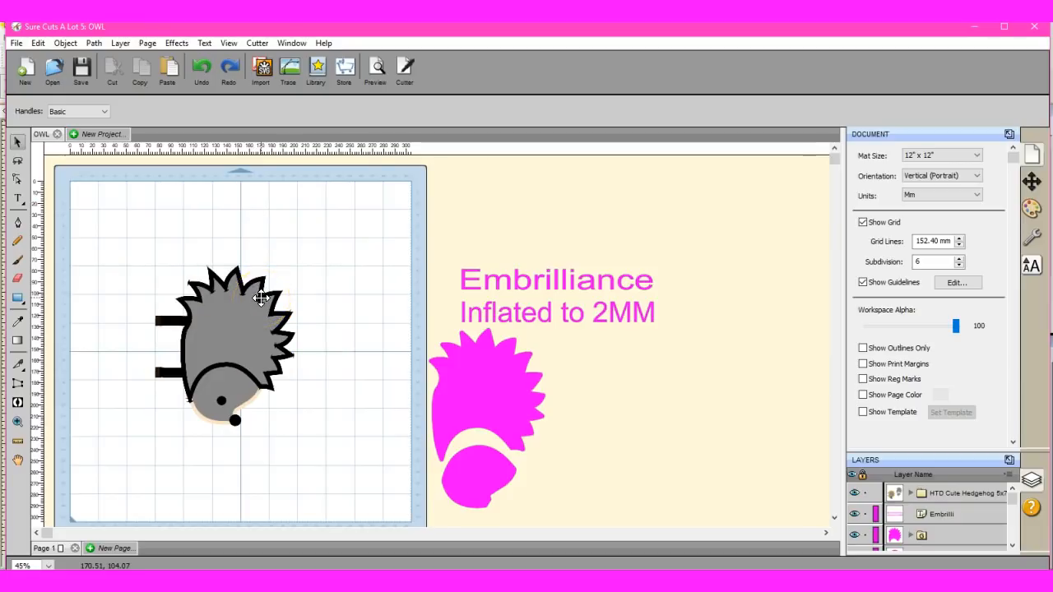
click(234, 328)
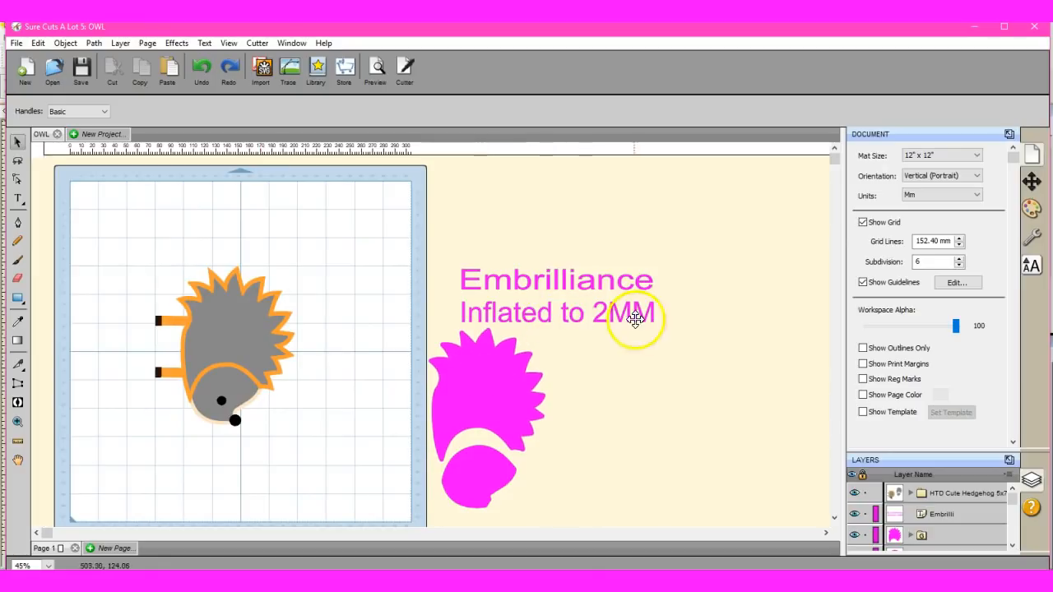
mouse_move(650, 337)
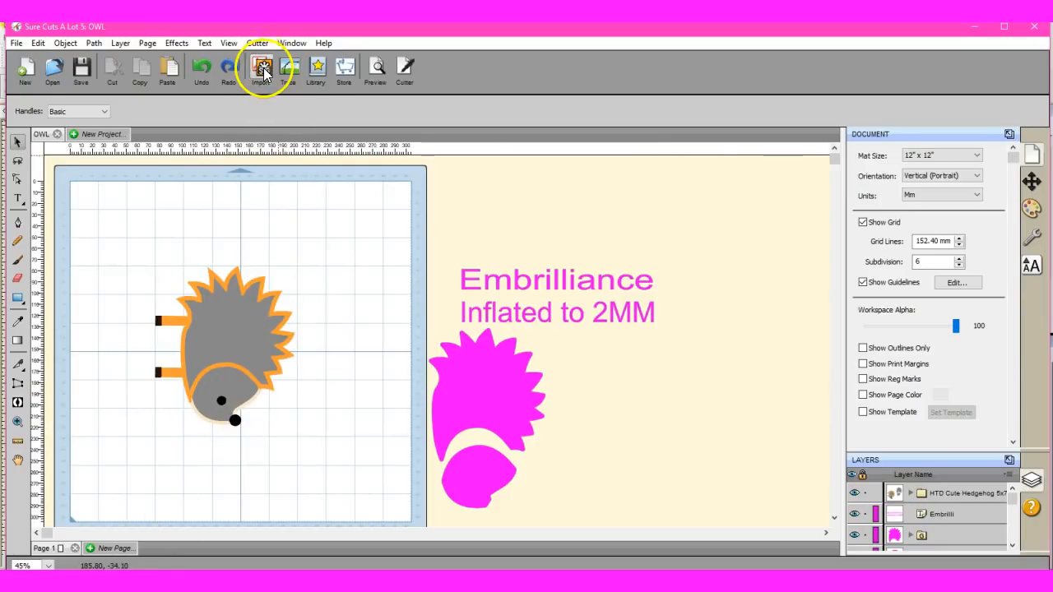
click(261, 69)
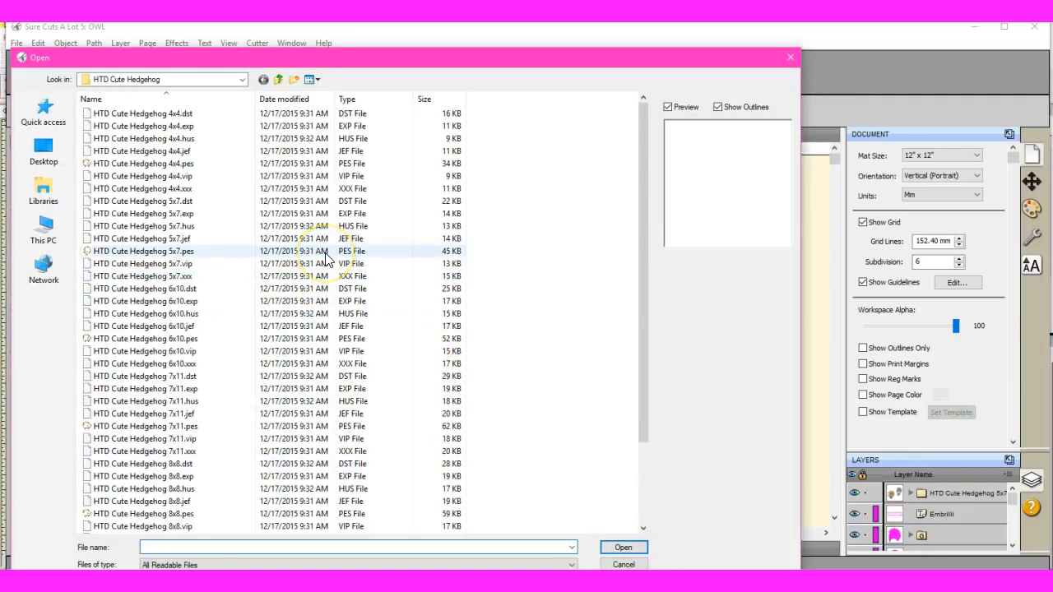
click(148, 238)
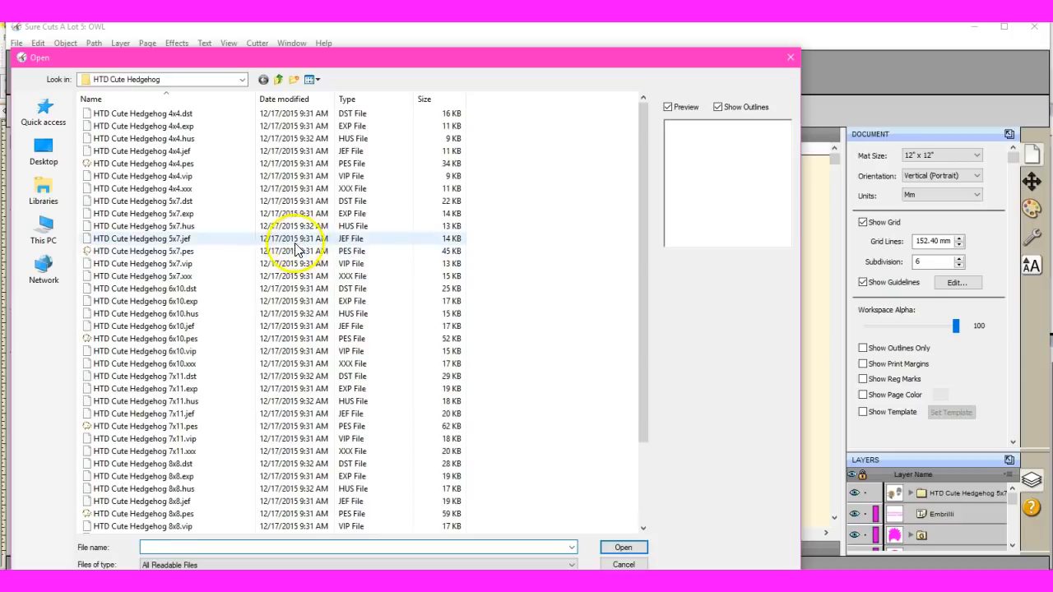
click(148, 251)
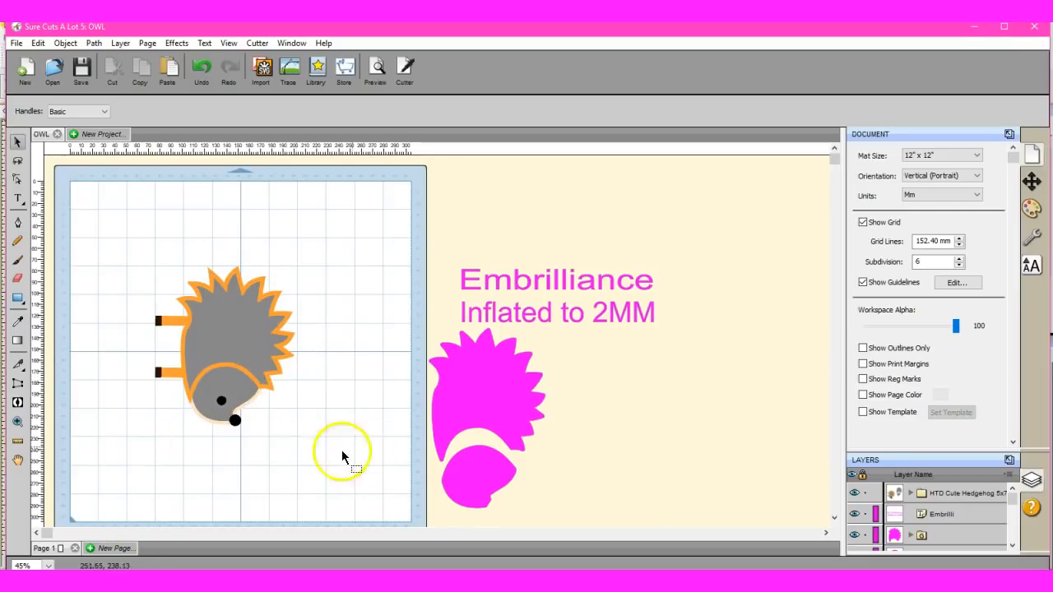
click(33, 565)
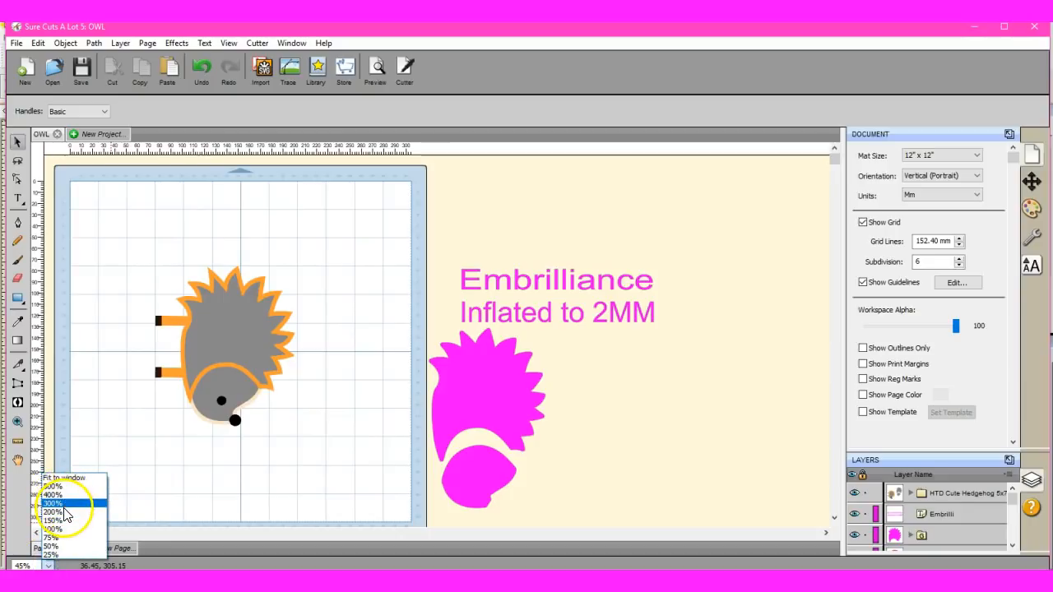
click(52, 512)
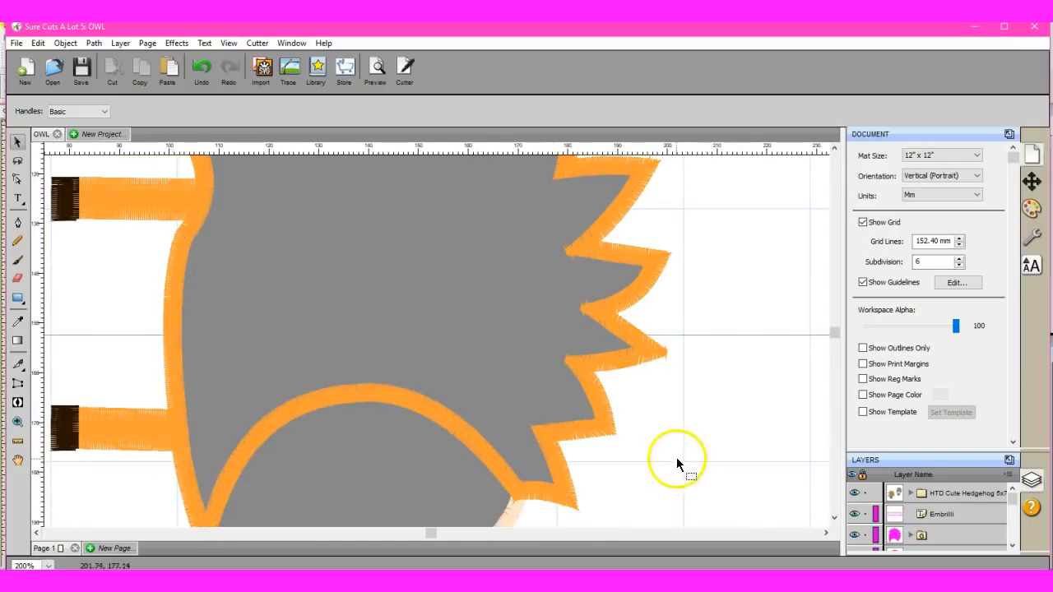
mouse_move(542, 469)
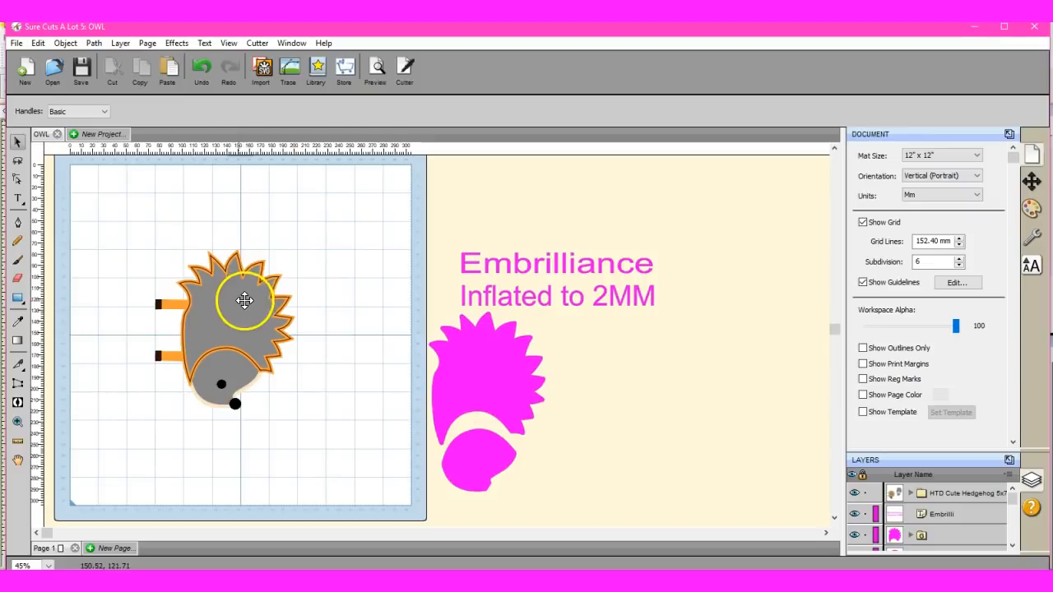
- Pull out the gray fill pieces, delete the rest, and set the face under the spiky body
click(239, 313)
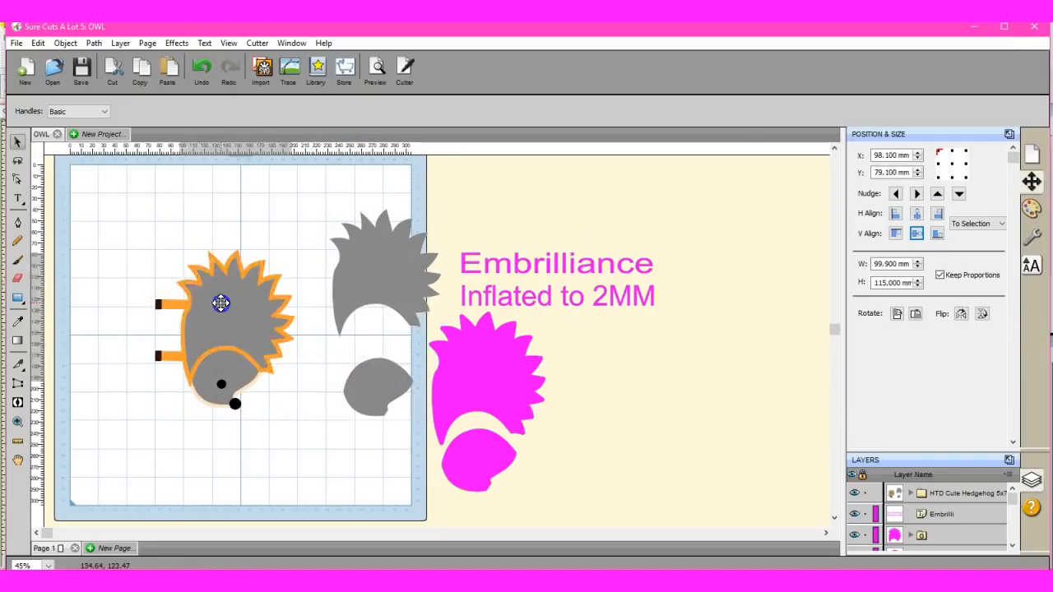
drag(220, 303, 78, 326)
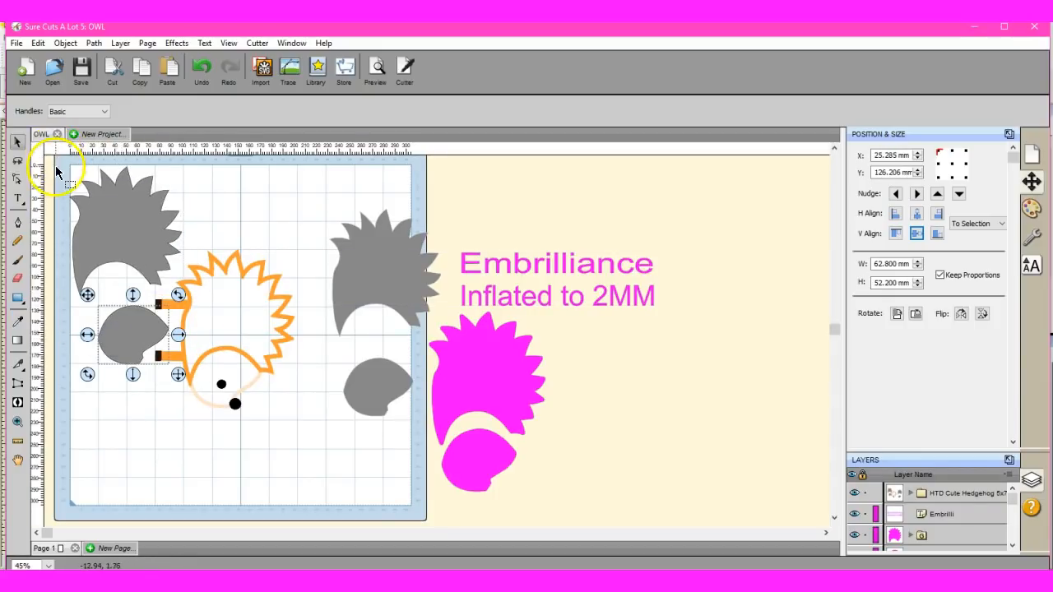
click(320, 454)
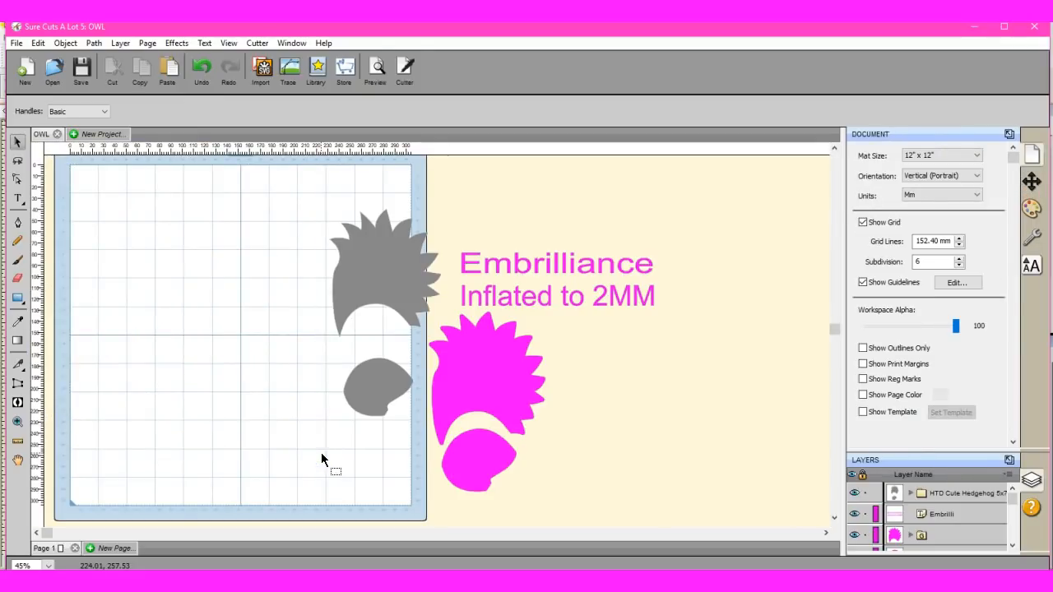
click(378, 263)
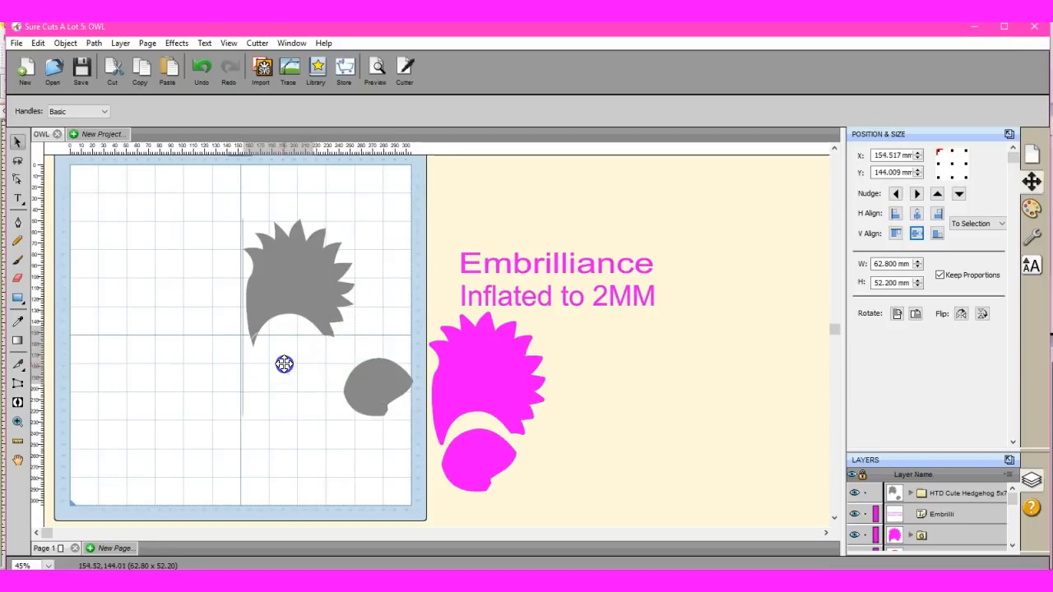
drag(379, 390, 292, 370)
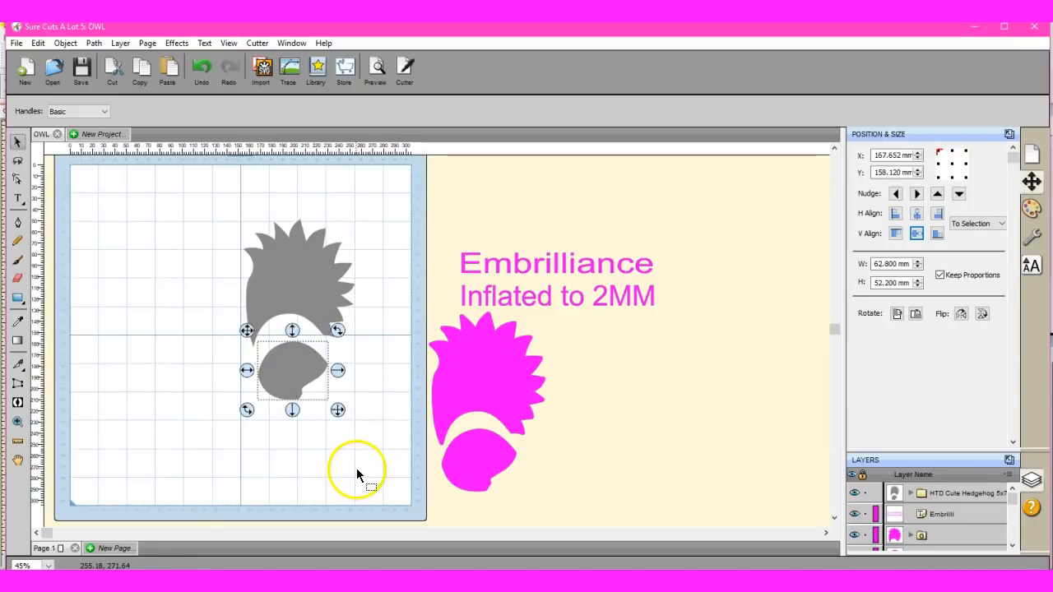
click(358, 472)
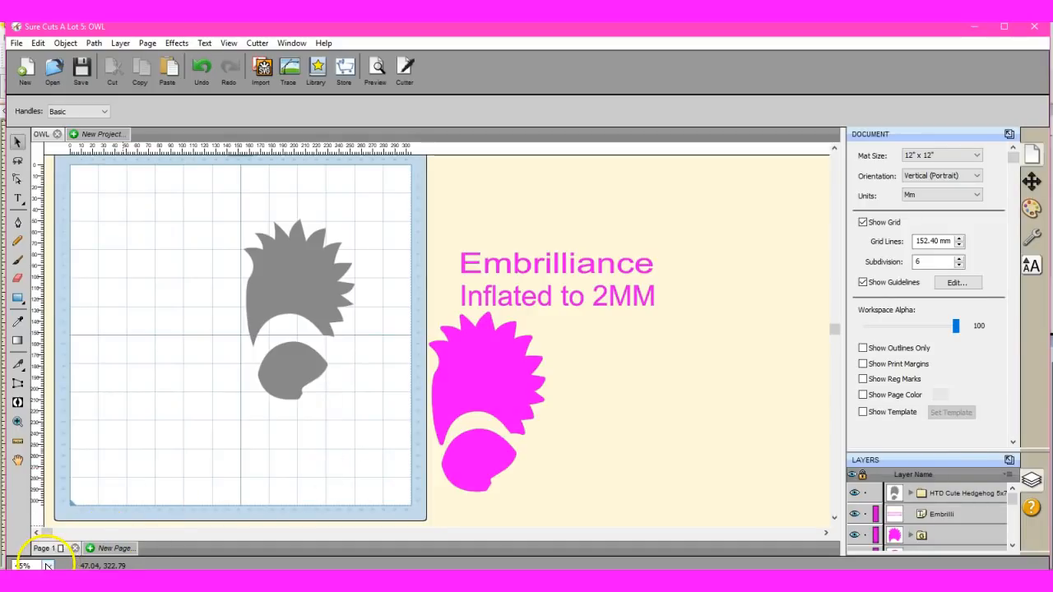
click(33, 566)
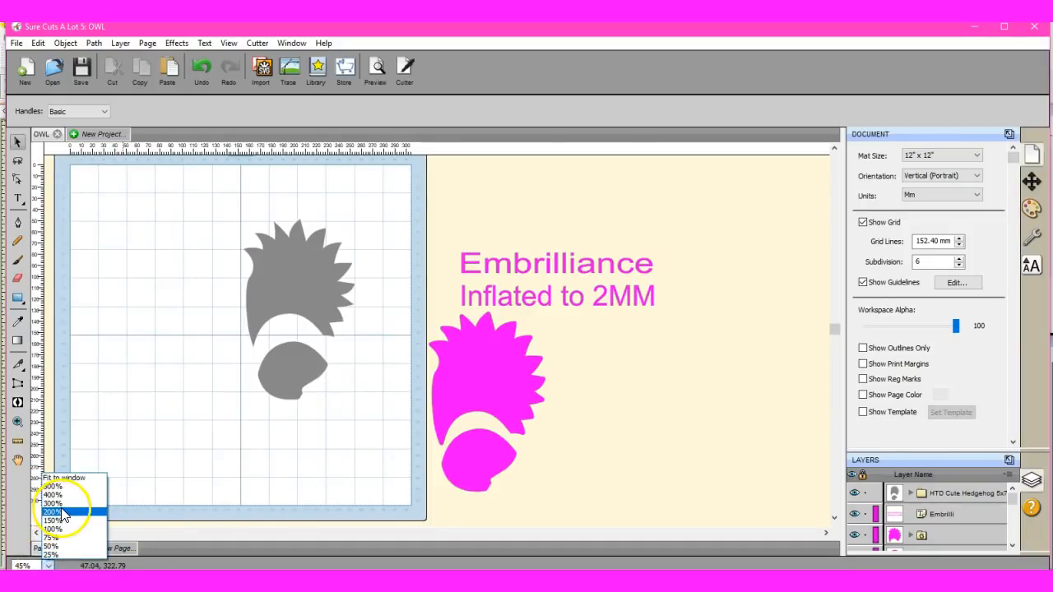
click(52, 512)
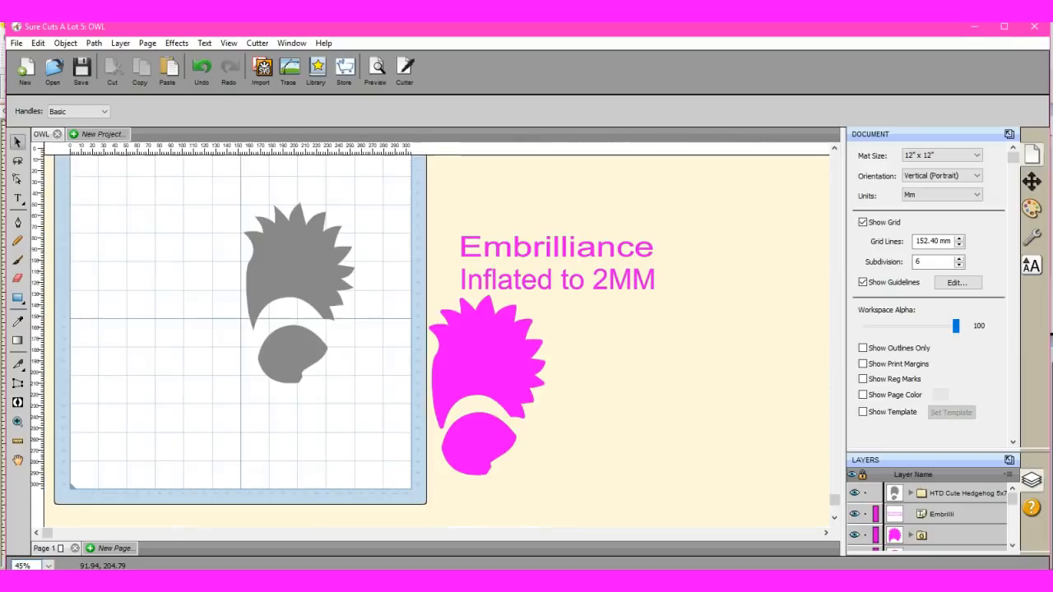
click(292, 353)
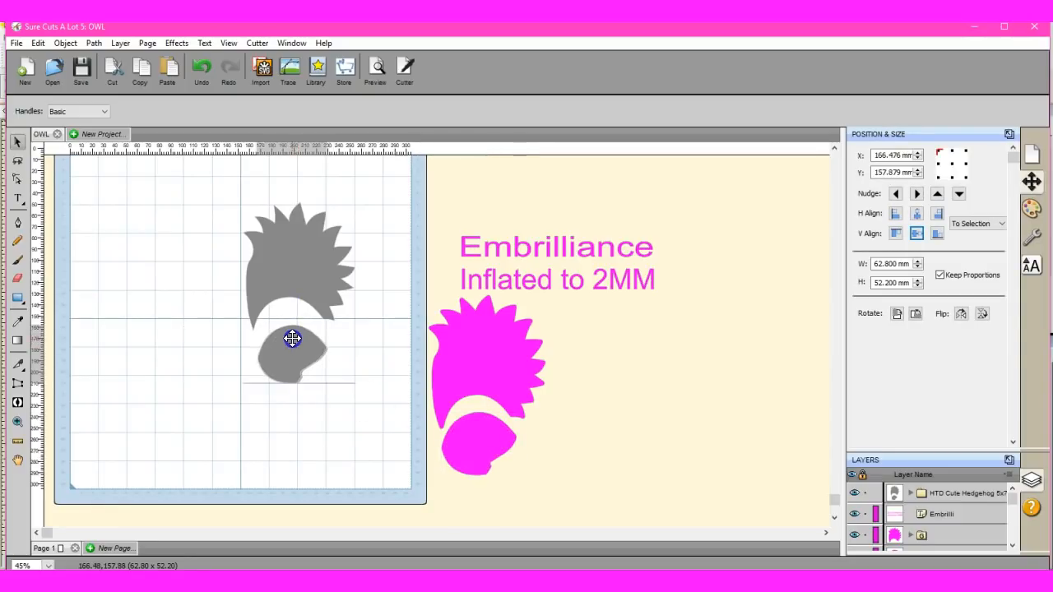
click(387, 388)
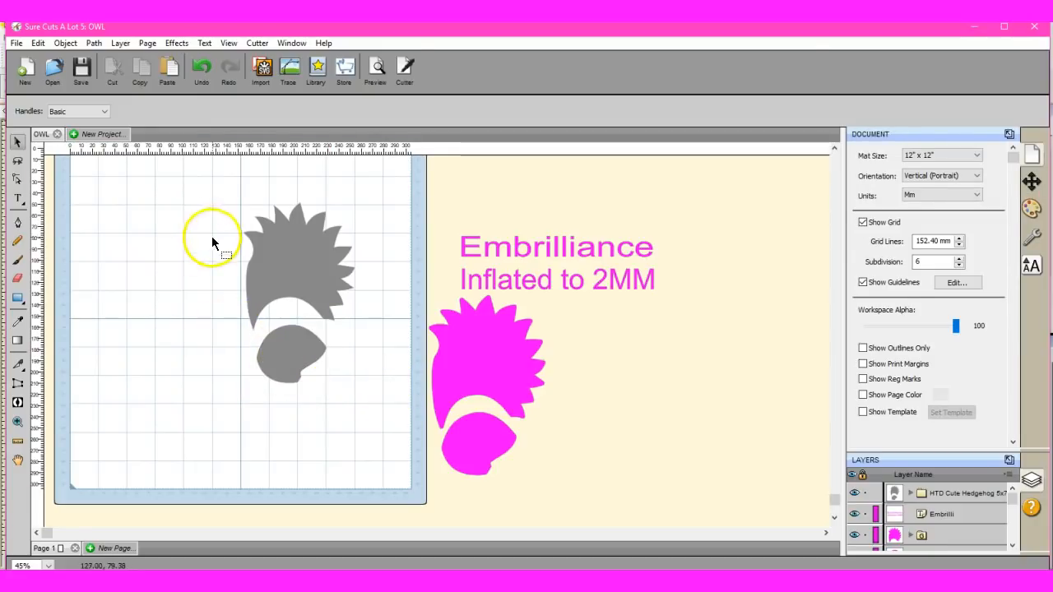
- Select both gray hedgehog pieces and bring up the Shadow Layer (Contour Cut) settings
drag(212, 240, 369, 426)
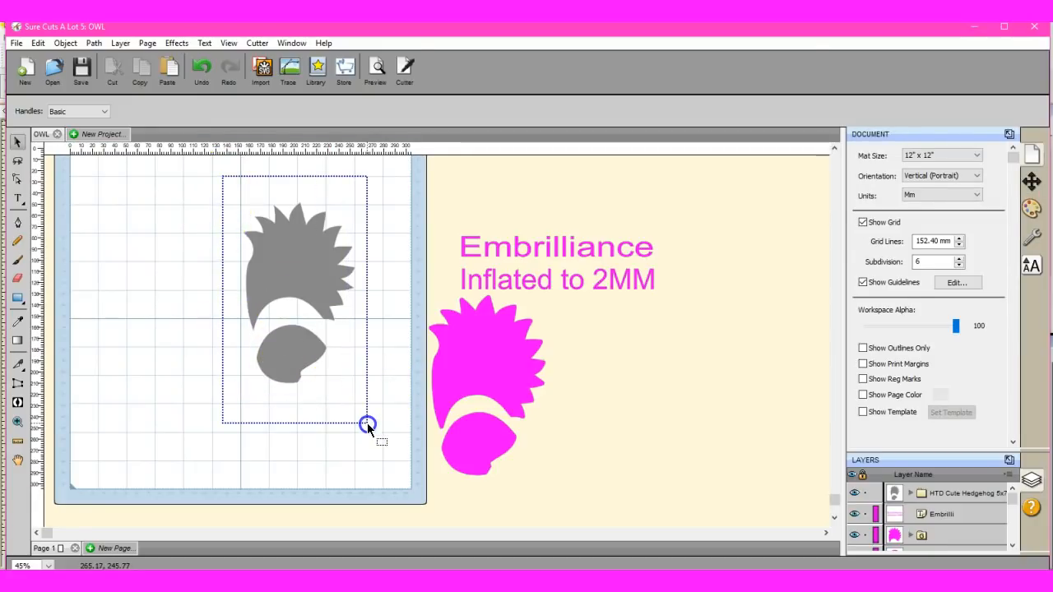
click(297, 296)
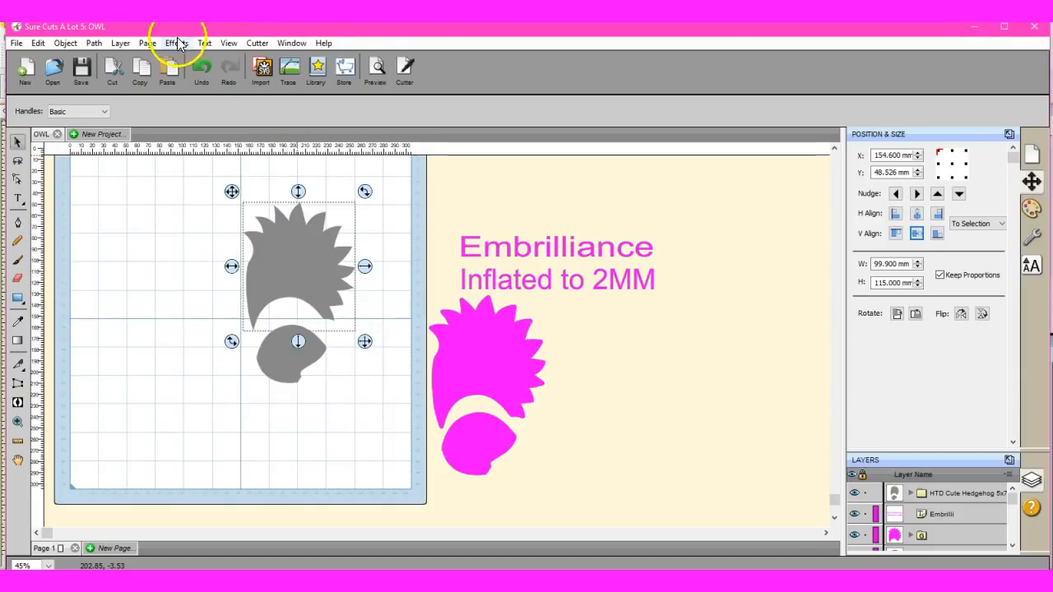
click(176, 43)
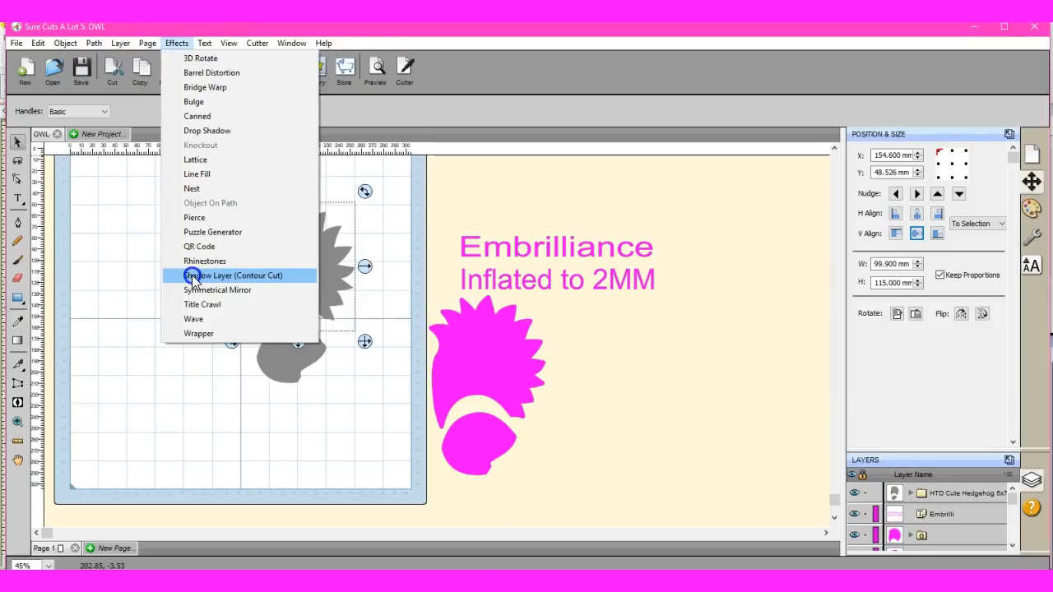
click(231, 275)
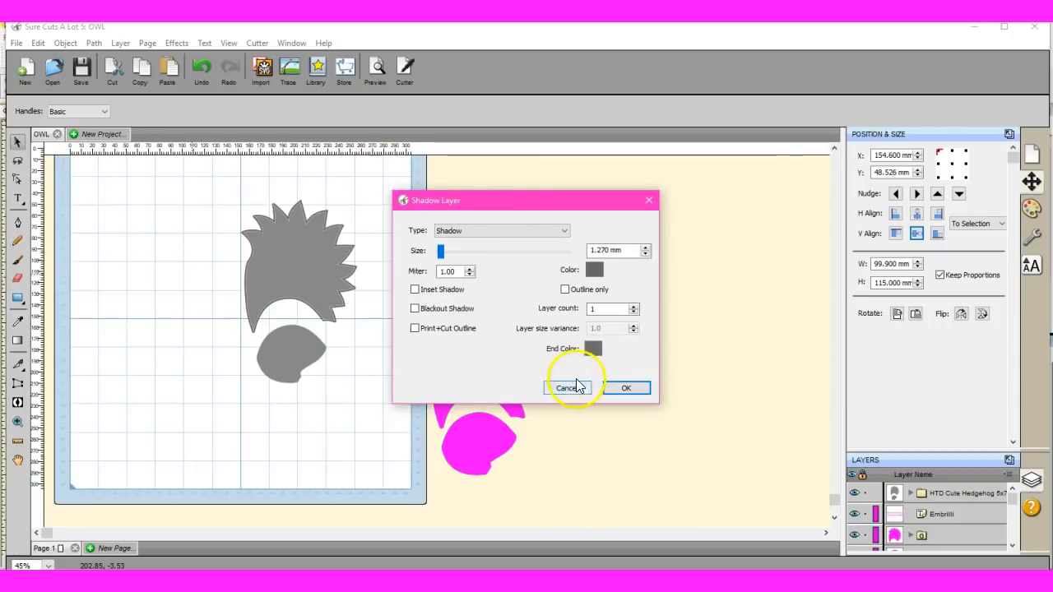
click(566, 387)
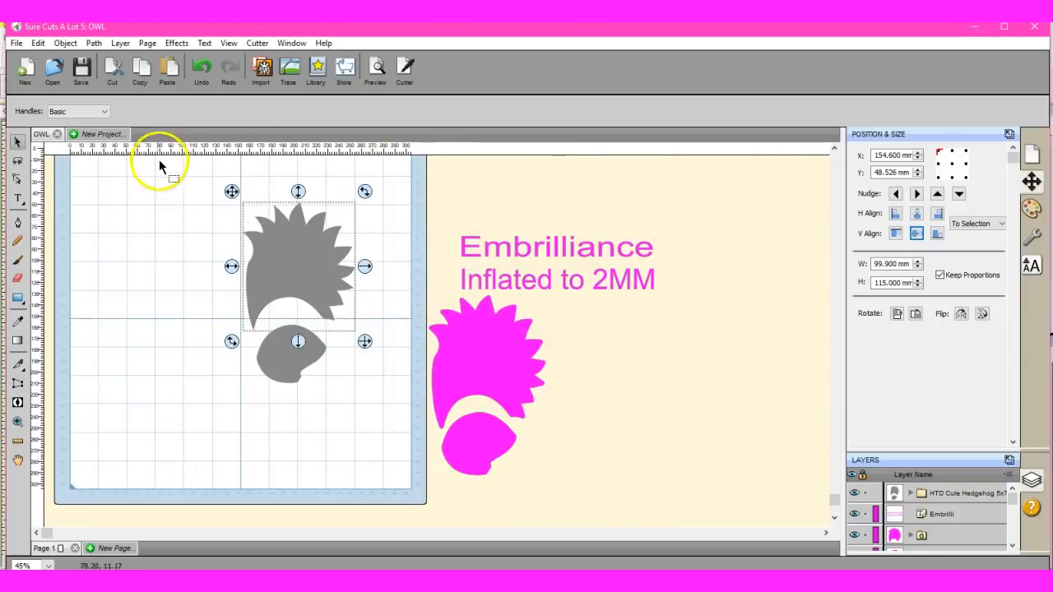
mouse_move(769, 148)
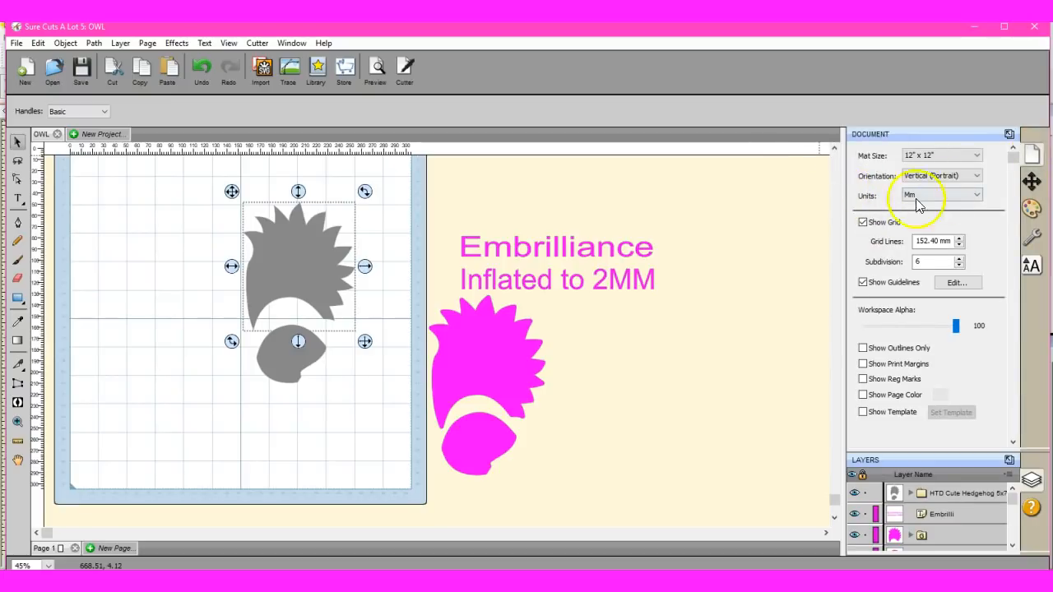
- Switch document units to inches and back to millimetres, then bring up the Effects list
click(940, 194)
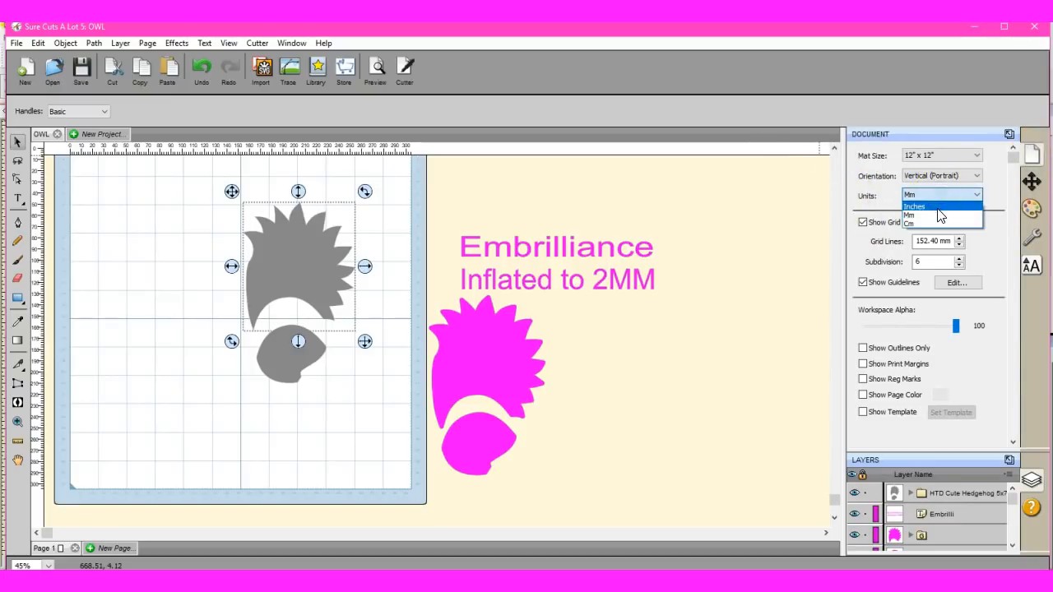
click(915, 207)
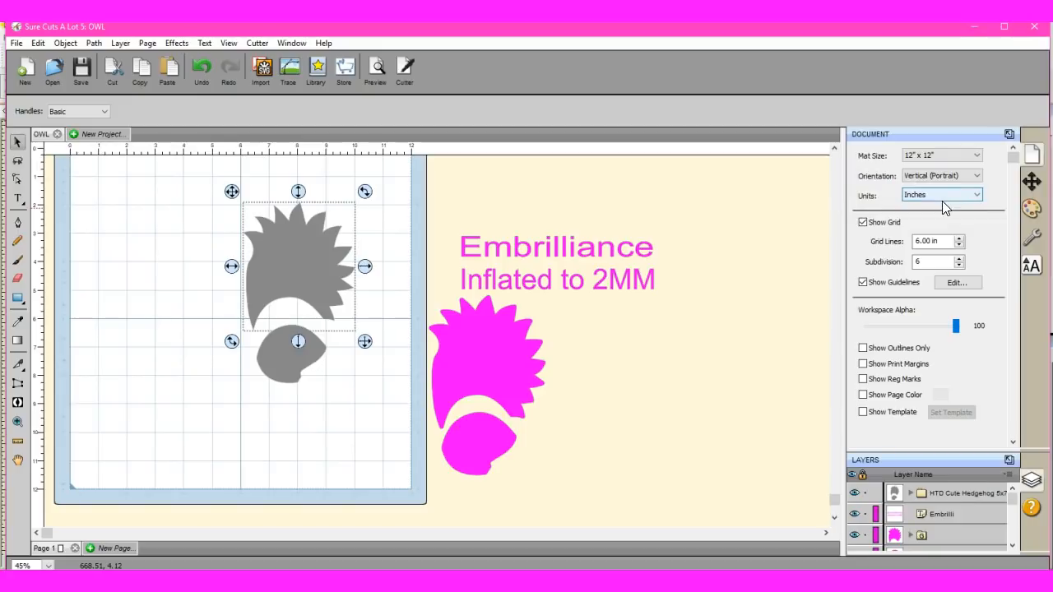
click(941, 195)
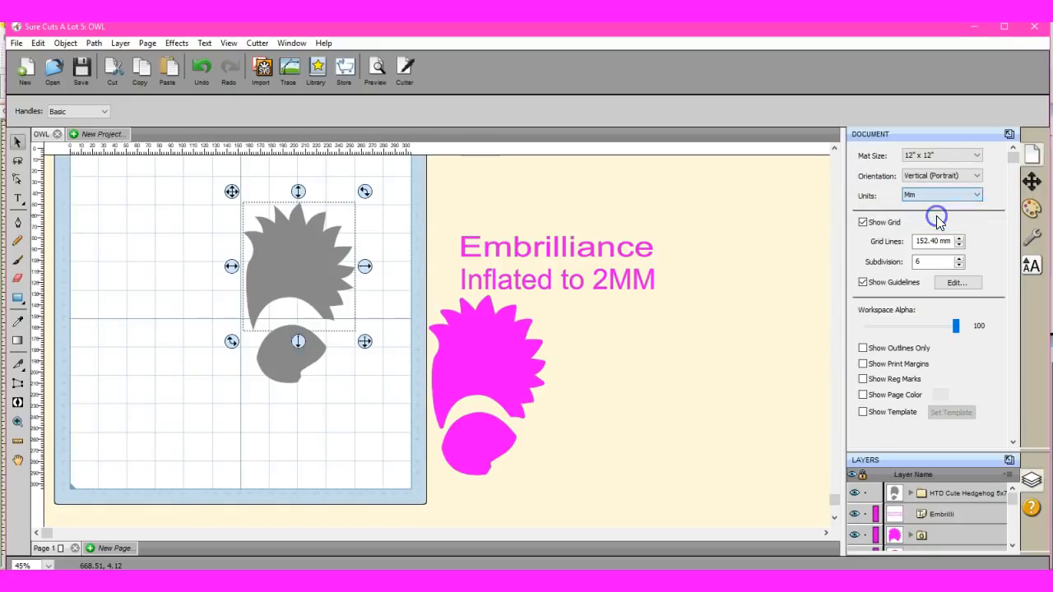
mouse_move(650, 296)
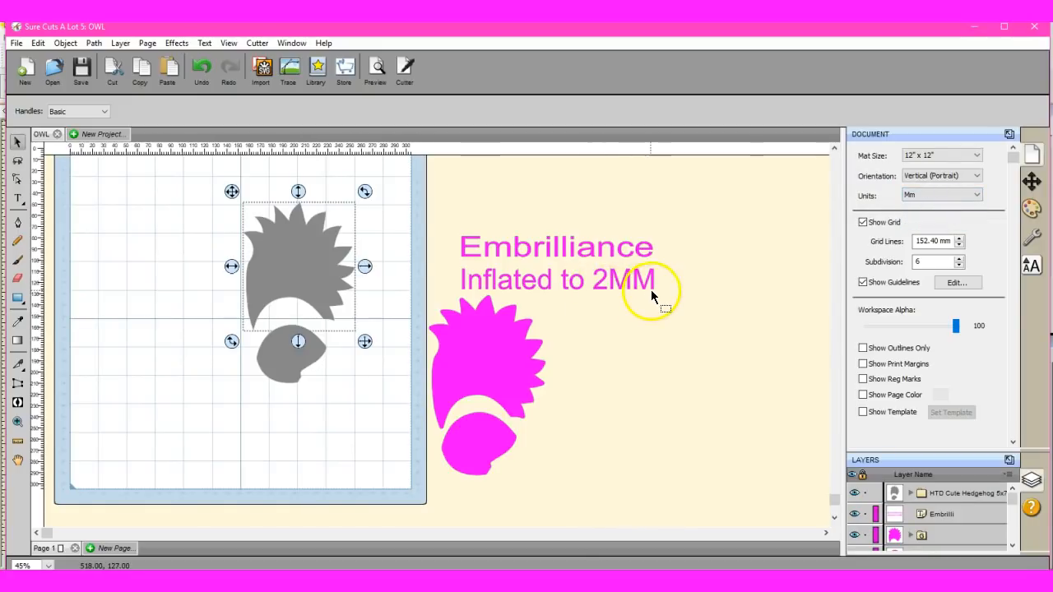
mouse_move(242, 242)
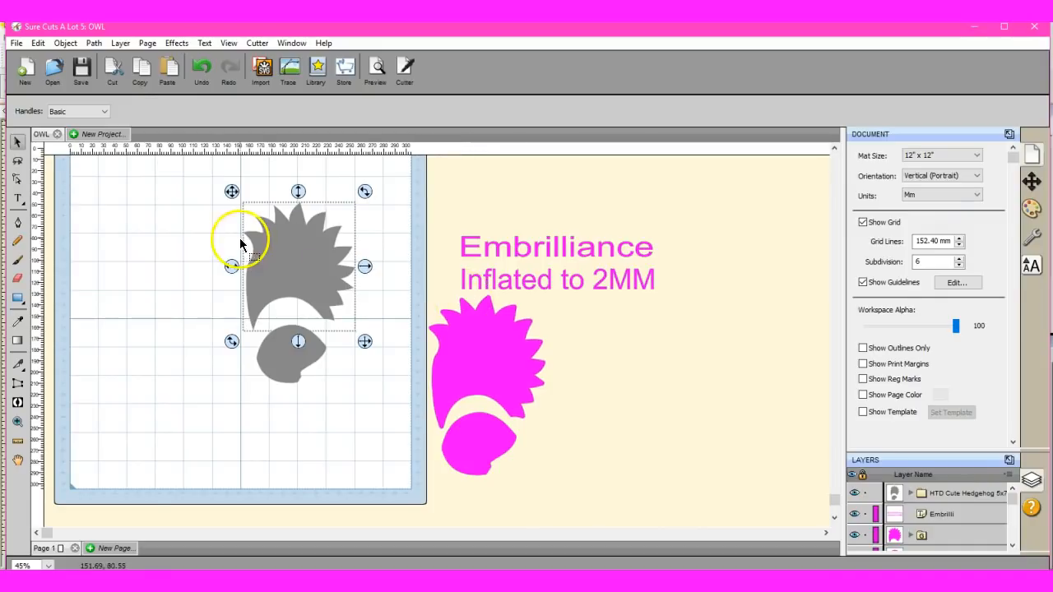
click(176, 42)
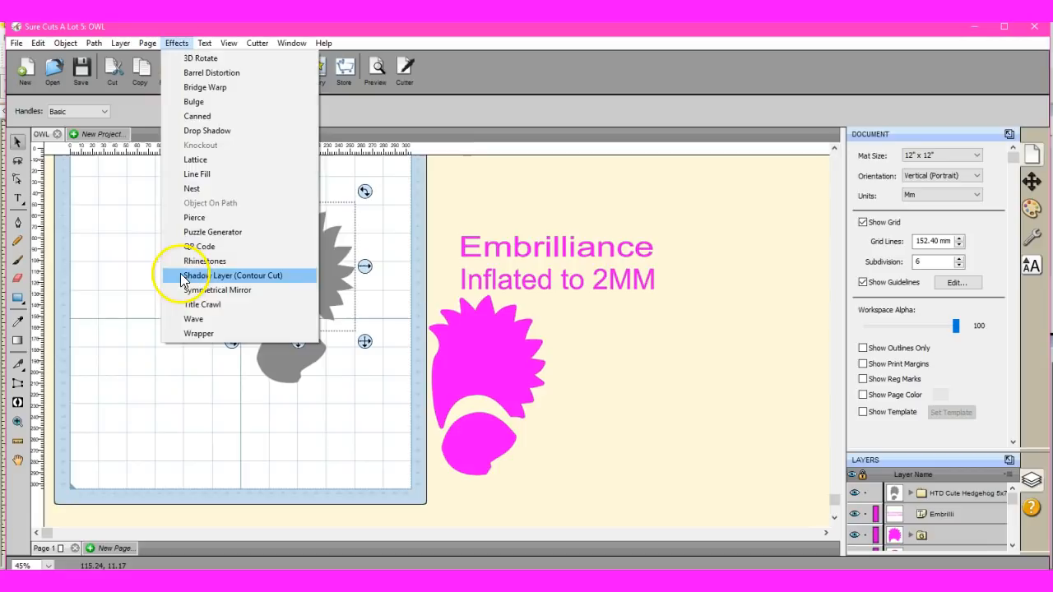
- Add a 2 mm contour-cut shadow layer around the spiky body
click(234, 275)
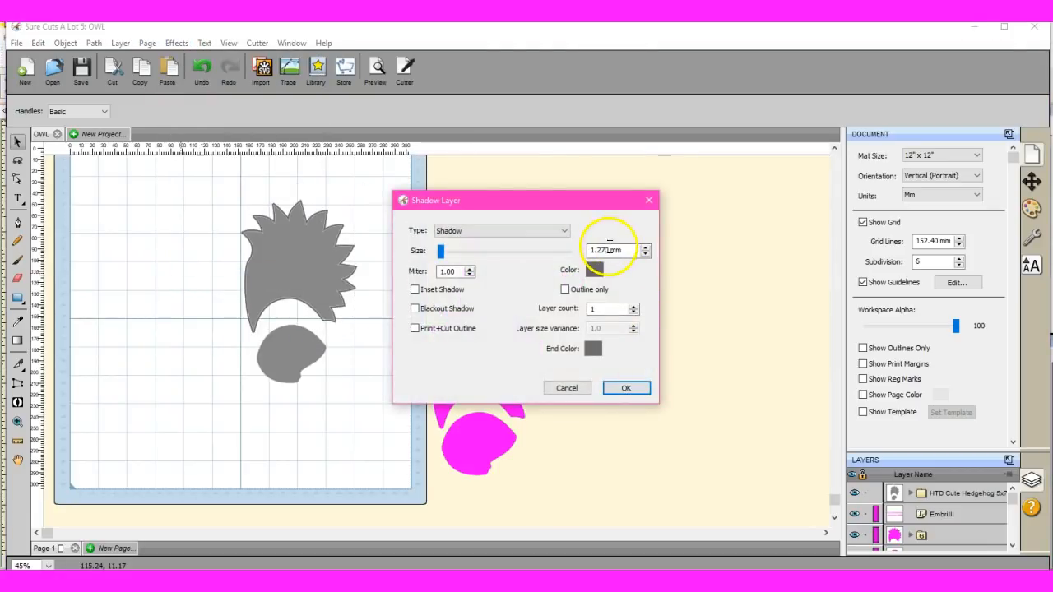
triple_click(604, 250)
text(2.000)
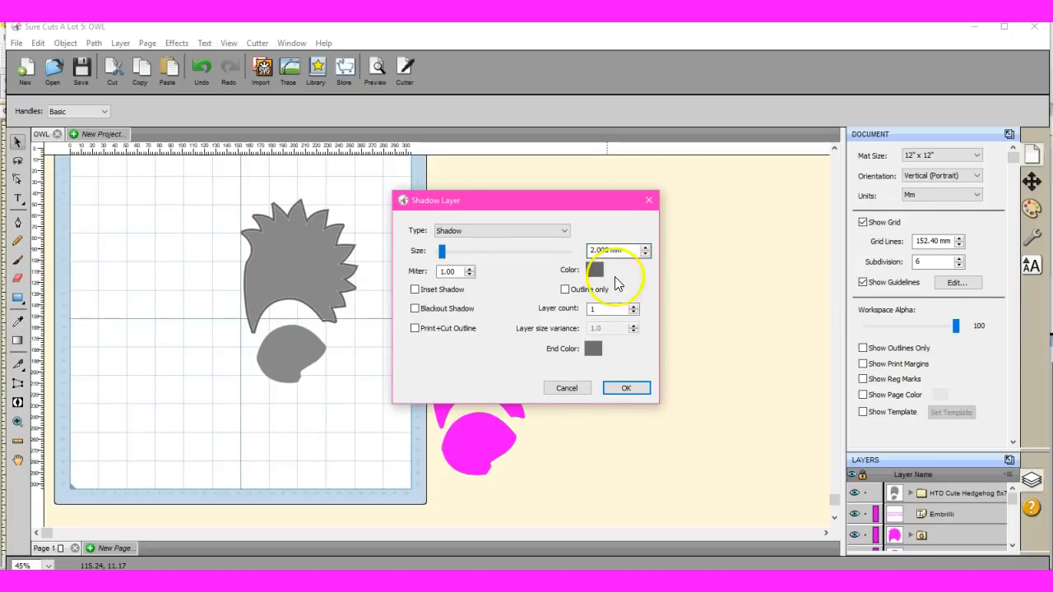
click(626, 387)
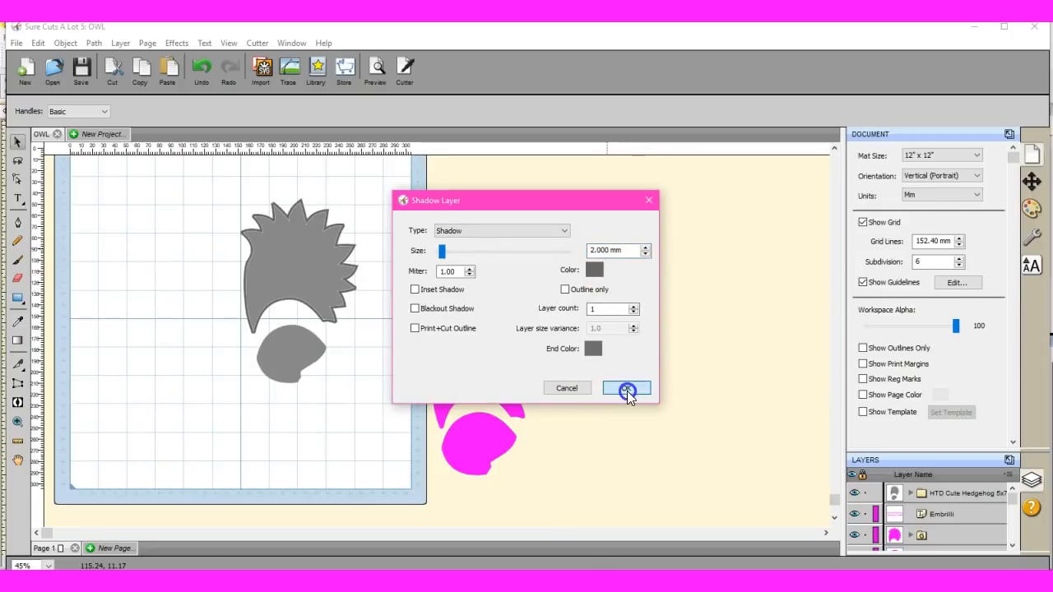
click(626, 388)
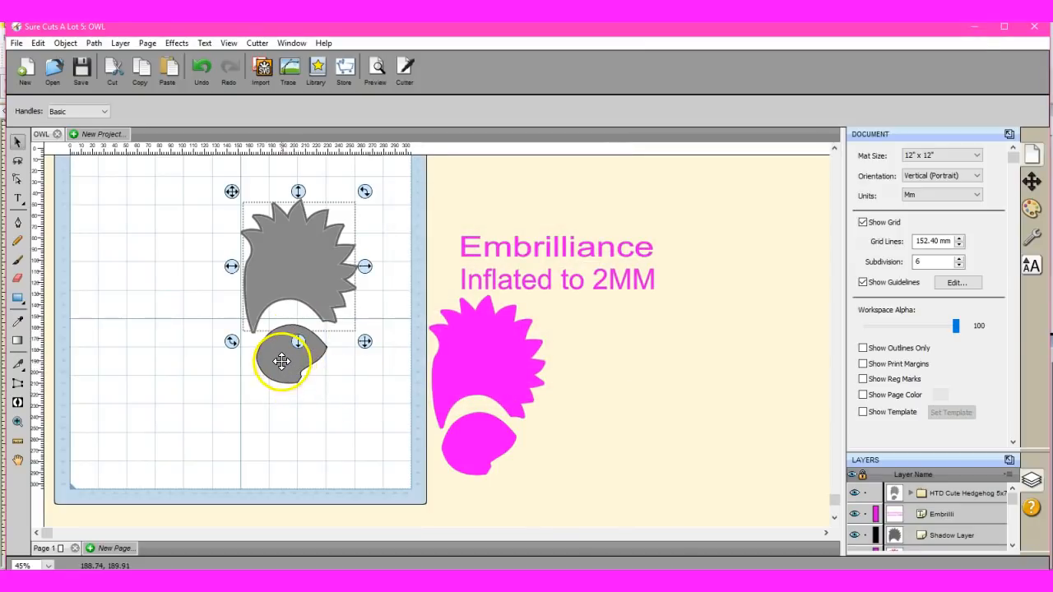
- Add a 2 mm contour-cut shadow layer around the lower face piece
click(282, 362)
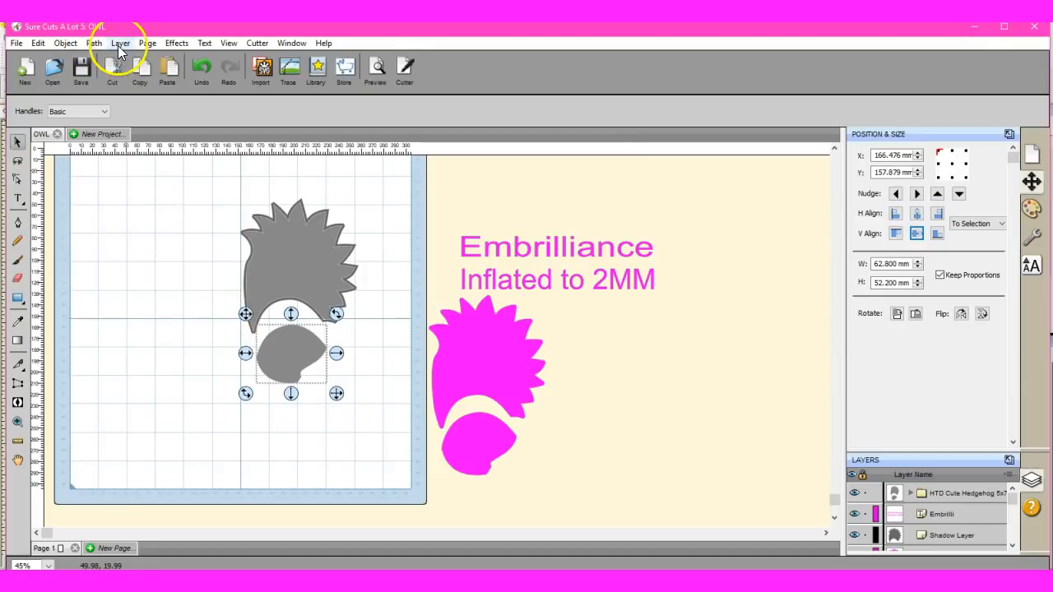
click(177, 43)
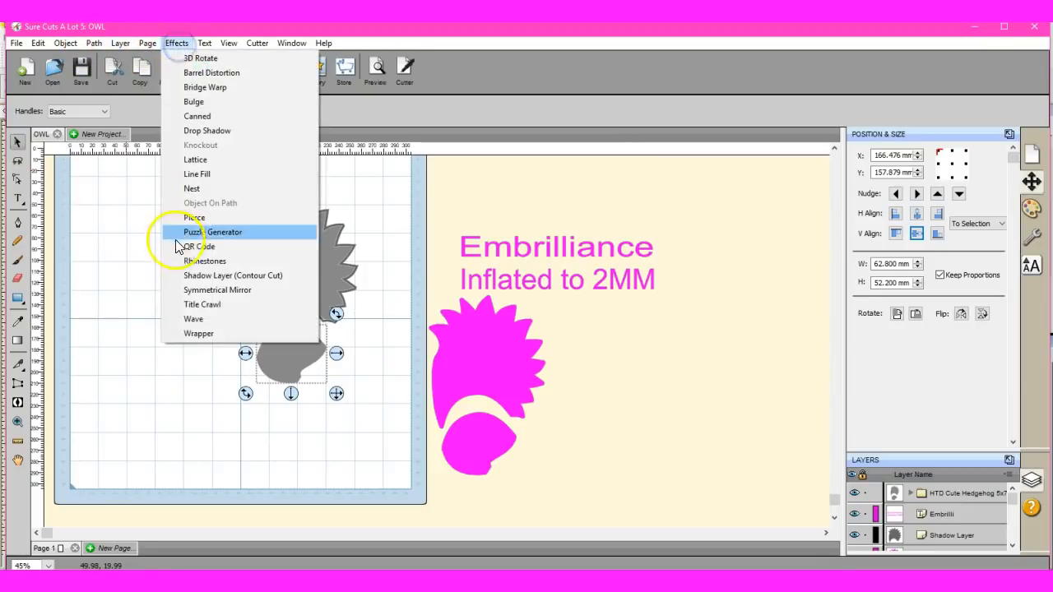
click(233, 274)
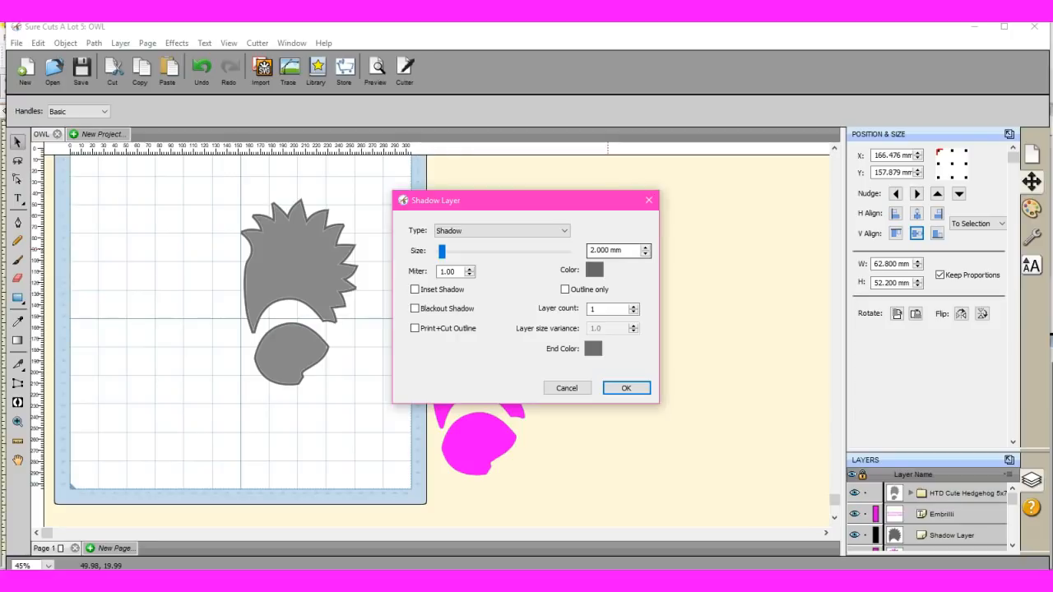
click(626, 387)
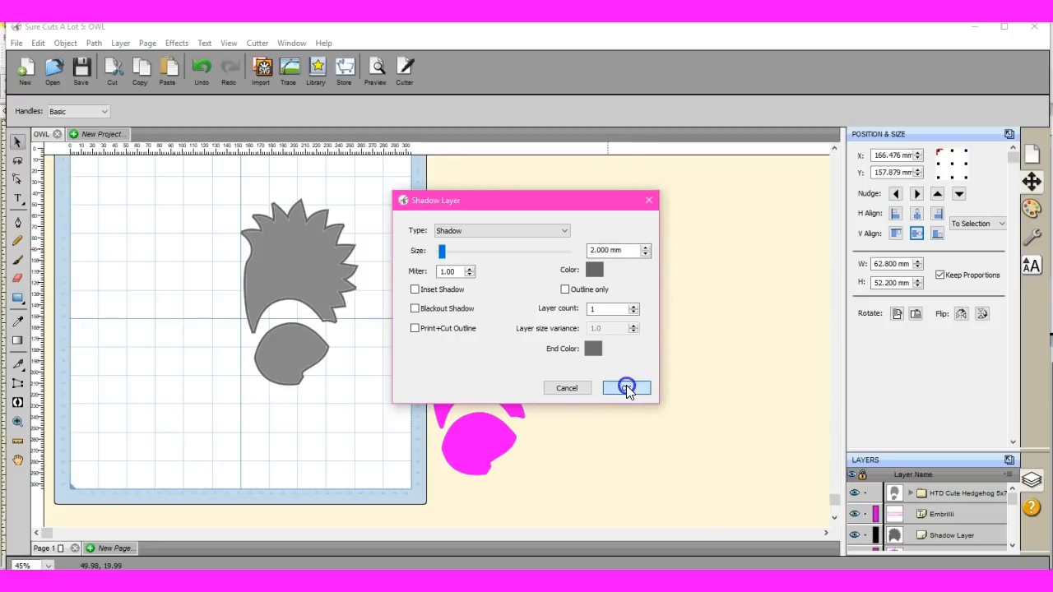
click(626, 387)
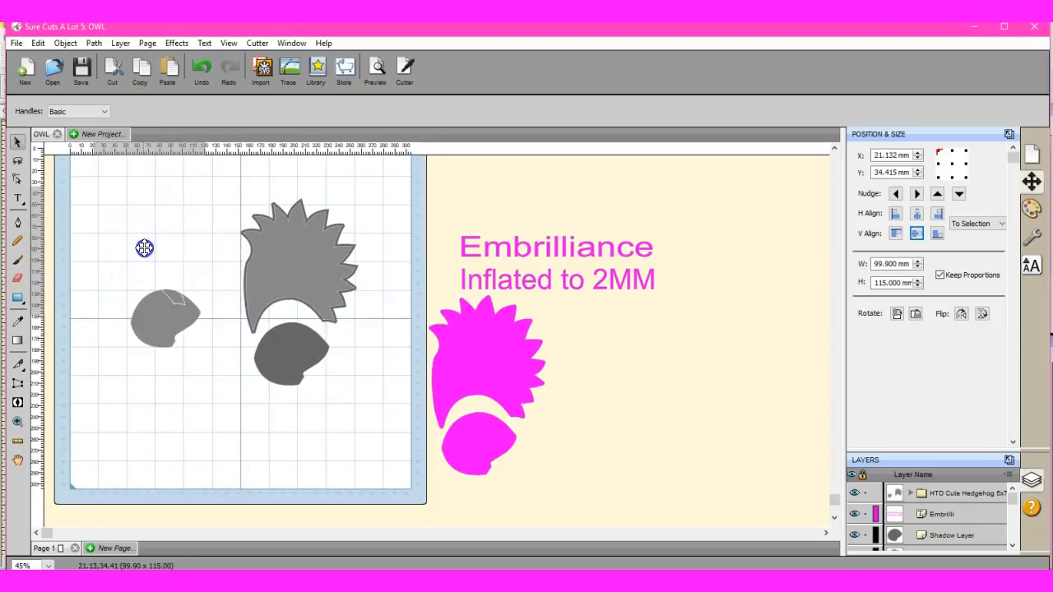
- Drag the original face and spiky body pieces over to the left
drag(144, 249, 157, 289)
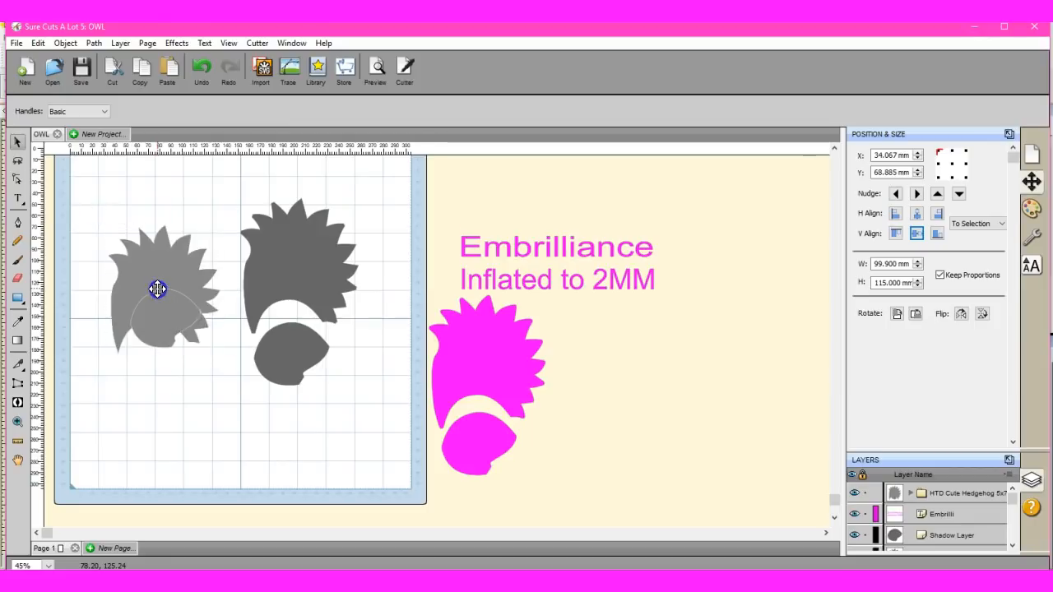
drag(157, 288, 512, 465)
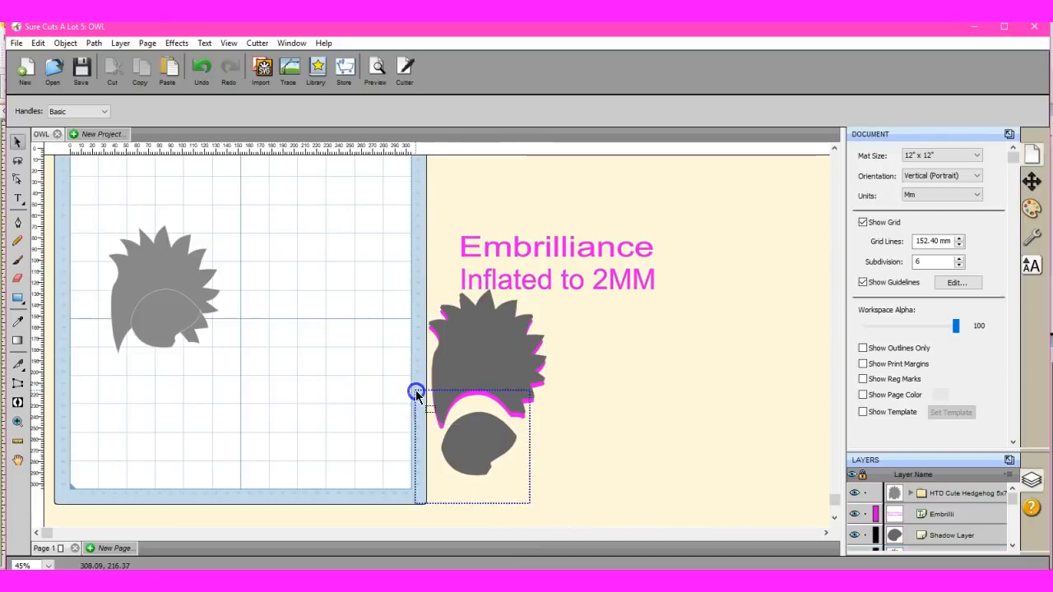
- Select the spiky shadow with the pink reference shape and vertically centre them together
click(477, 444)
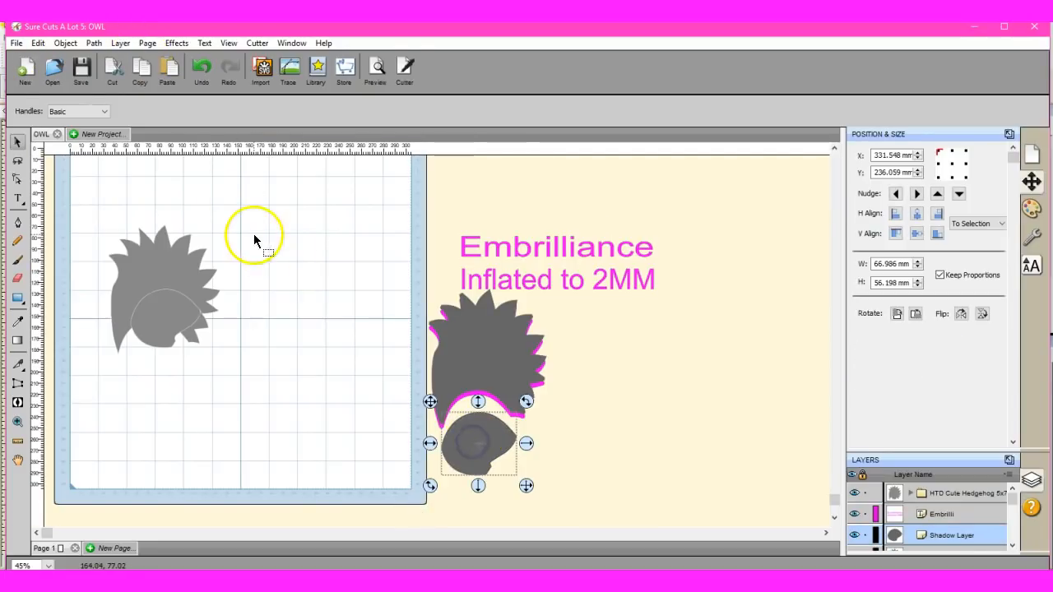
click(65, 43)
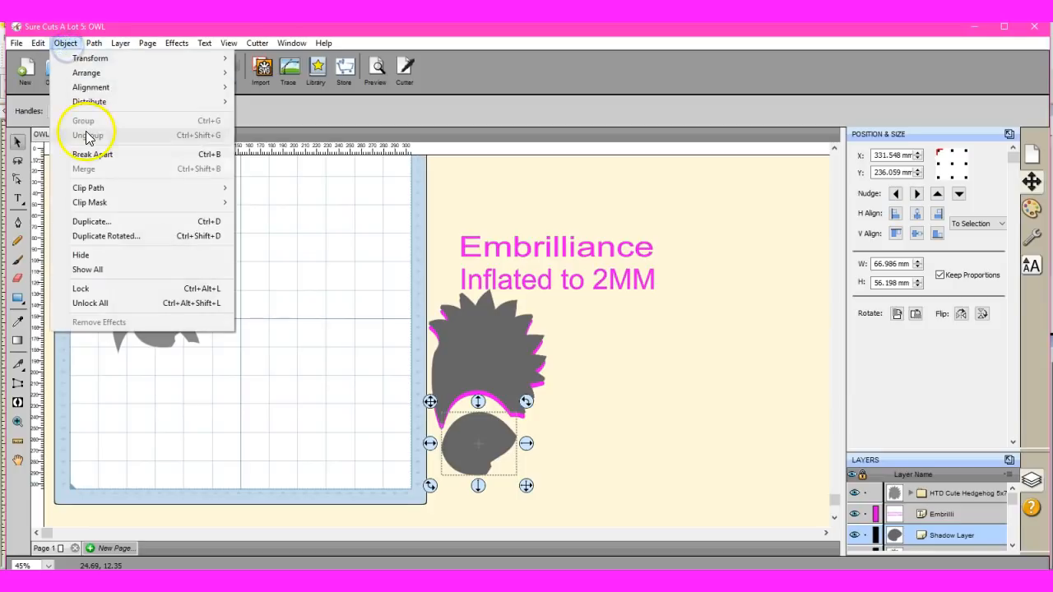
click(88, 135)
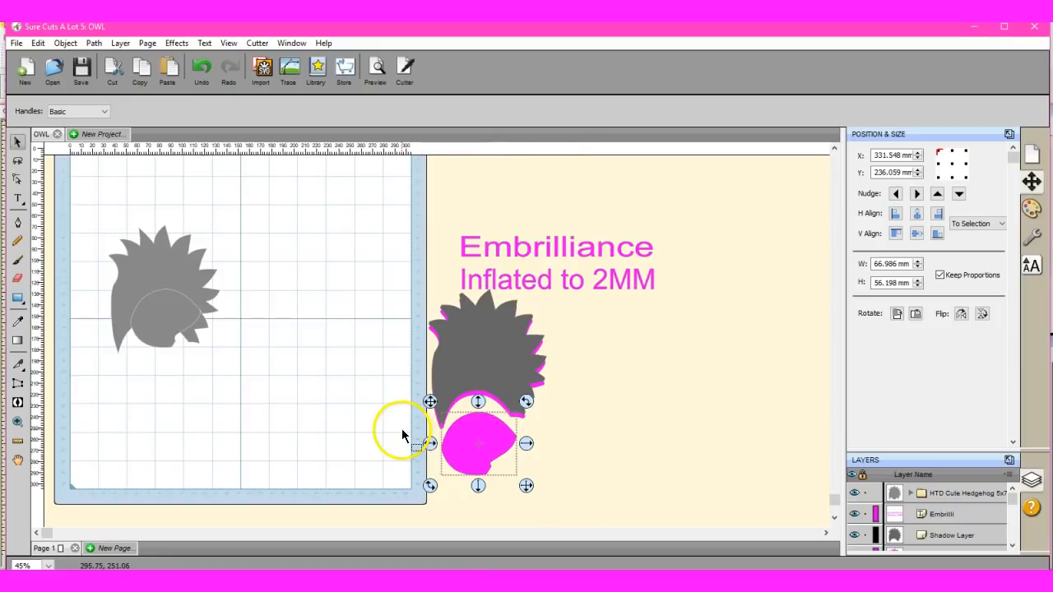
click(395, 280)
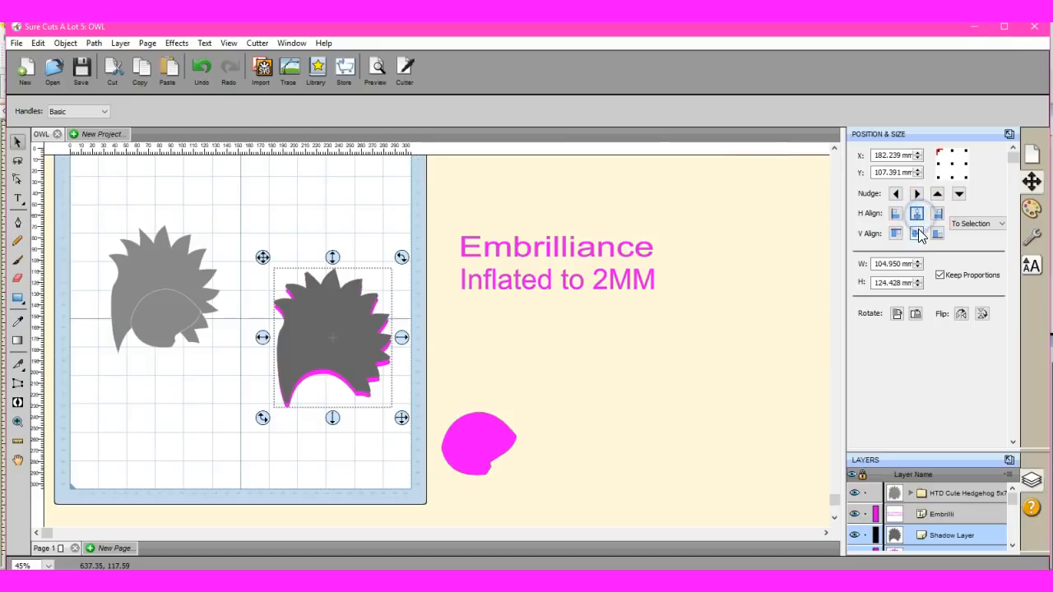
click(916, 233)
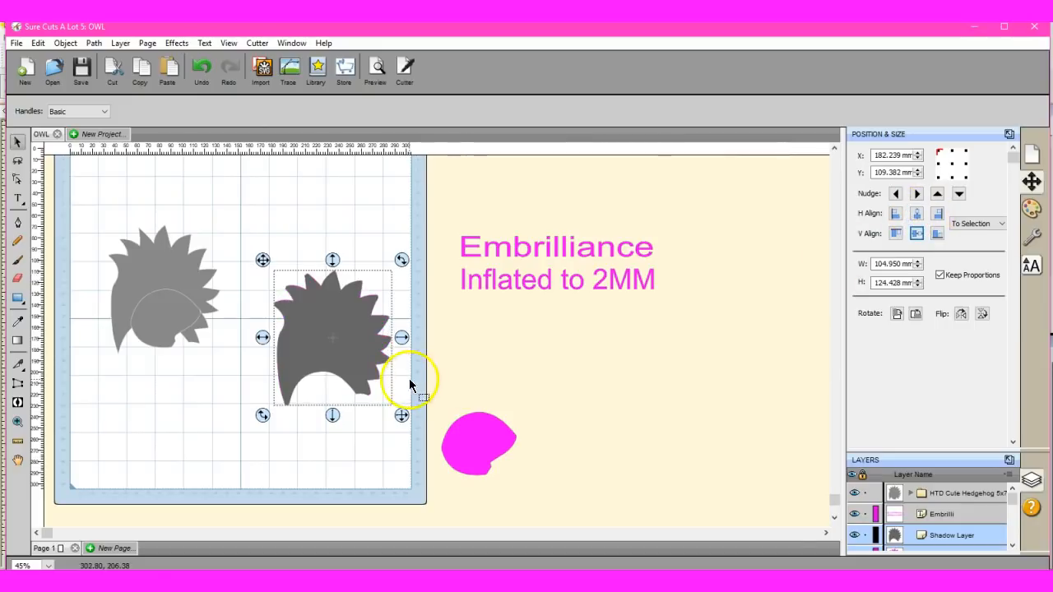
mouse_move(146, 446)
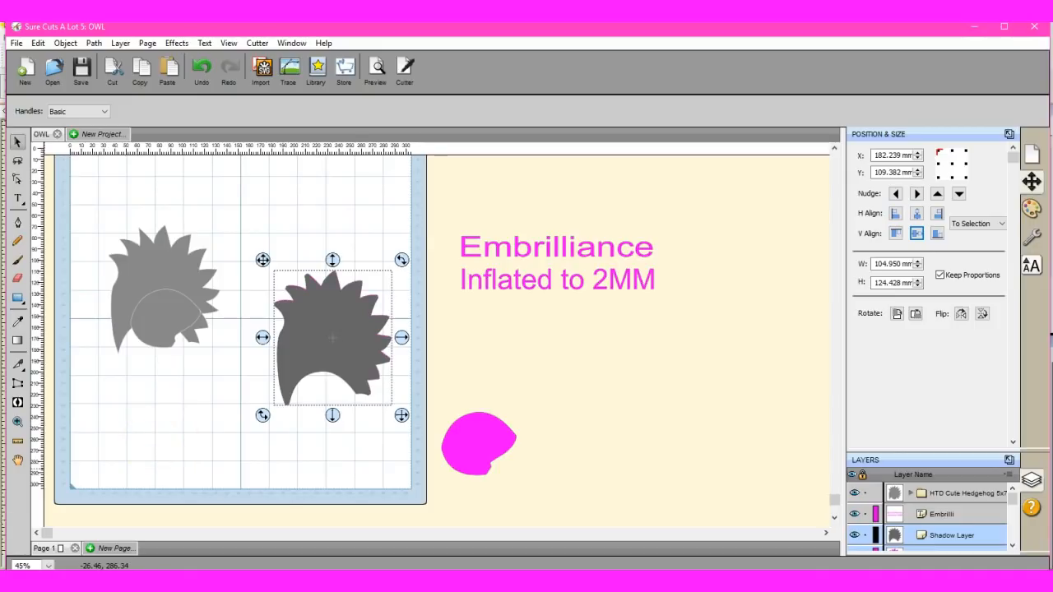
- Zoom to 100% to inspect the outlines and select the pink hair shape
click(33, 566)
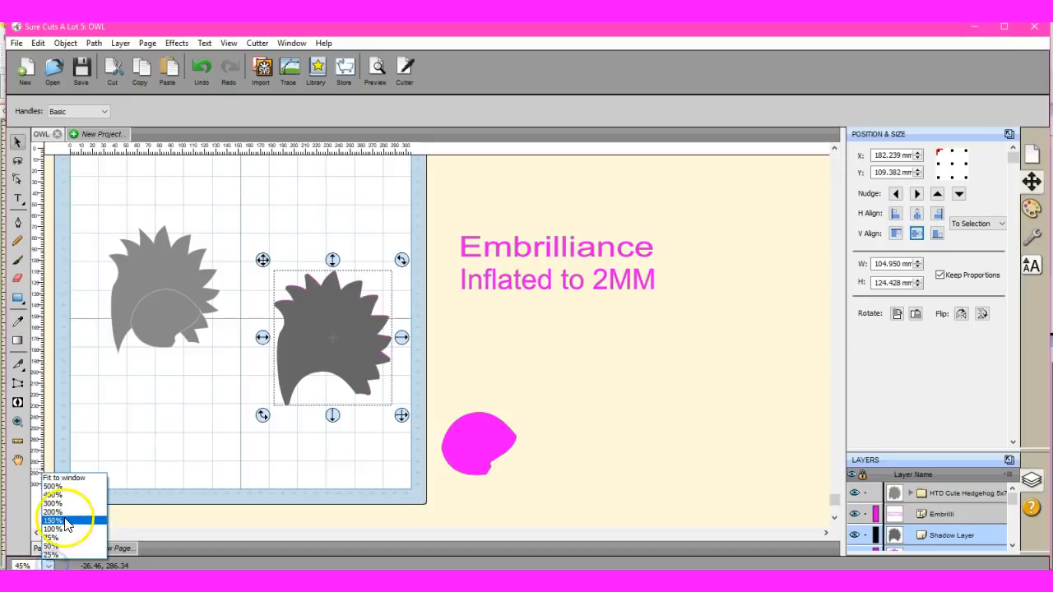
click(51, 530)
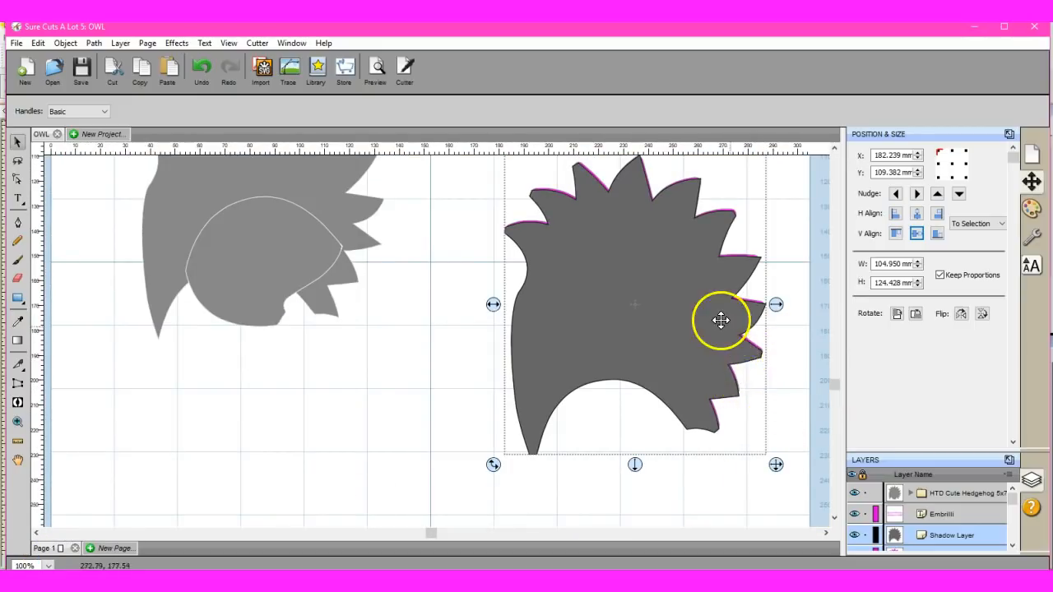
mouse_move(629, 196)
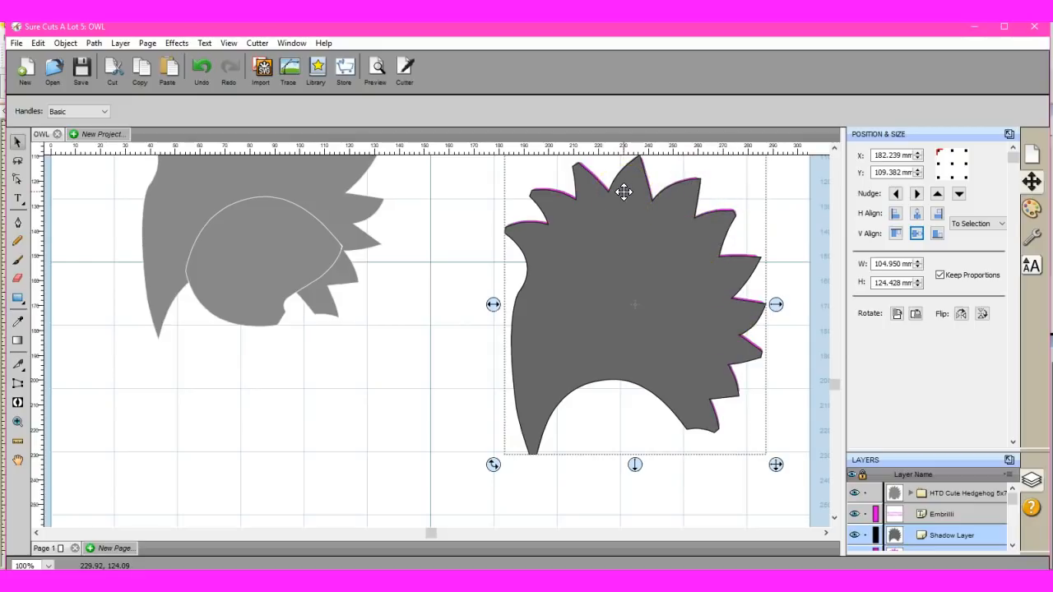
mouse_move(536, 225)
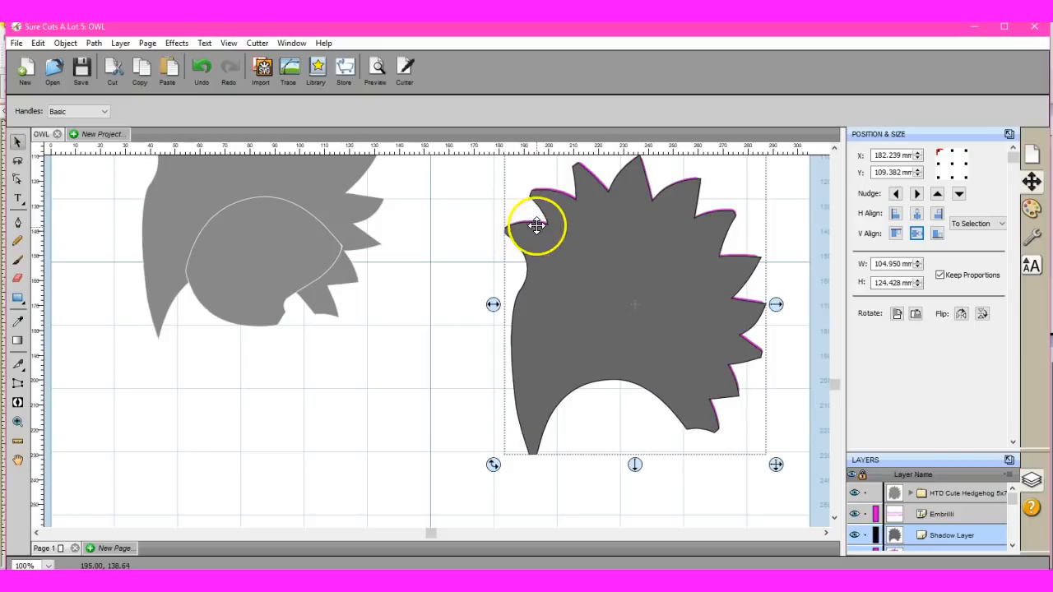
mouse_move(518, 321)
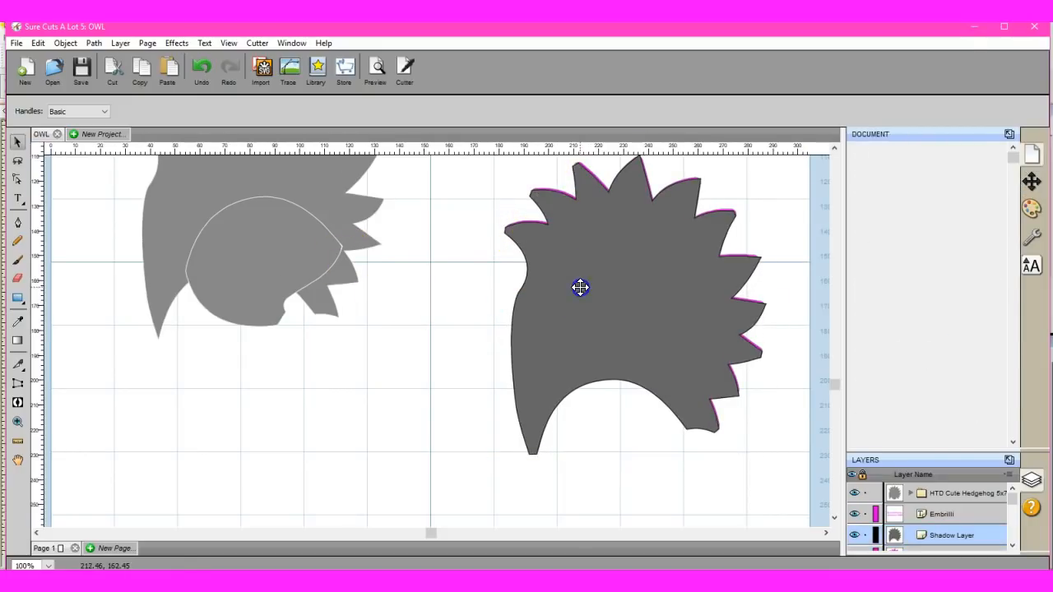
click(65, 42)
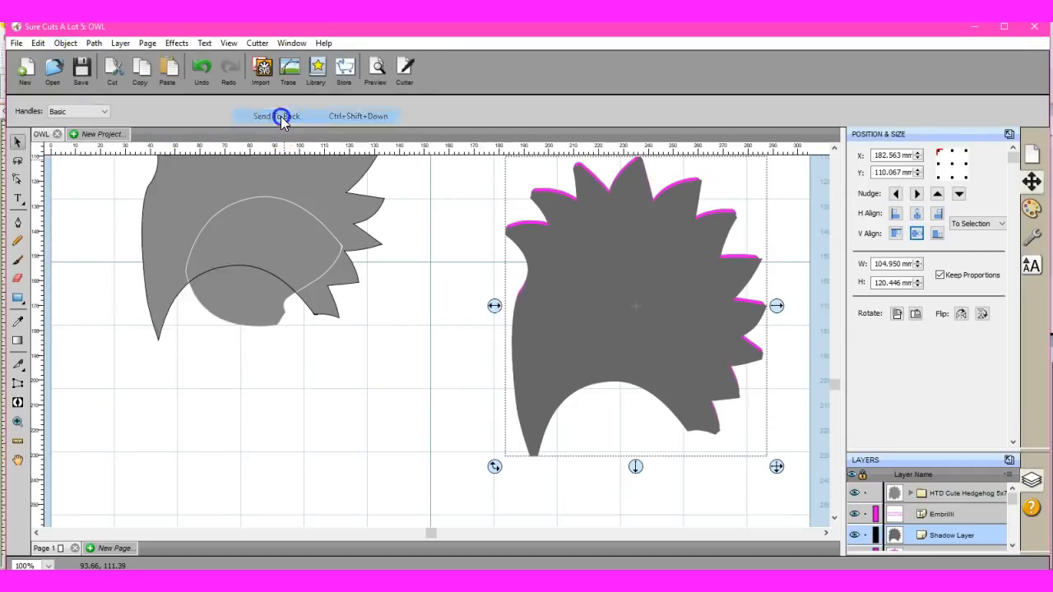
click(278, 115)
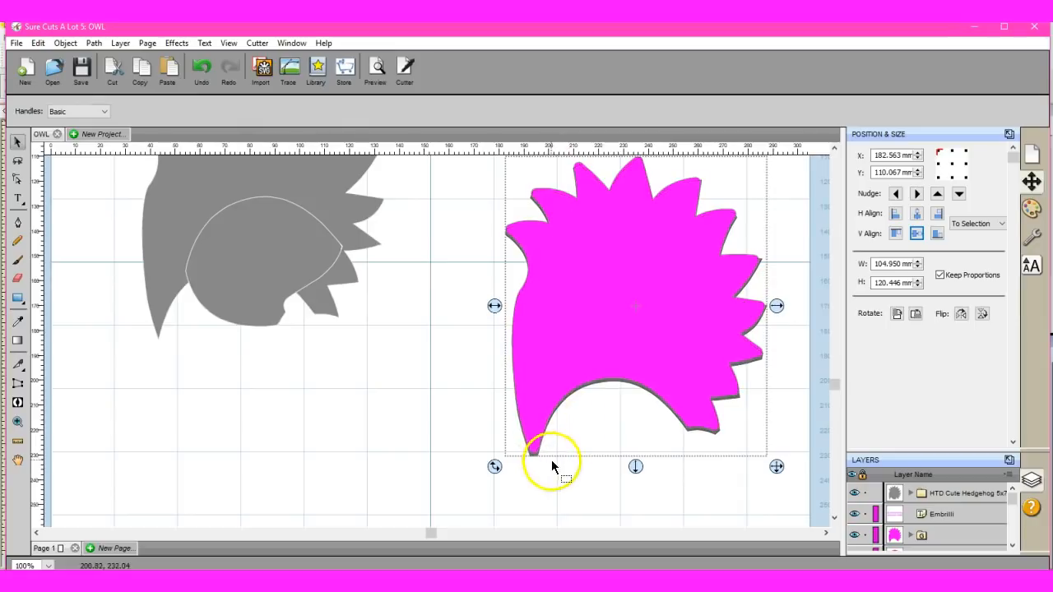
mouse_move(416, 321)
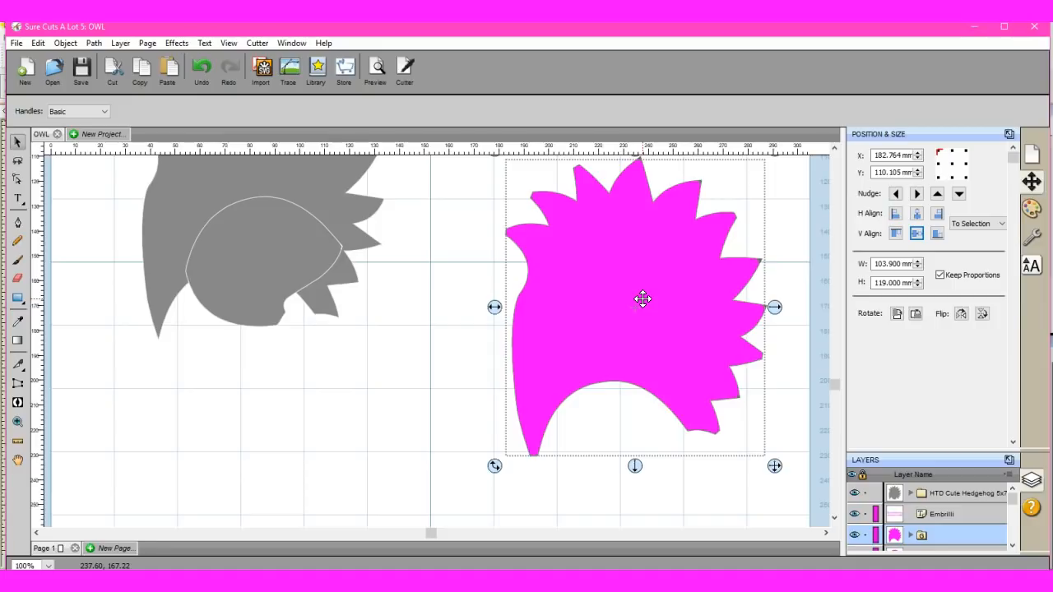
mouse_move(757, 261)
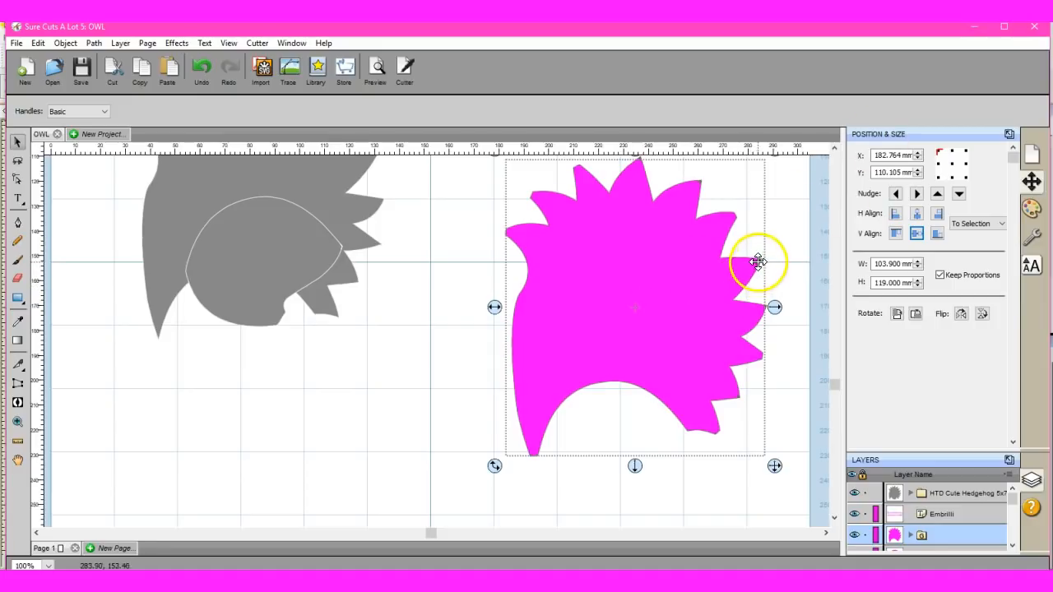
mouse_move(374, 161)
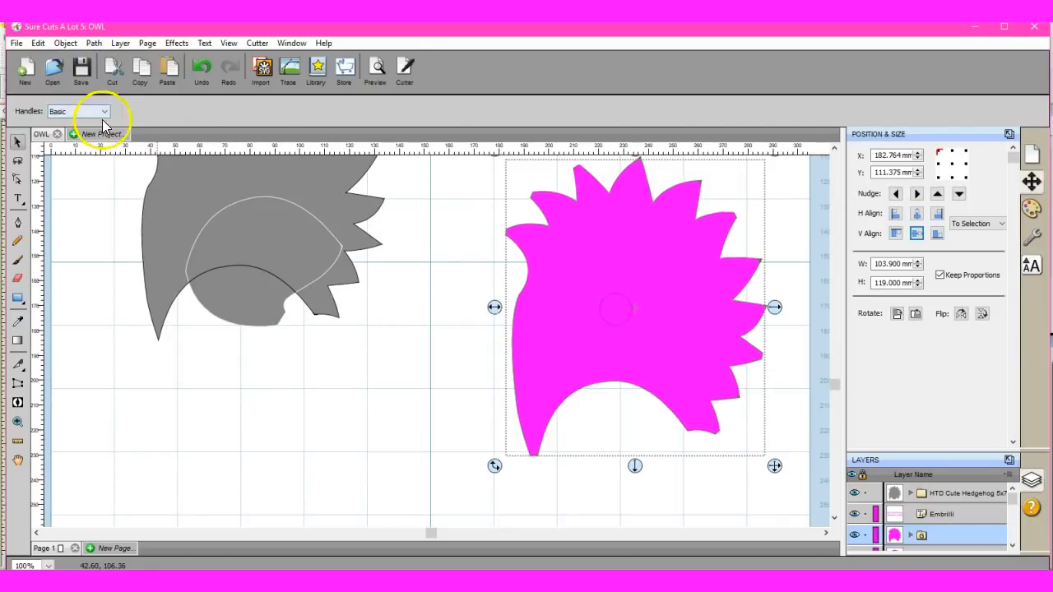
- Send the pink hair shape to the back, then send the grey hair shape back
click(65, 43)
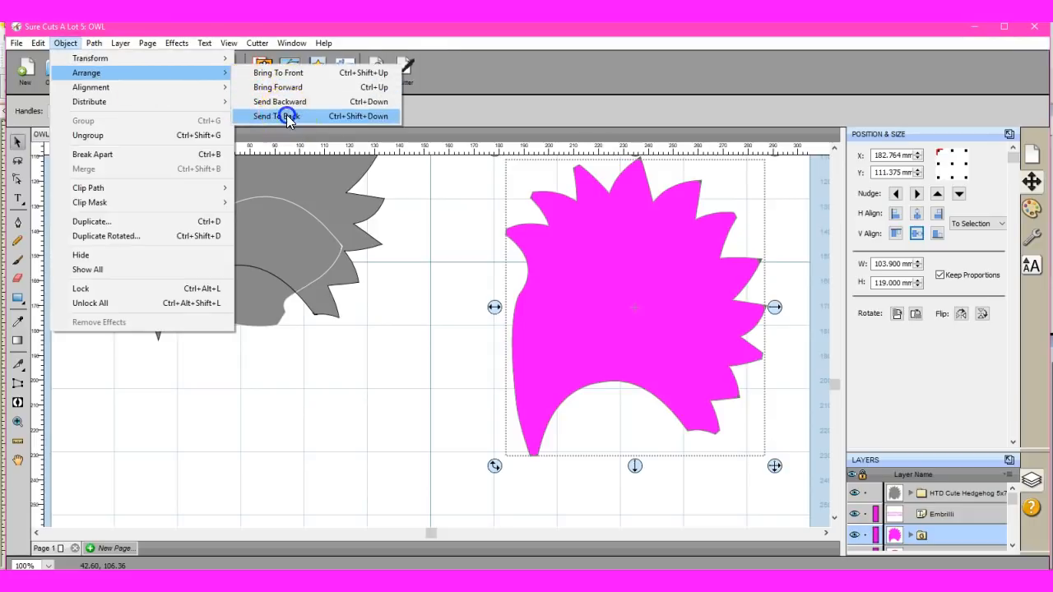
click(276, 116)
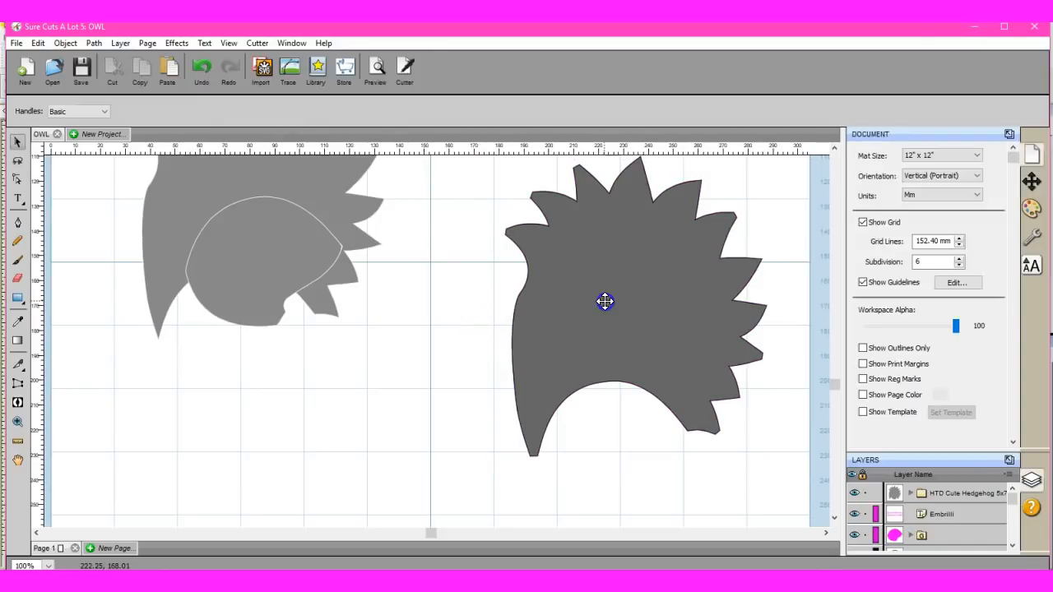
click(64, 43)
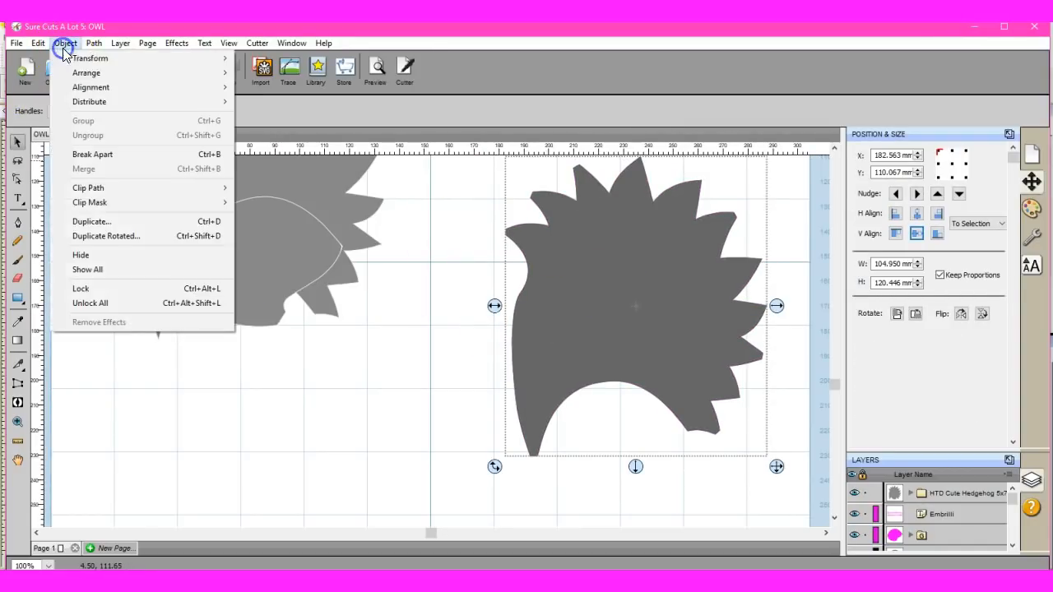
click(87, 72)
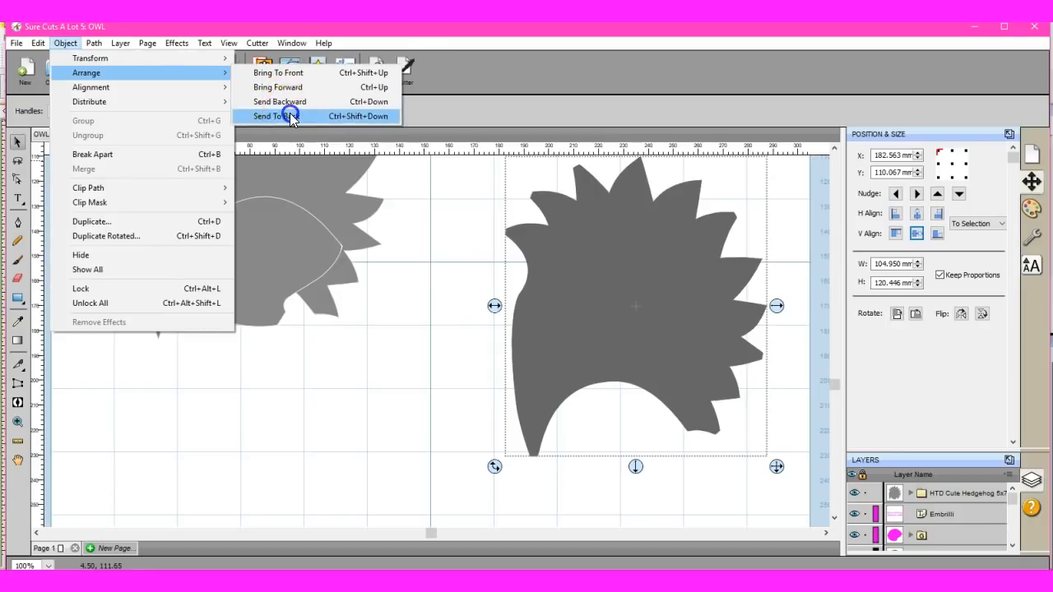
click(276, 115)
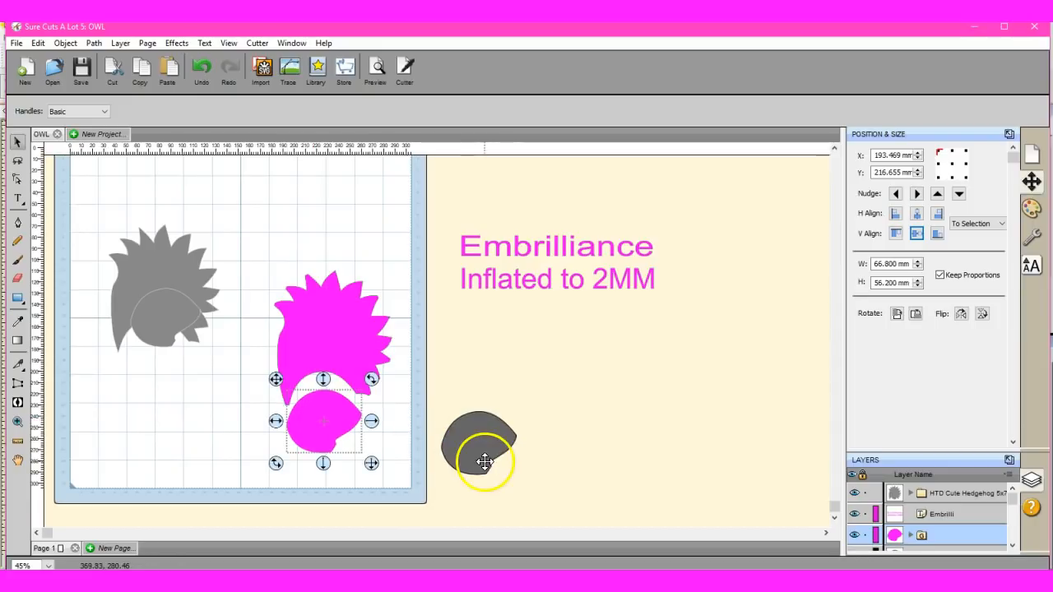
- Move the grey face piece up and drag the pink hair pieces off the mat
drag(481, 448, 526, 341)
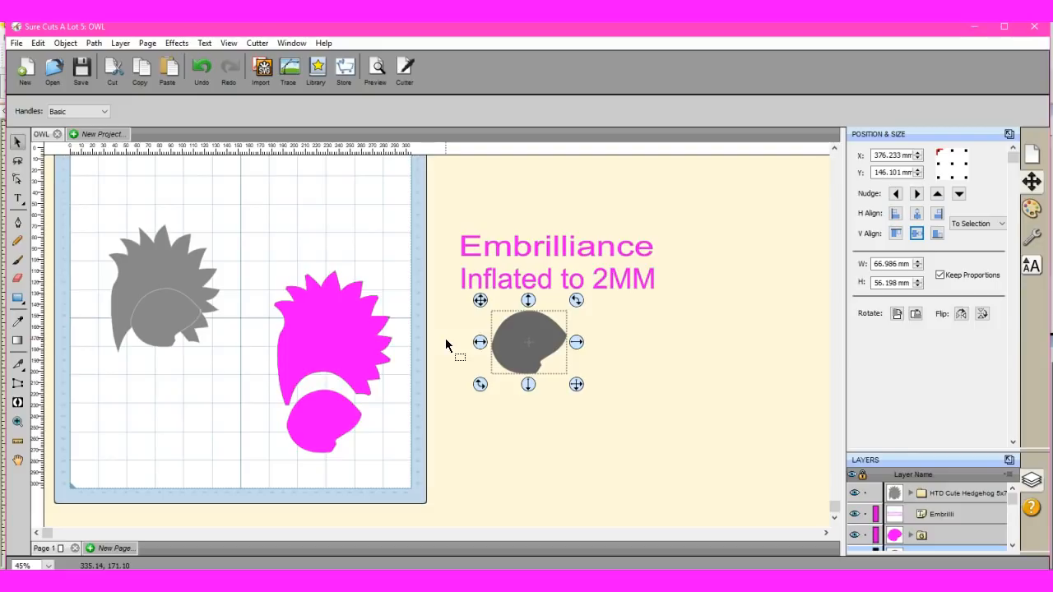
mouse_move(164, 301)
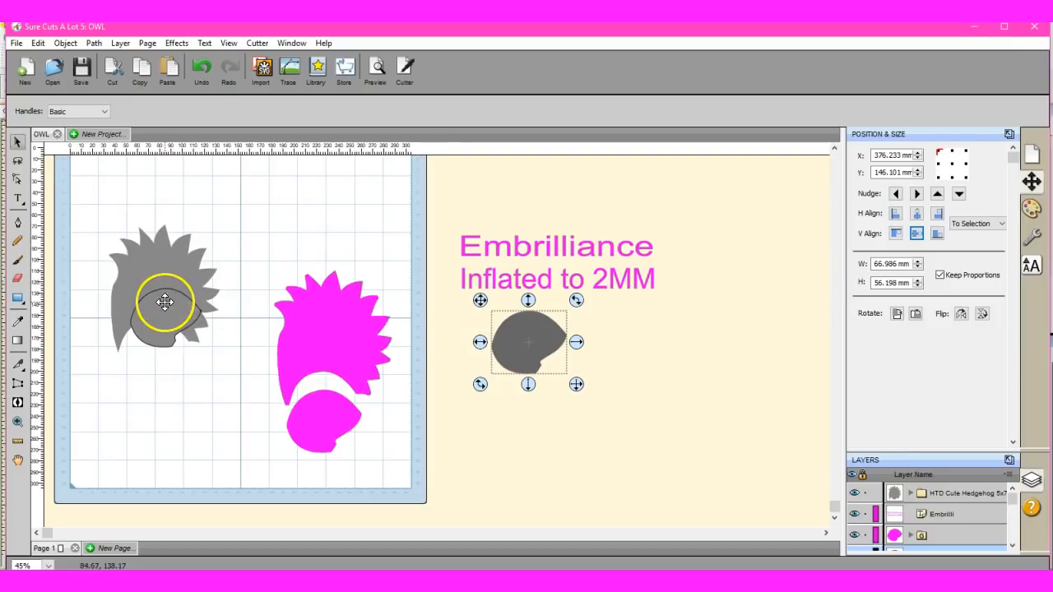
mouse_move(411, 204)
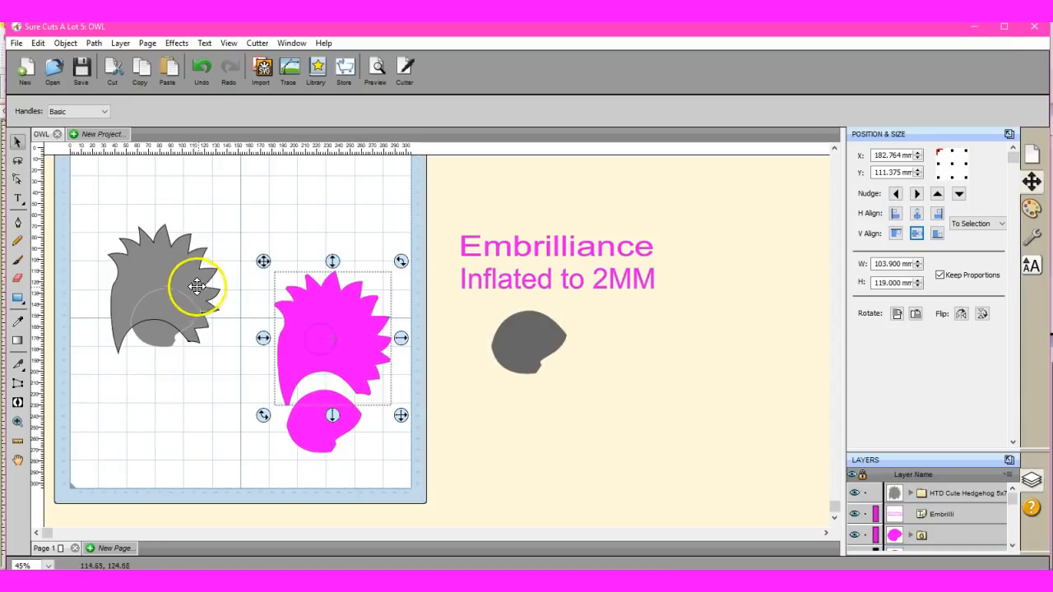
drag(332, 337, 522, 395)
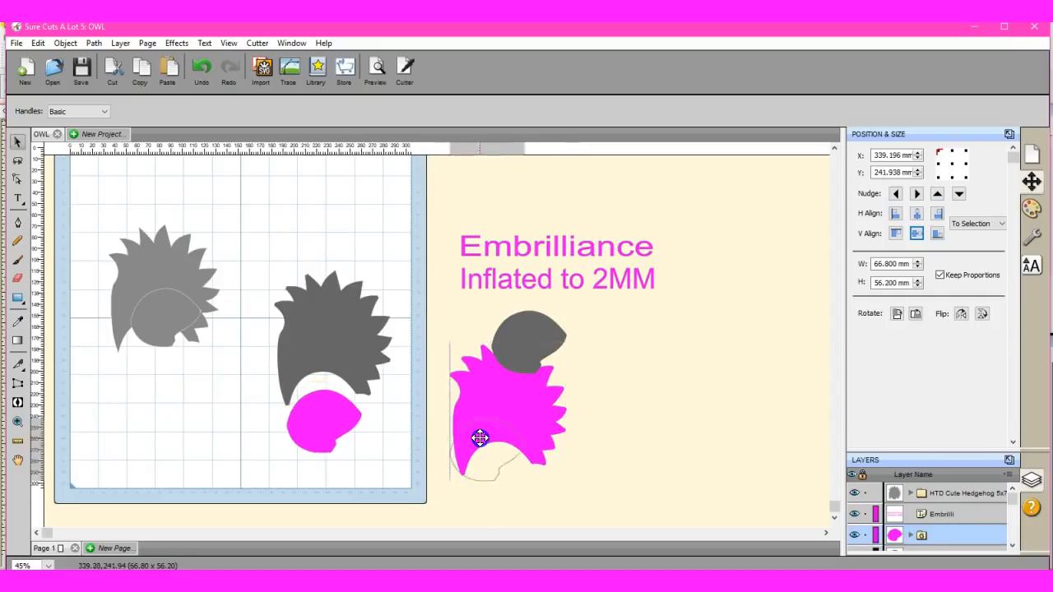
drag(479, 436, 390, 428)
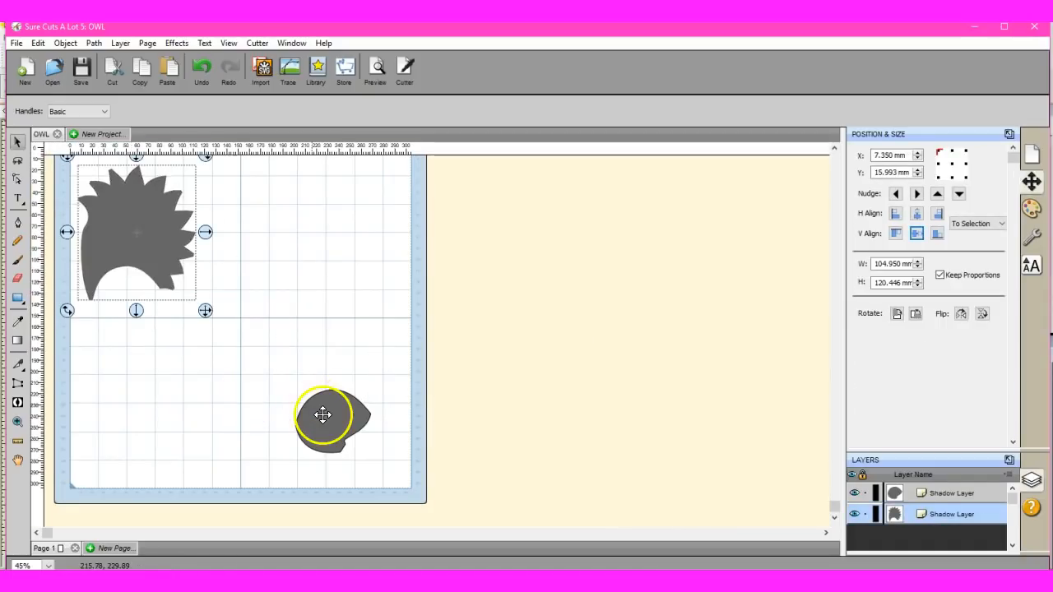
- Place the face below the hair and save as ScanNCut FCM 'hedgehogCUT' on SDXC (D:)
drag(329, 416, 119, 317)
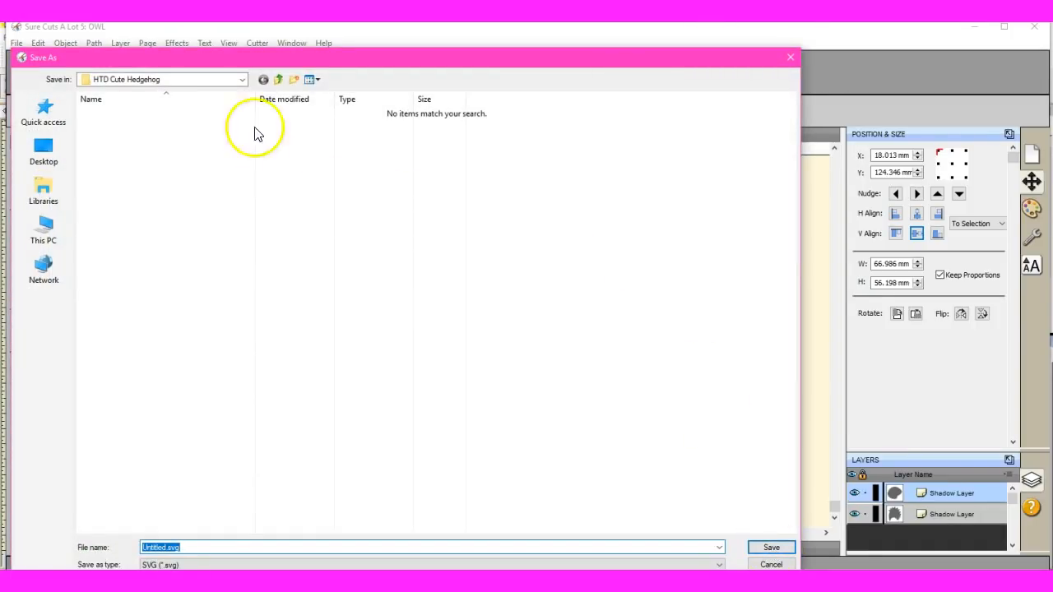
click(241, 79)
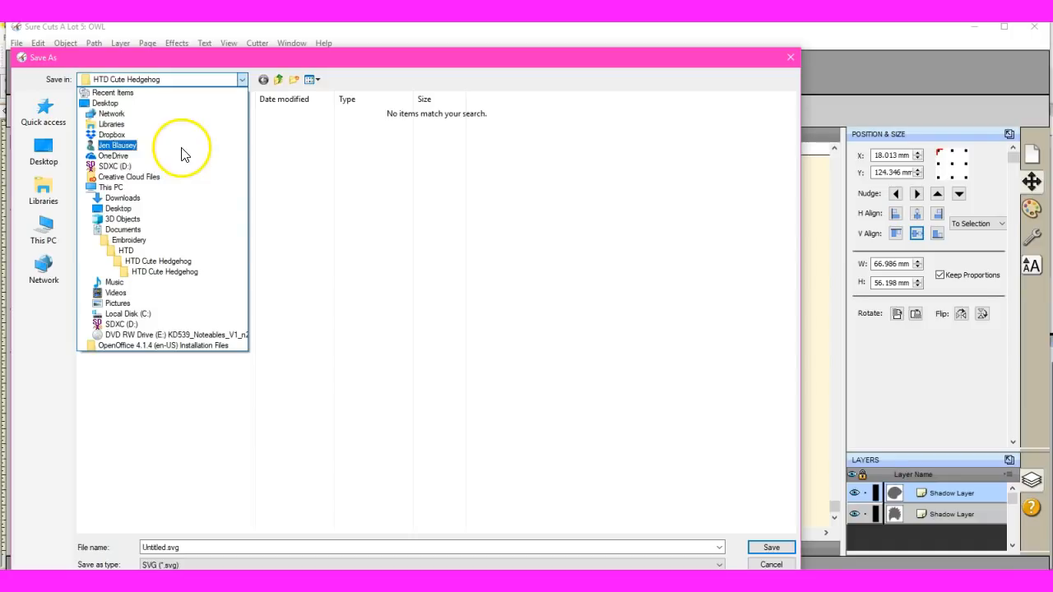
click(115, 166)
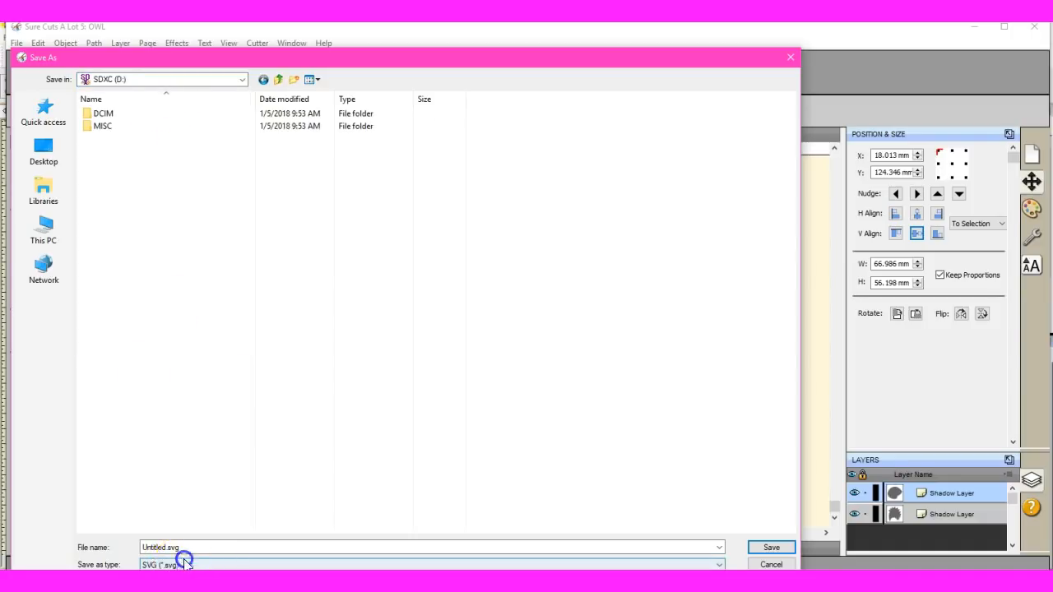
click(432, 564)
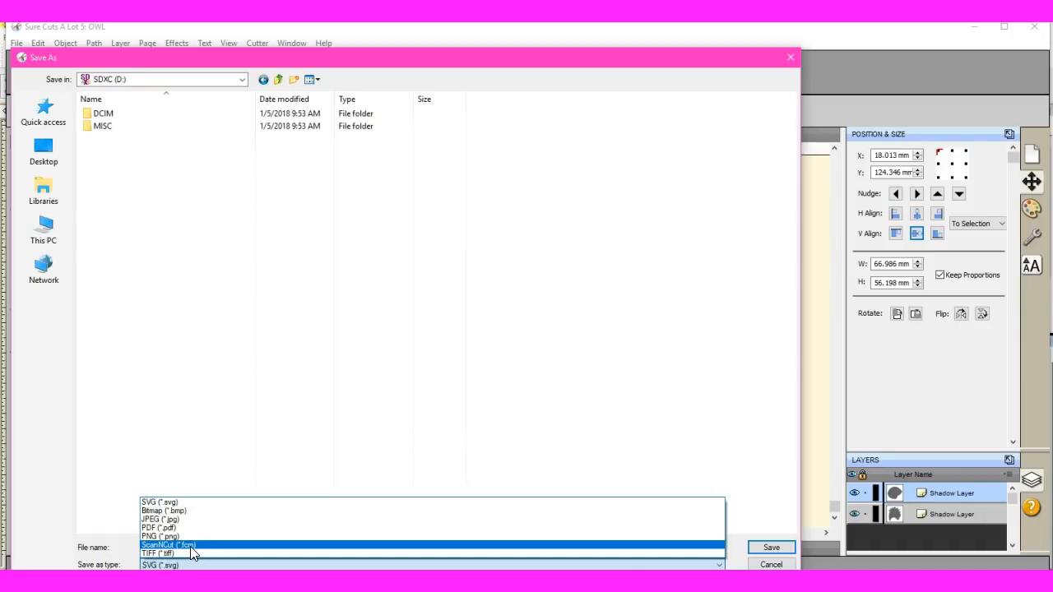
click(168, 545)
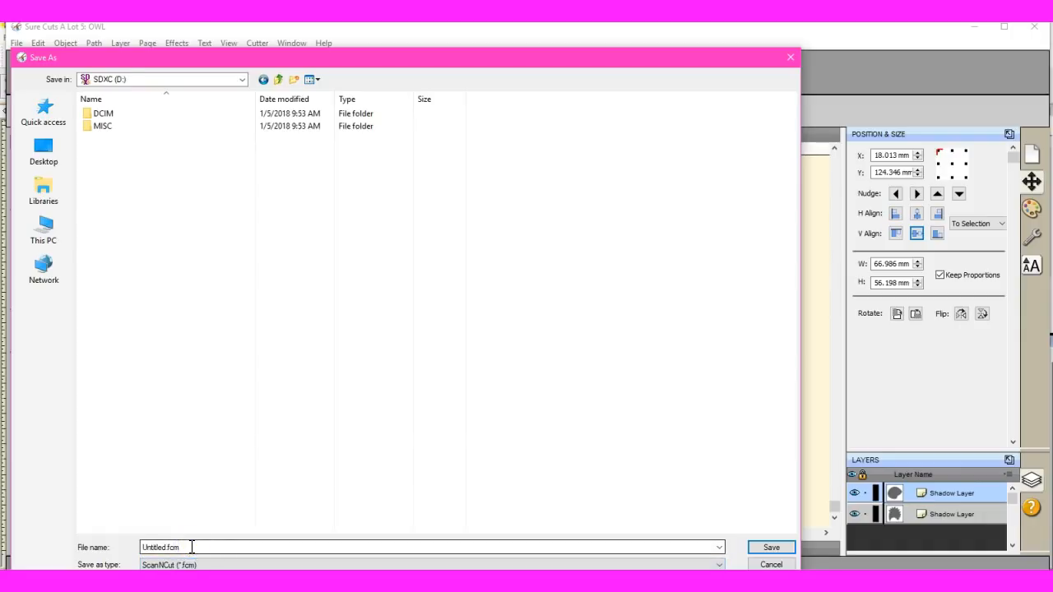
text(he)
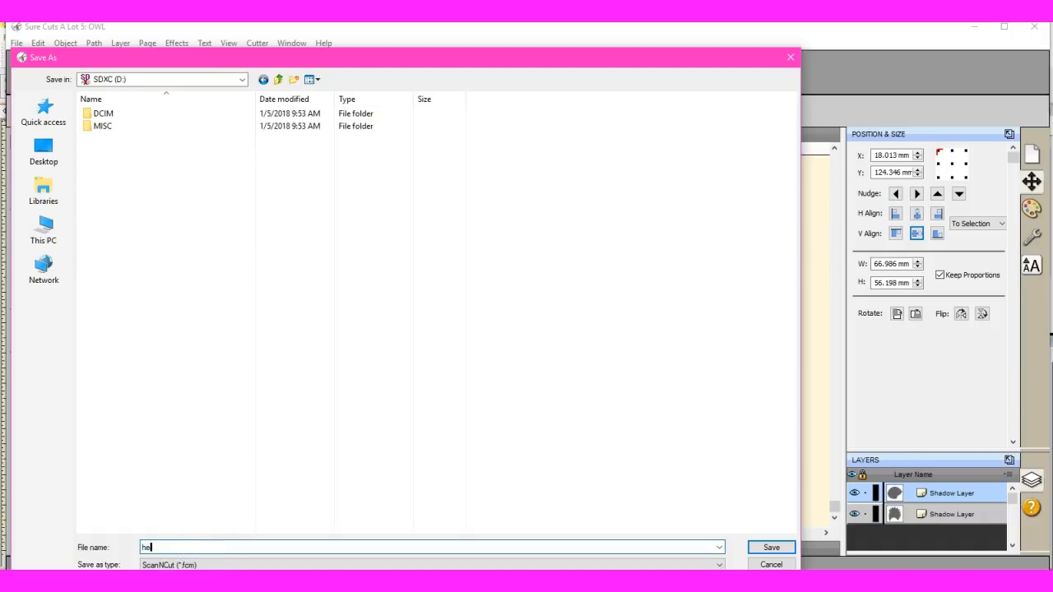
text(dgehog)
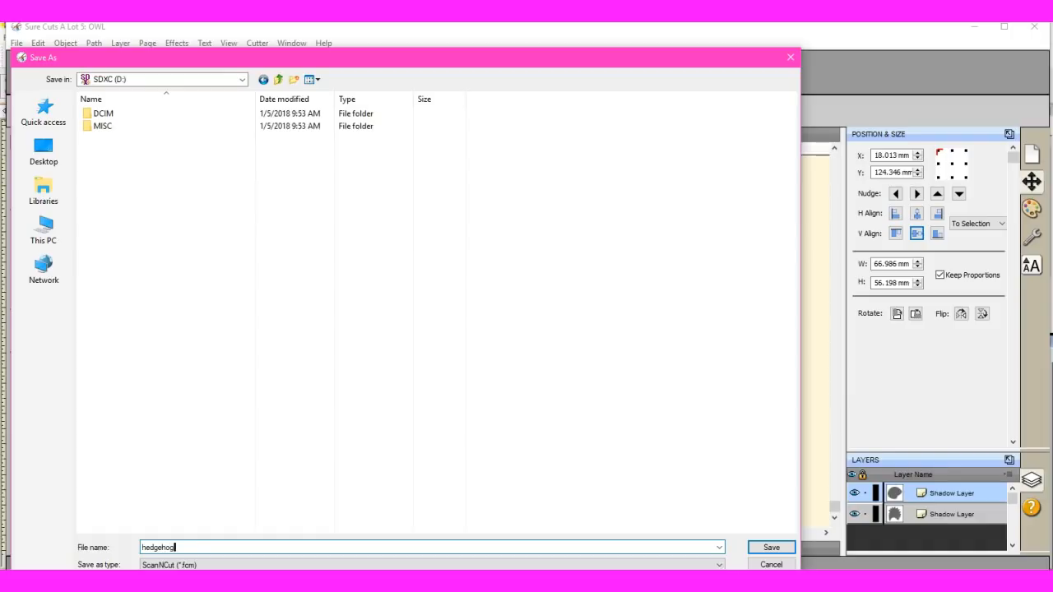
text(CUT)
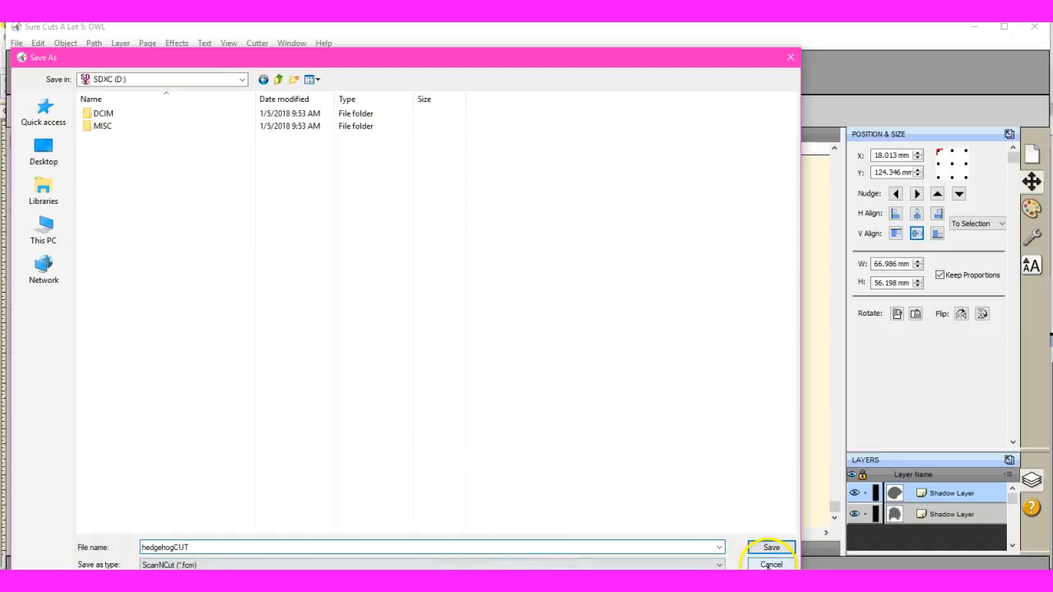
click(771, 547)
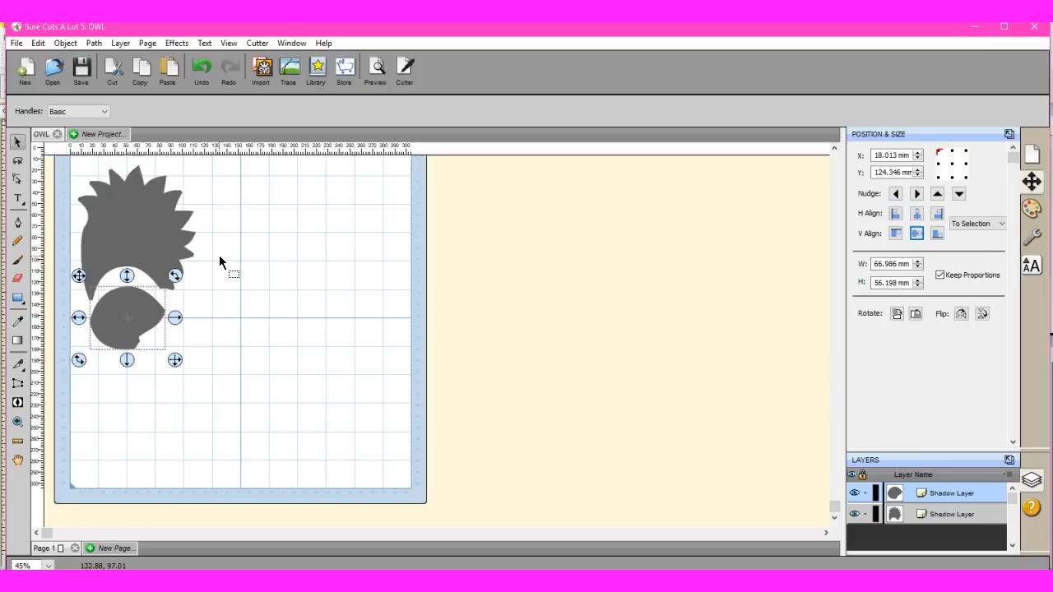
mouse_move(70, 168)
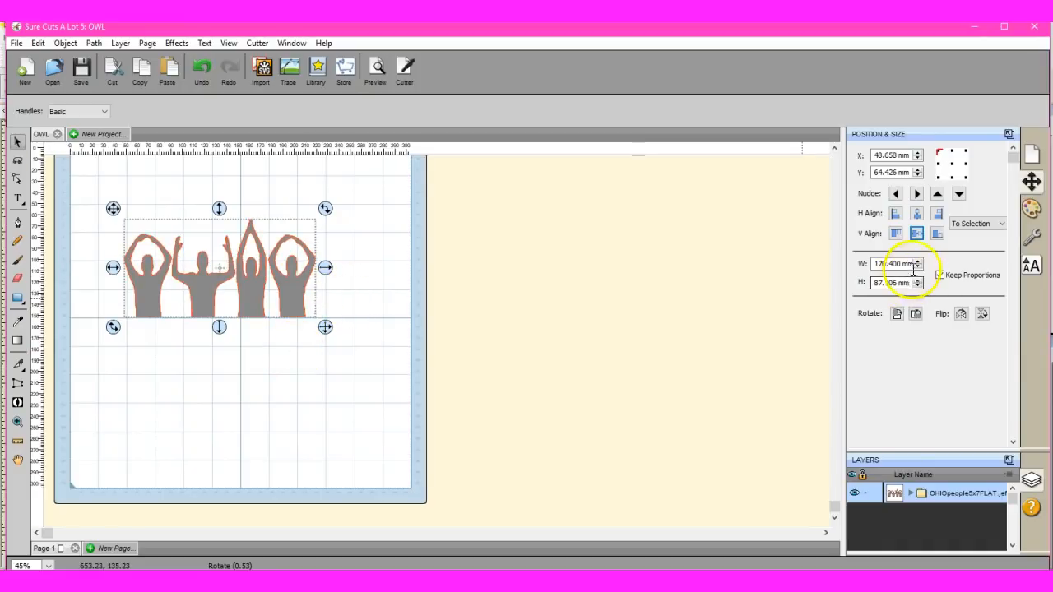
- Increase the design's width with the W spinner, then enlarge it by dragging the corner handle
click(916, 260)
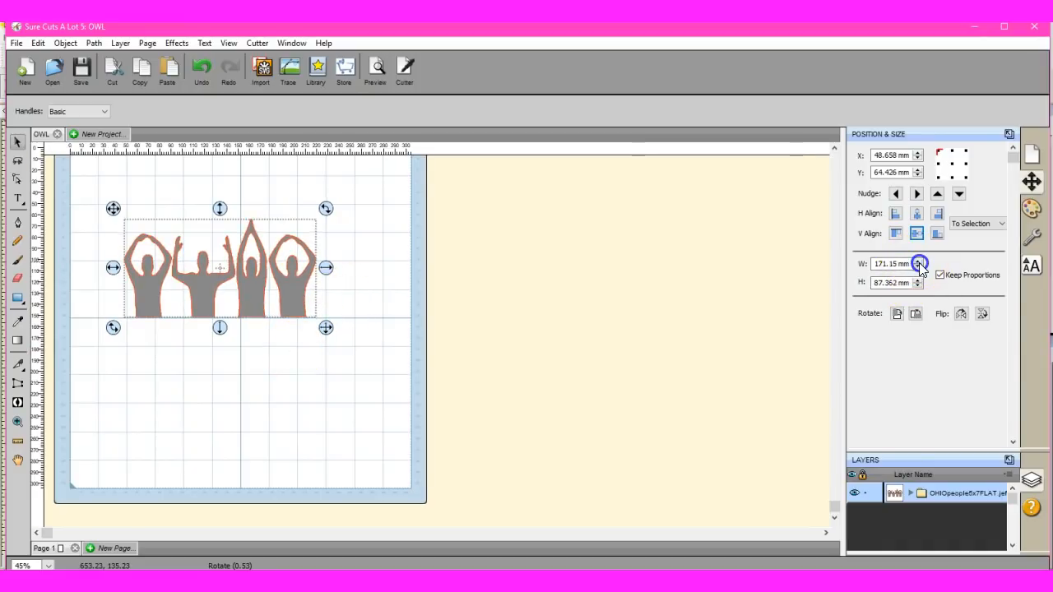
click(917, 260)
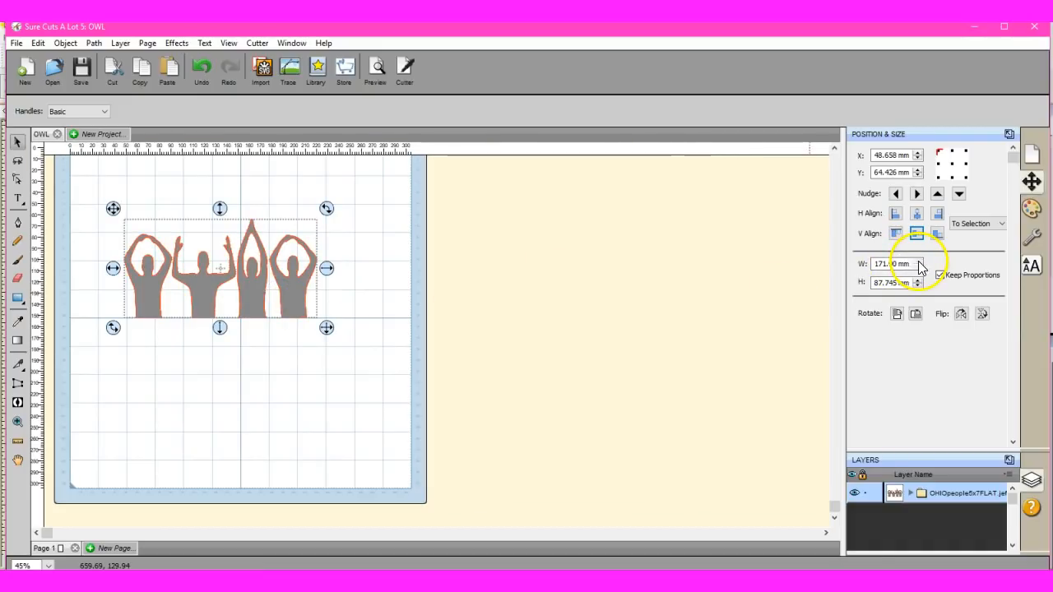
click(917, 261)
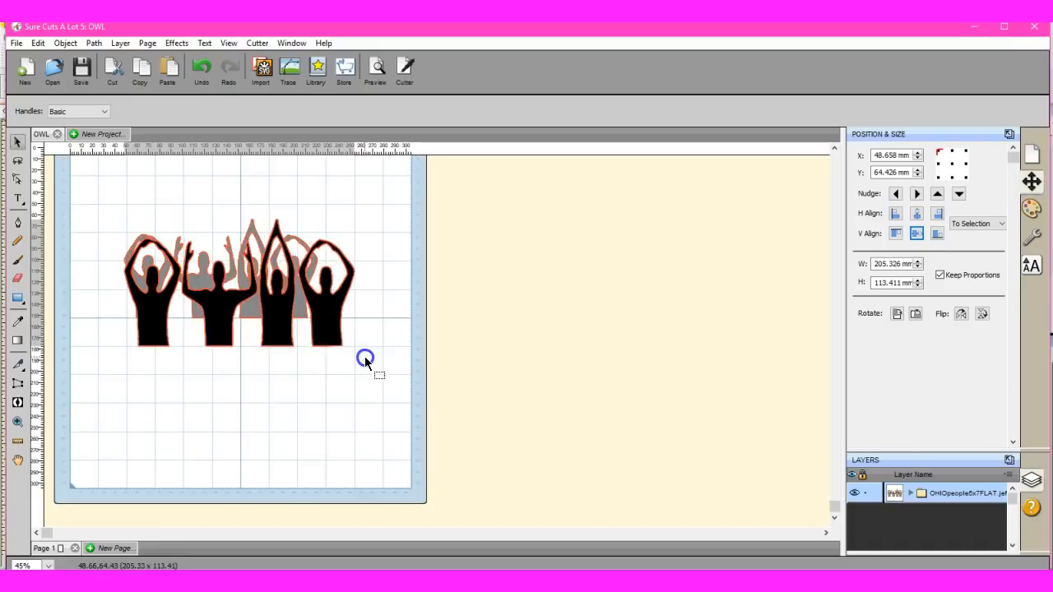
drag(366, 359, 419, 386)
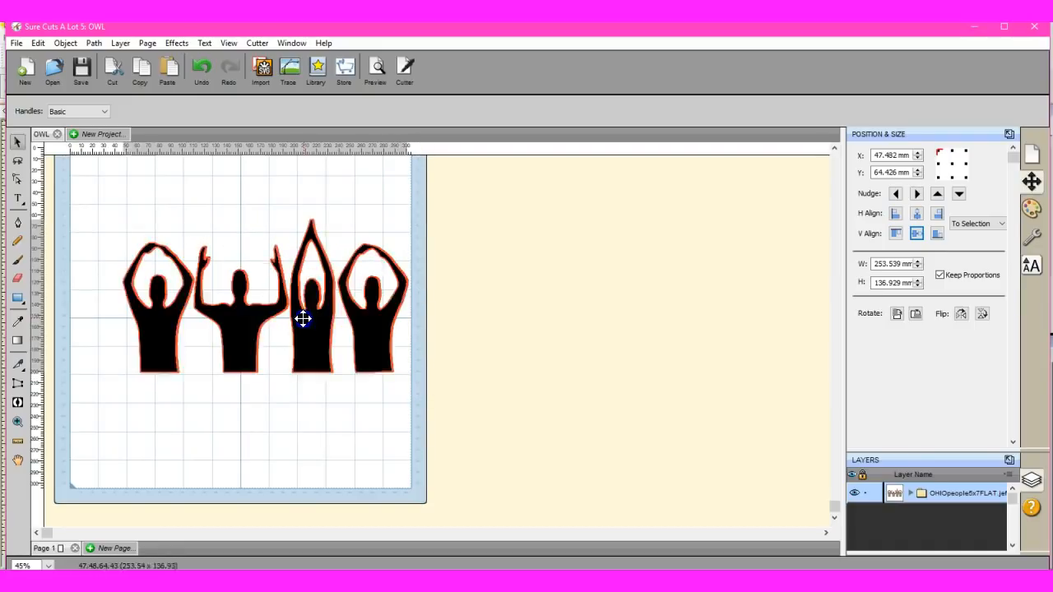
- Move the design to the mat's top-left and scale it to about 300 mm wide
drag(302, 319, 263, 289)
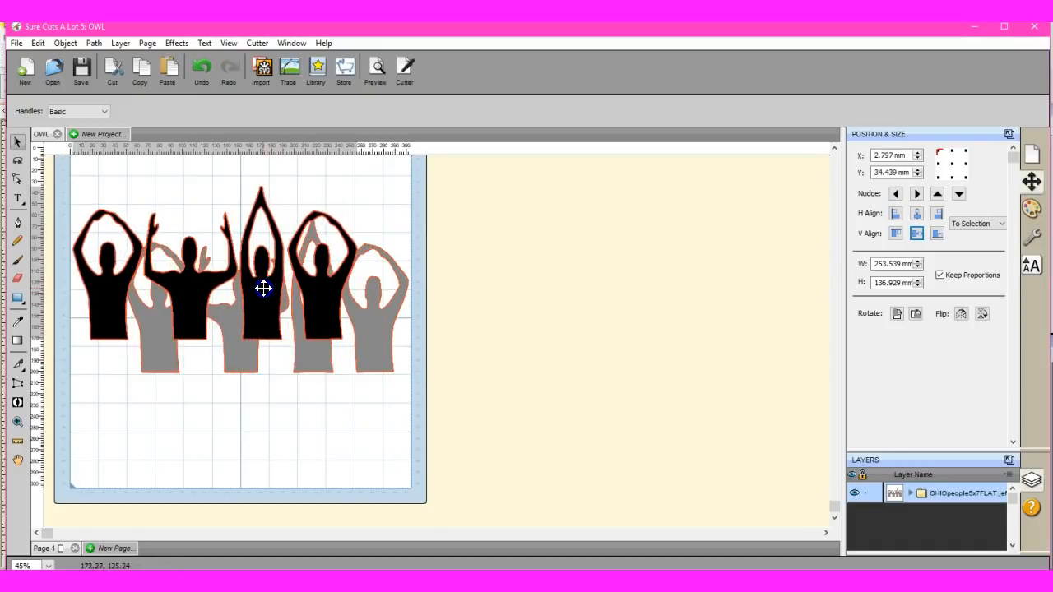
click(263, 287)
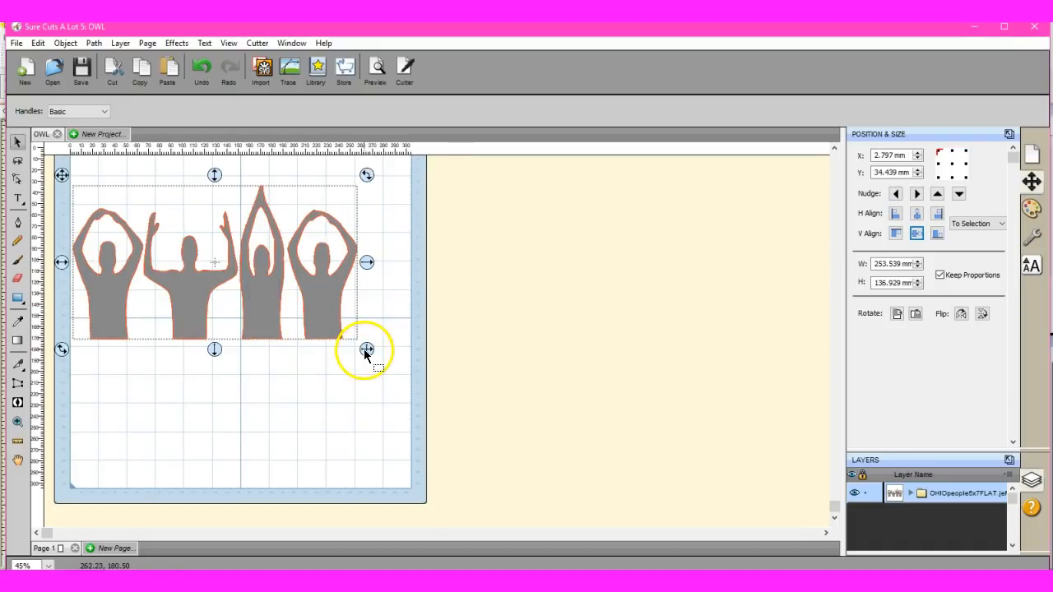
drag(366, 349, 409, 377)
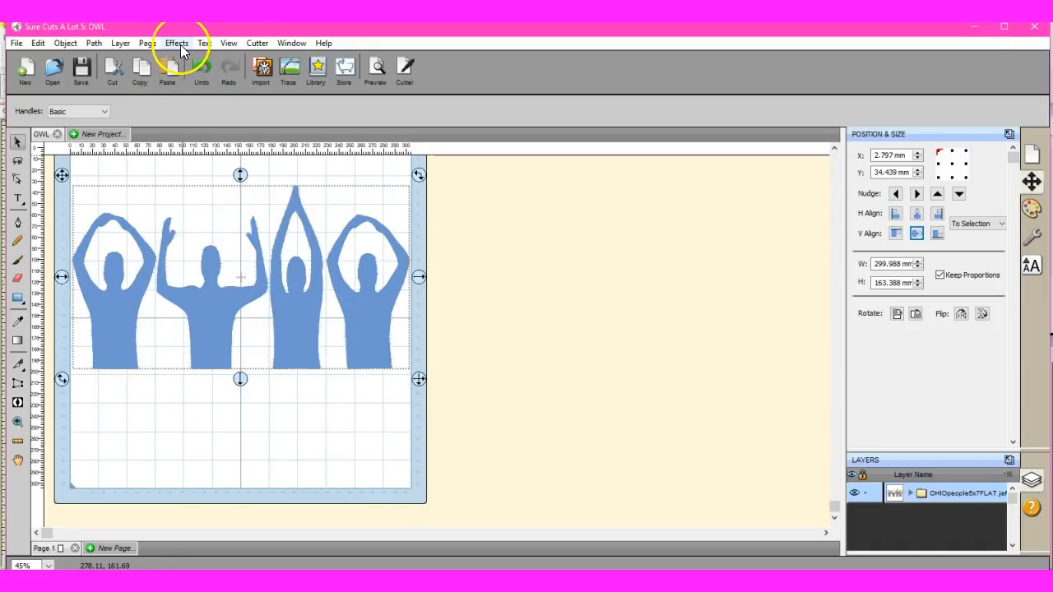
- Add a 1.27 mm contour-cut shadow layer, drag the original design off the mat, and select the shadow
click(177, 43)
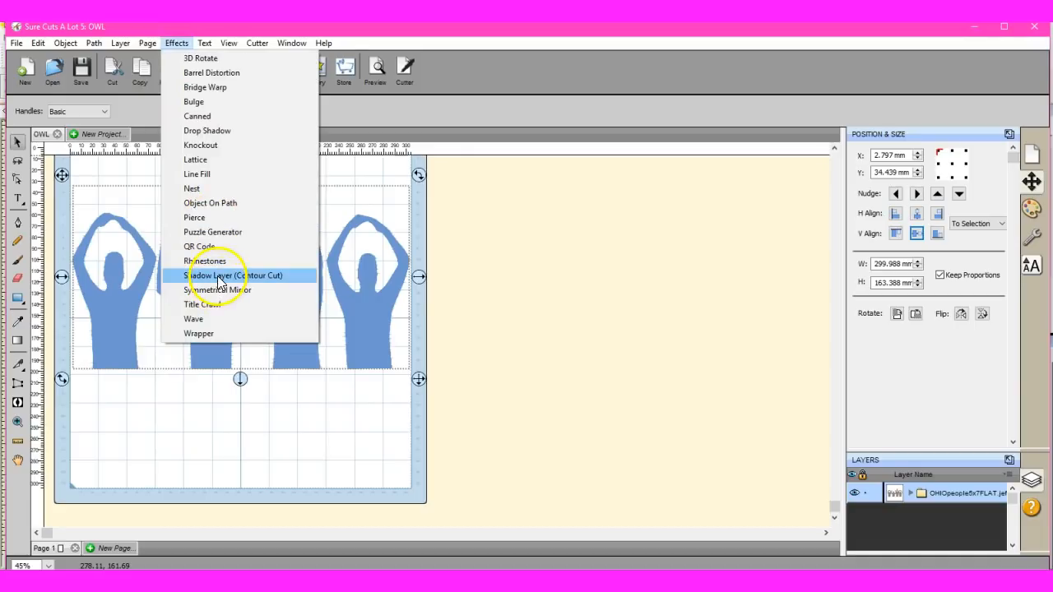
click(235, 276)
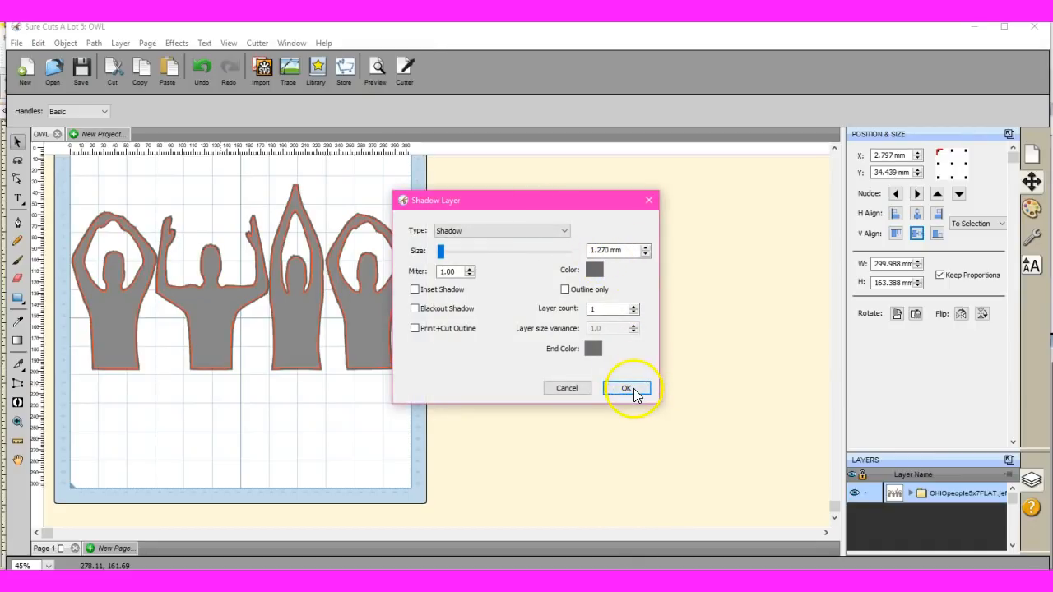
click(626, 387)
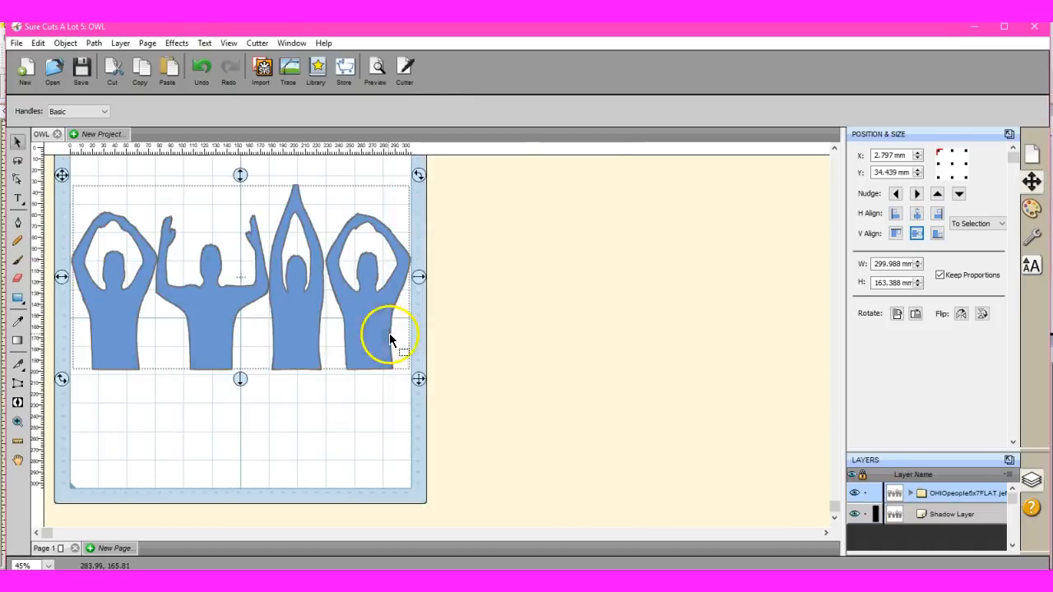
drag(391, 337, 747, 382)
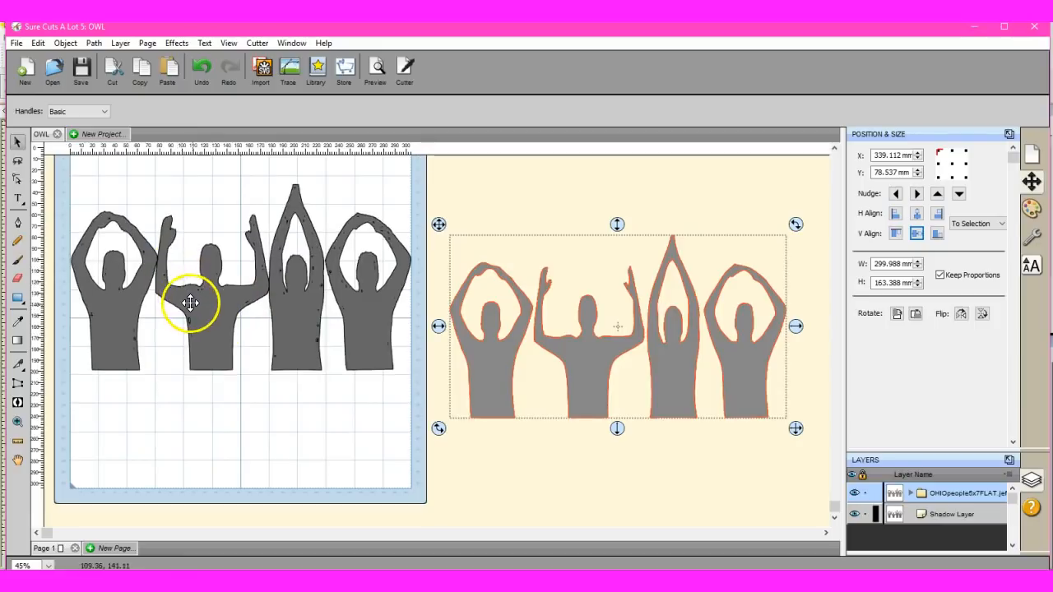
click(189, 303)
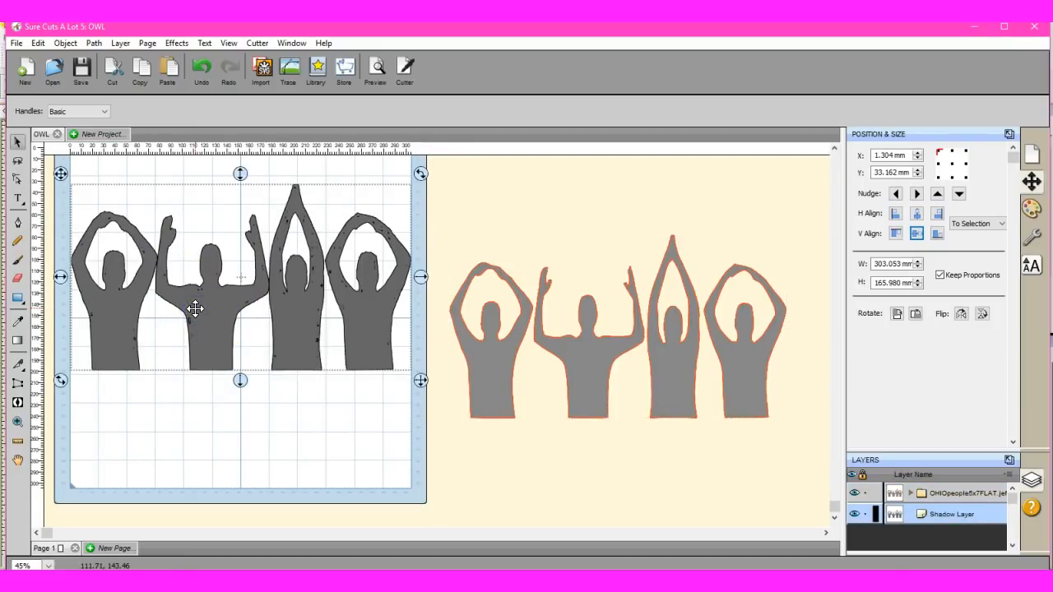
mouse_move(200, 319)
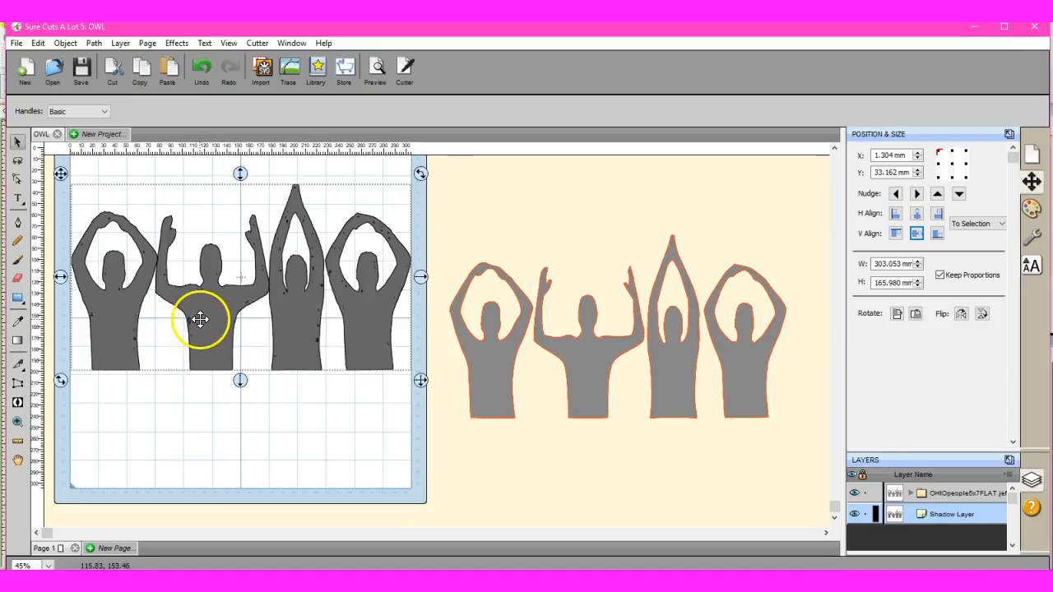
mouse_move(196, 315)
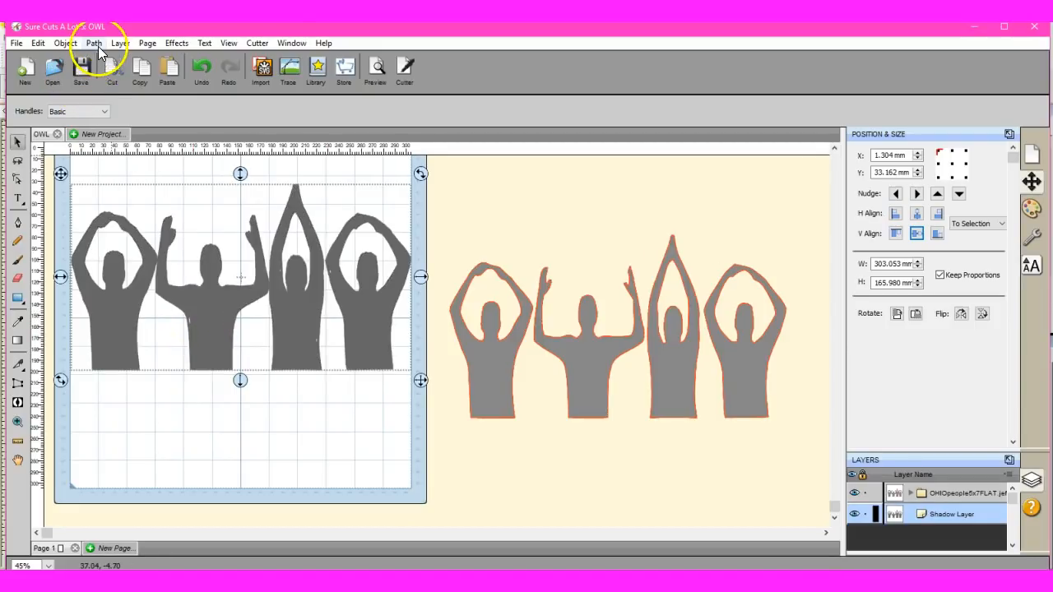
- Run Path > Simplify at threshold 100 three times, cutting the shadow from 2485 to about 250 nodes
click(93, 43)
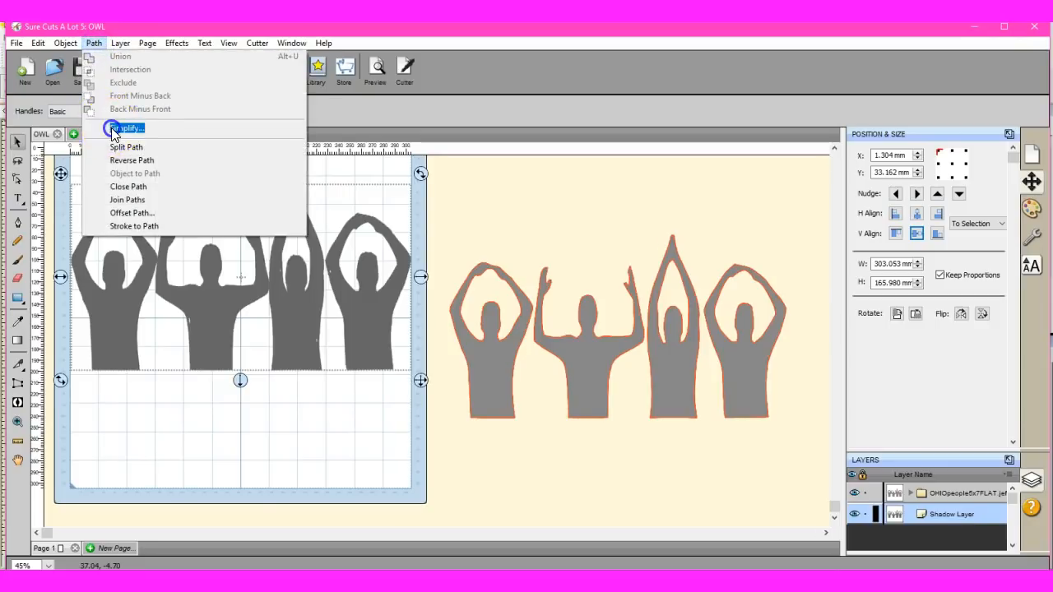
click(125, 128)
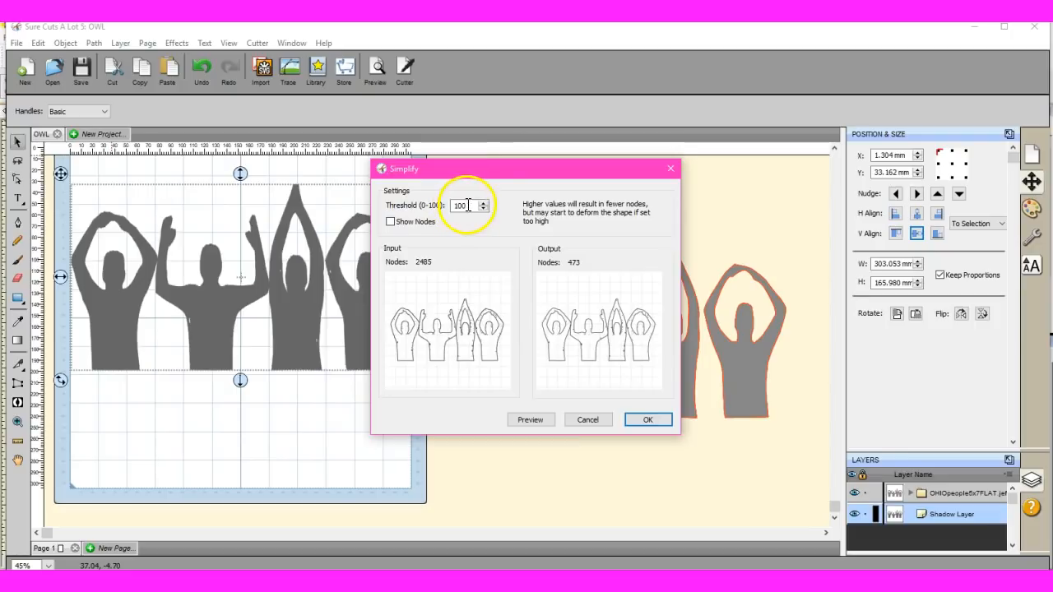
mouse_move(647, 419)
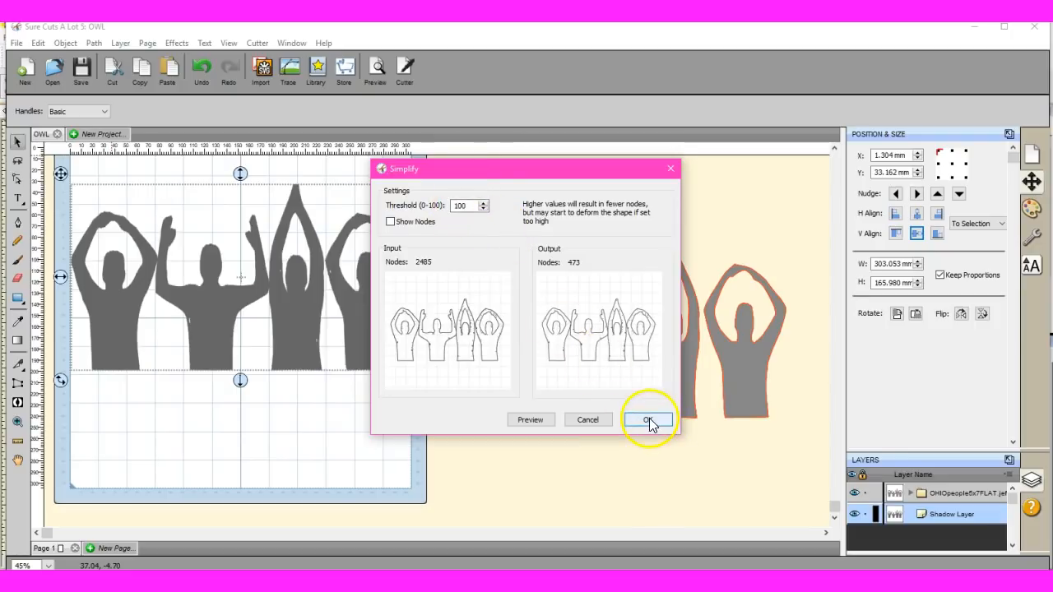
click(647, 419)
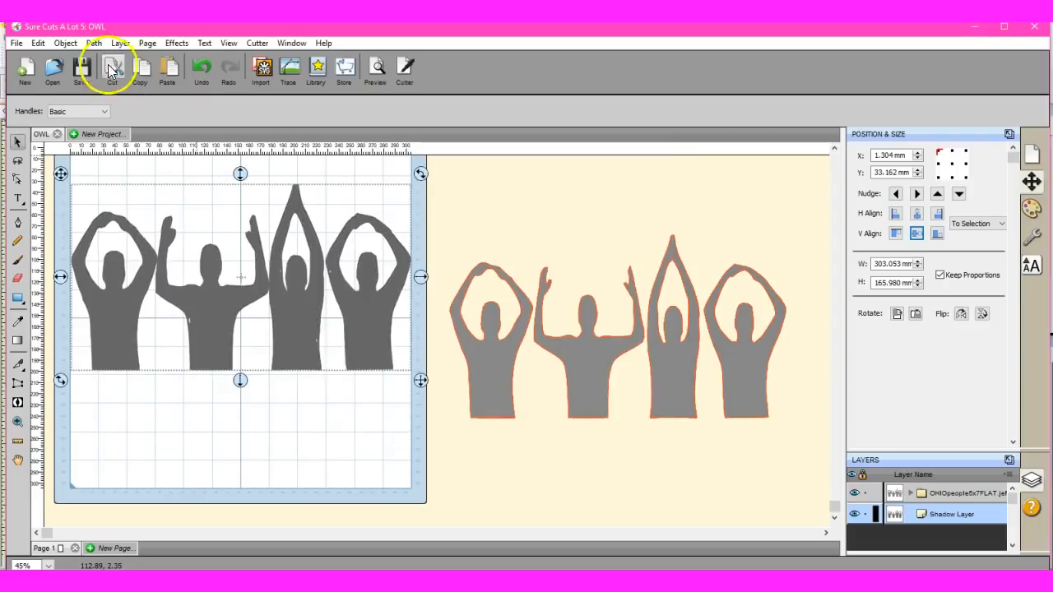
click(93, 43)
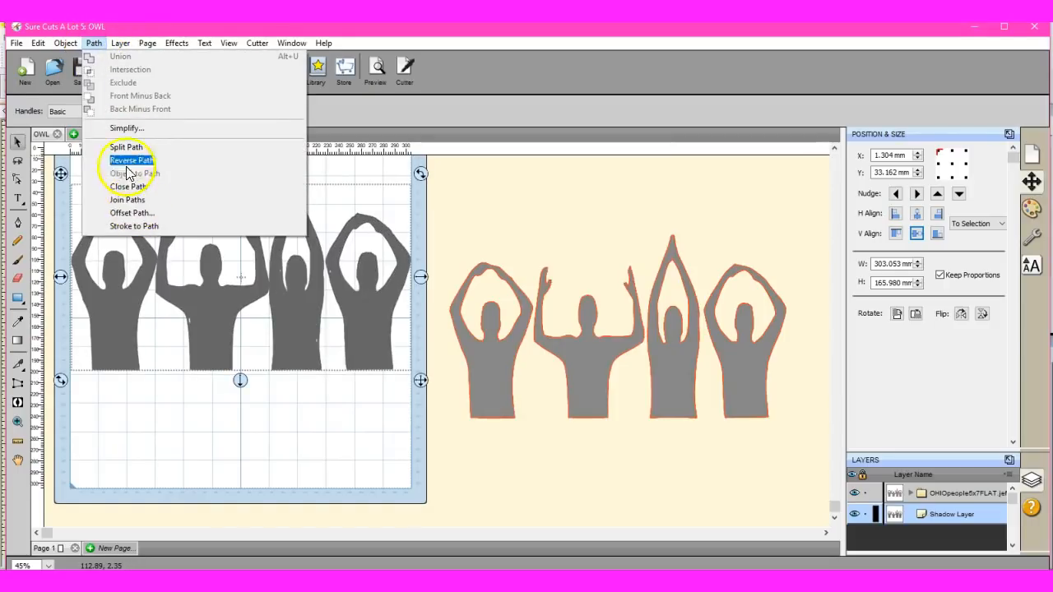
click(126, 127)
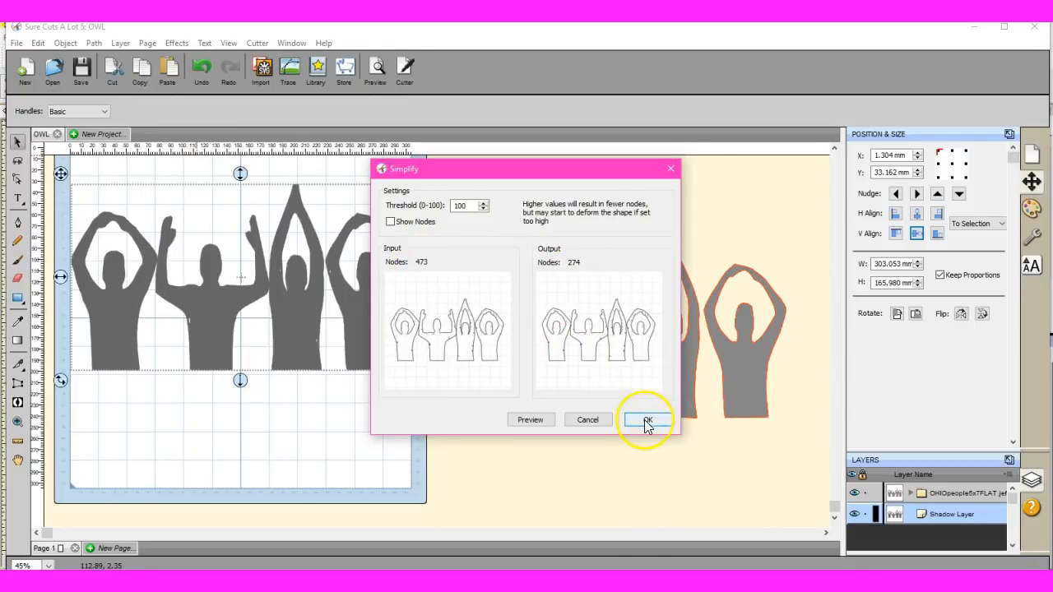
click(645, 419)
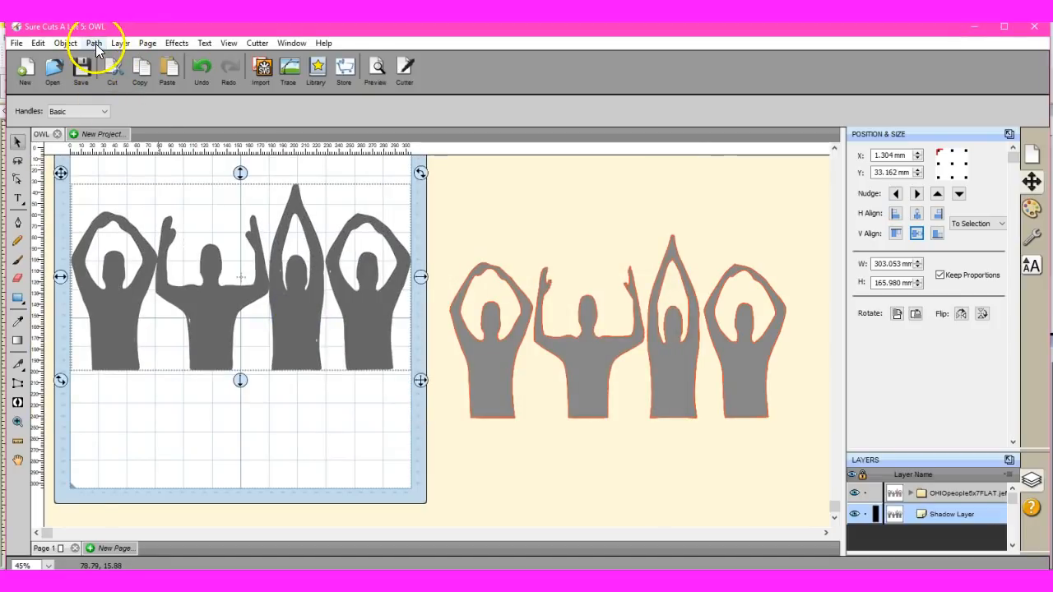
click(93, 43)
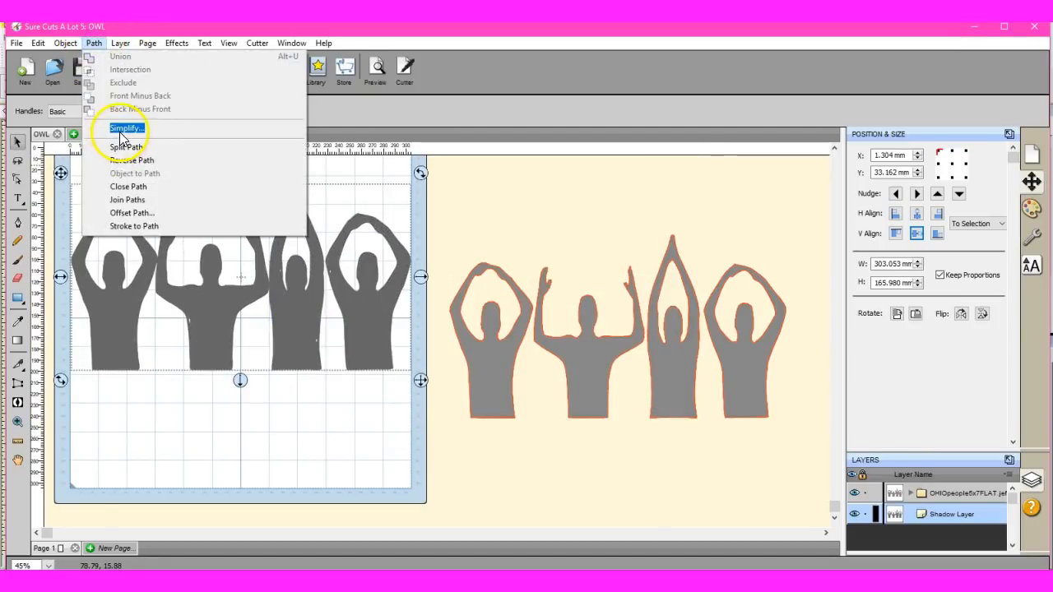
click(126, 128)
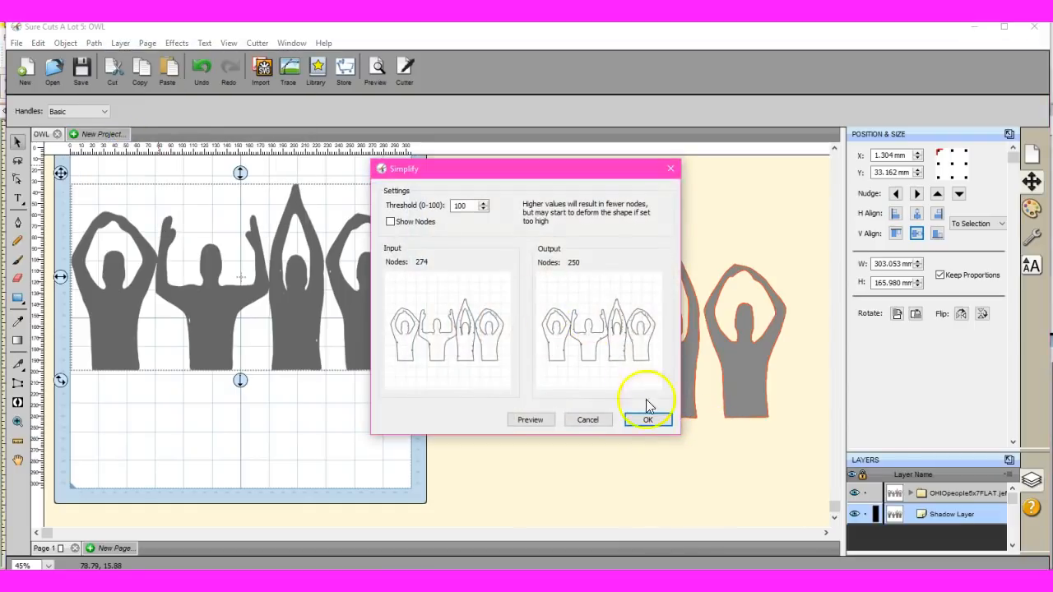
click(647, 419)
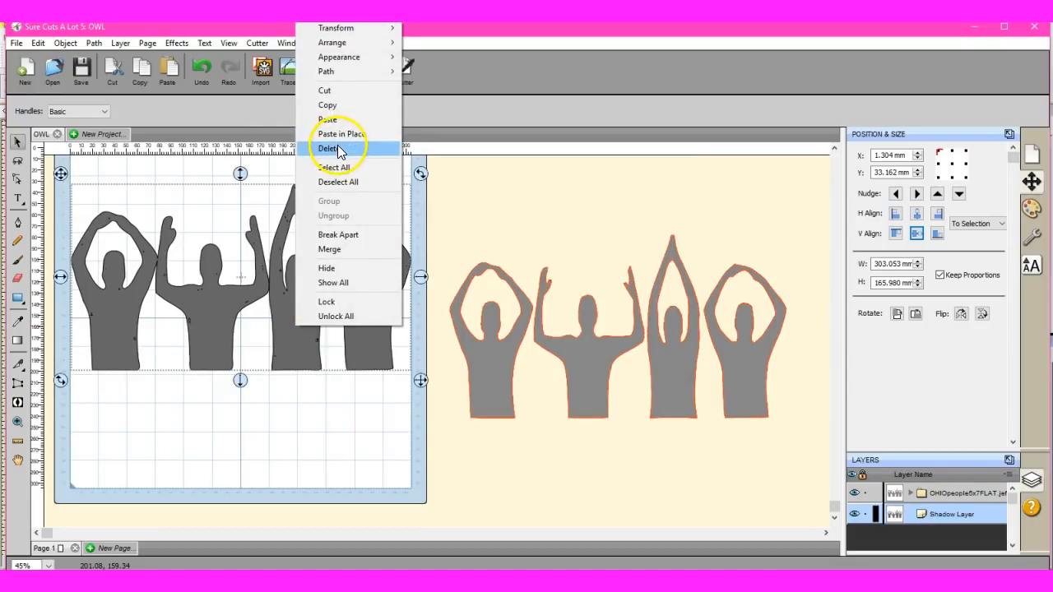
- Delete the shadow layer, move the embroidery design back onto the mat, and simplify it once
click(329, 148)
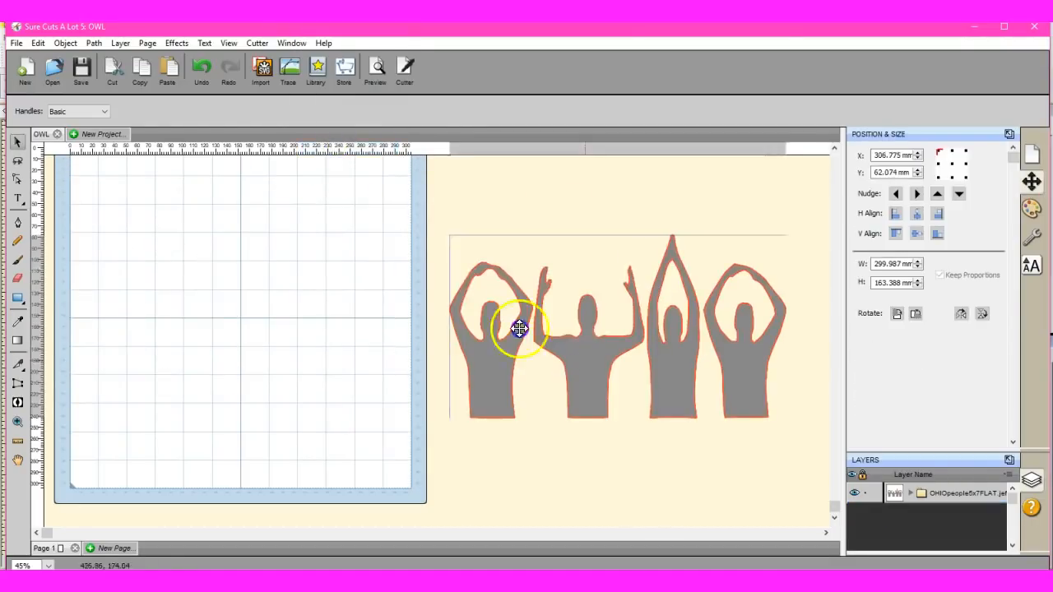
drag(520, 329, 210, 312)
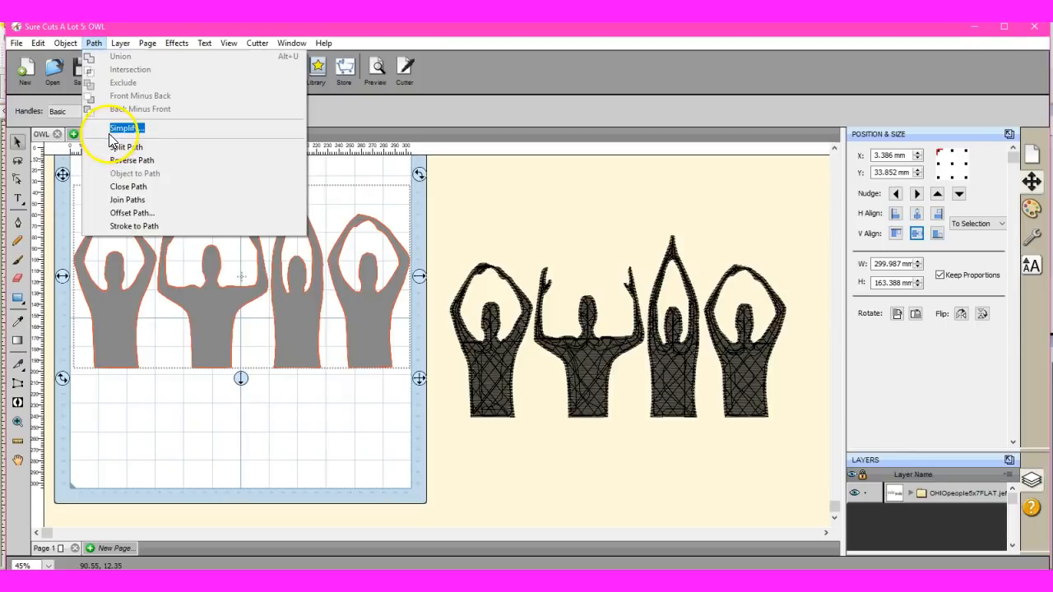
click(124, 127)
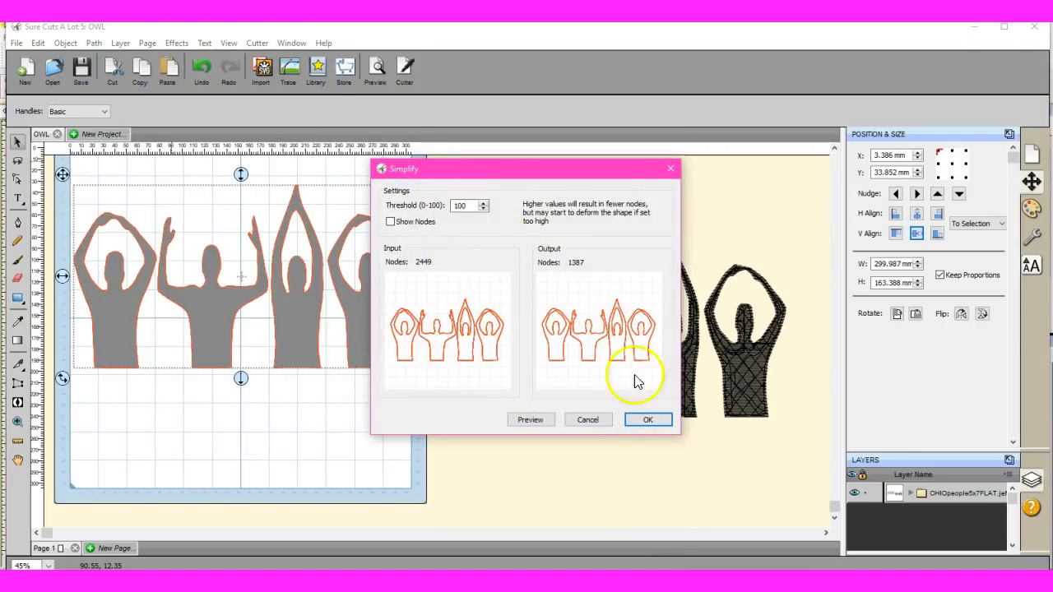
click(648, 420)
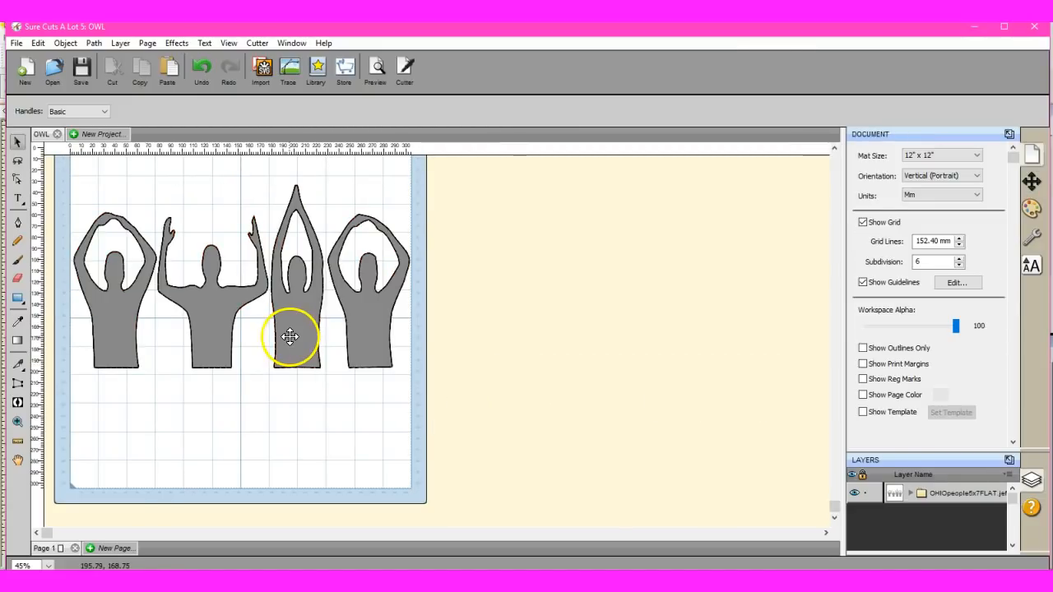
- Select the design and apply further Simplify passes, reducing its outline to 510 nodes
click(289, 335)
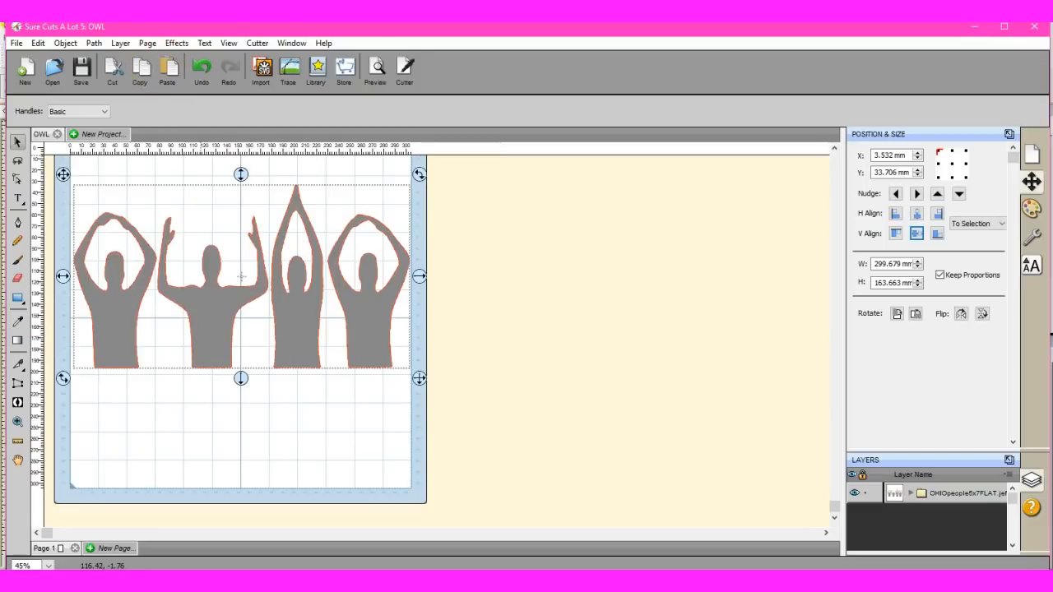
click(93, 43)
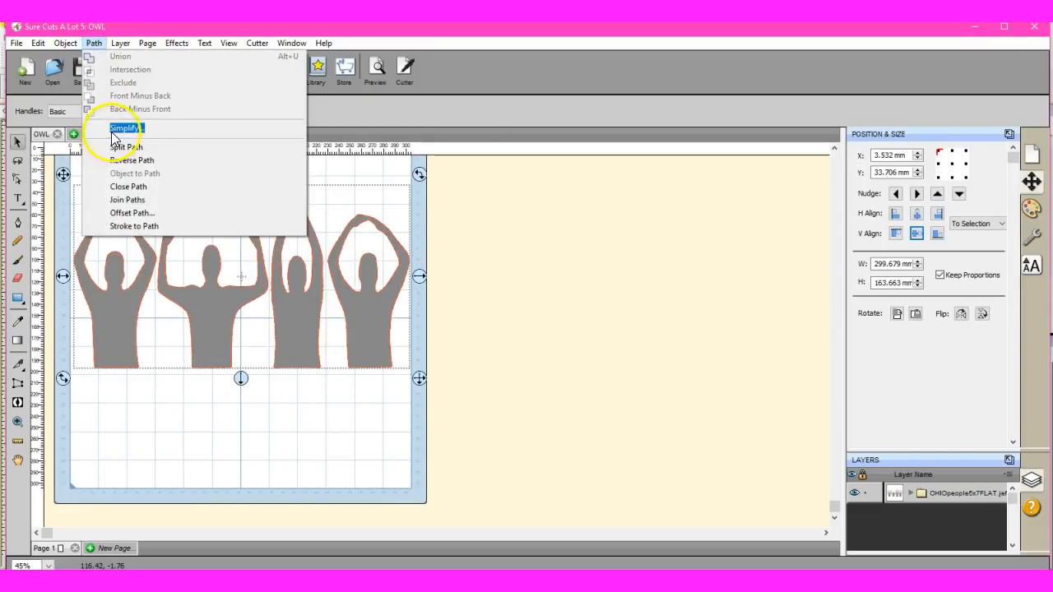
click(125, 128)
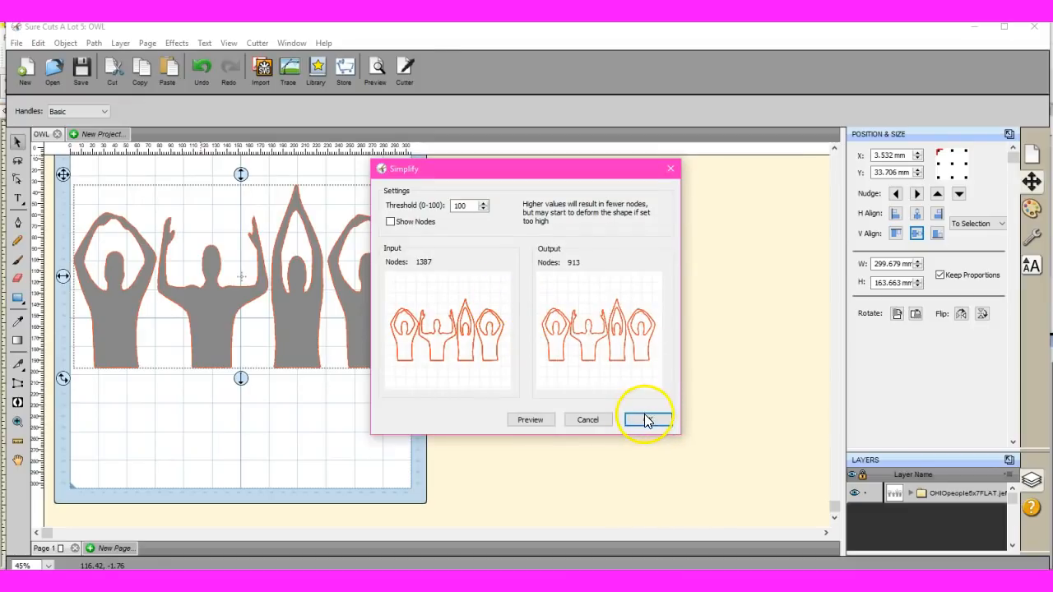
click(646, 420)
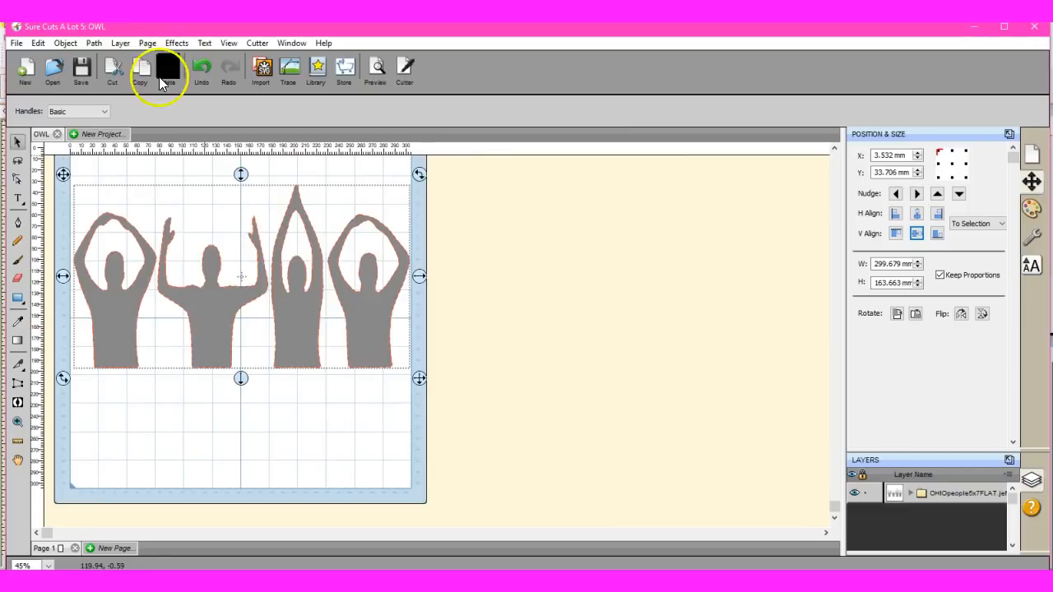
click(93, 43)
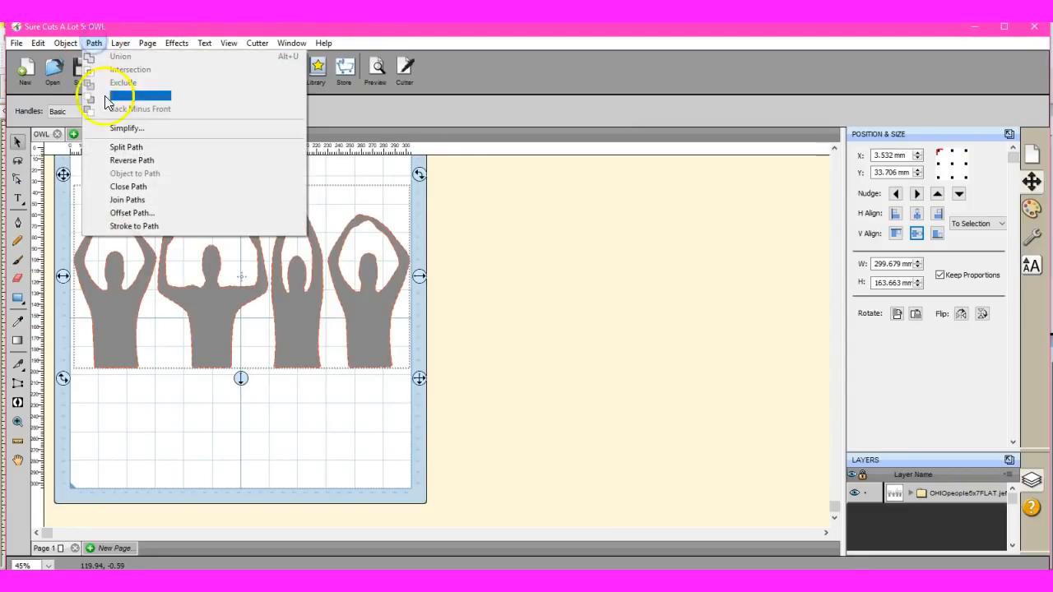
click(127, 127)
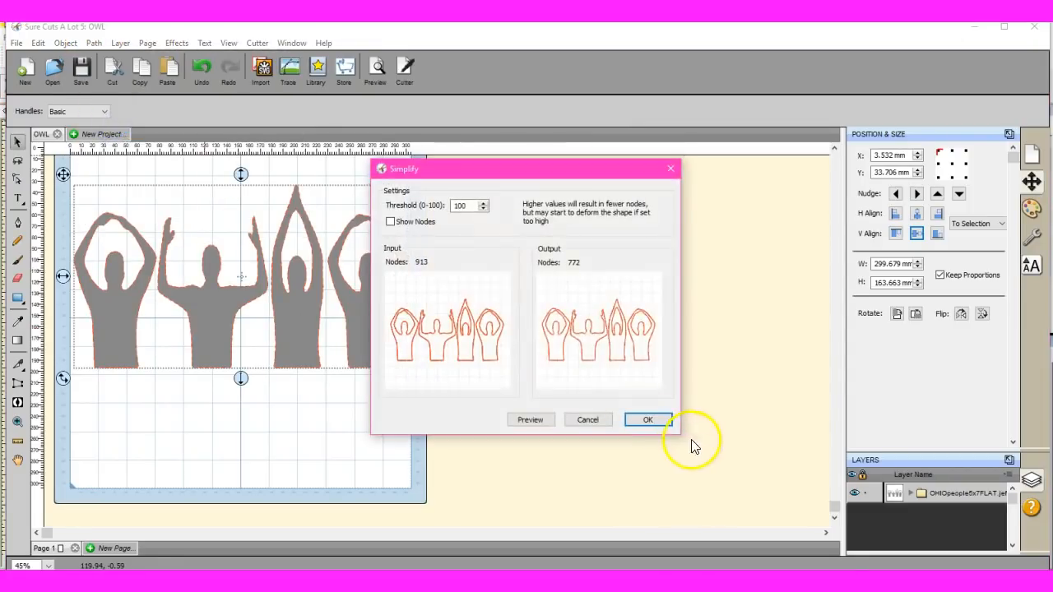
mouse_move(608, 263)
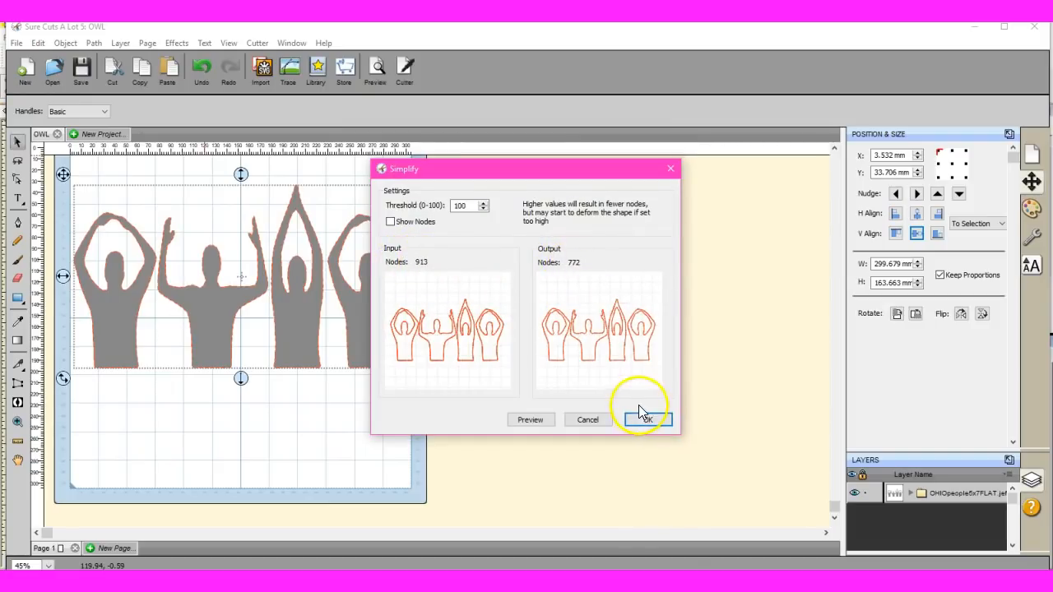
click(645, 419)
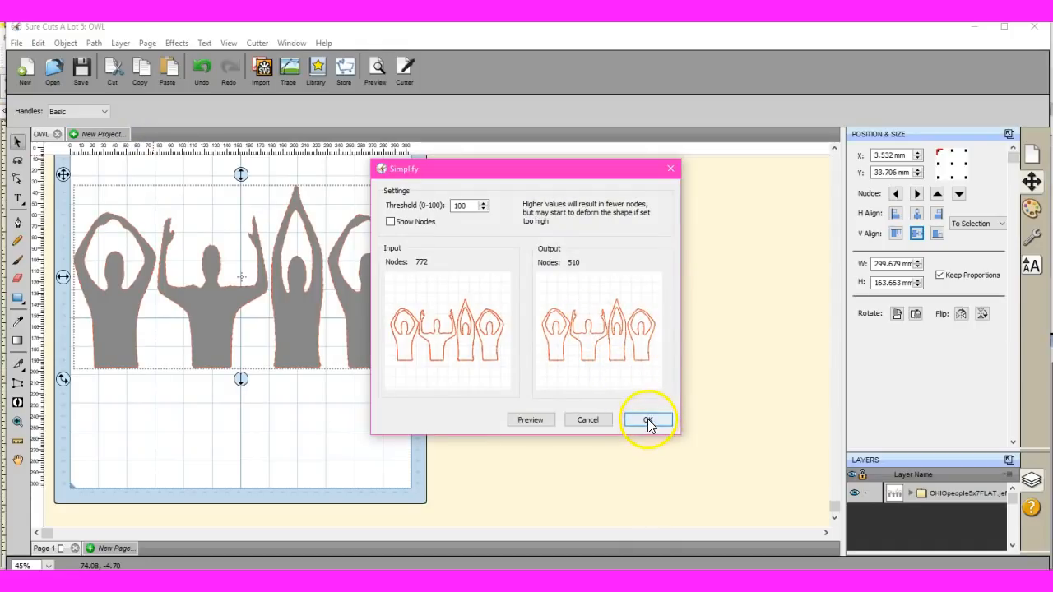
click(648, 419)
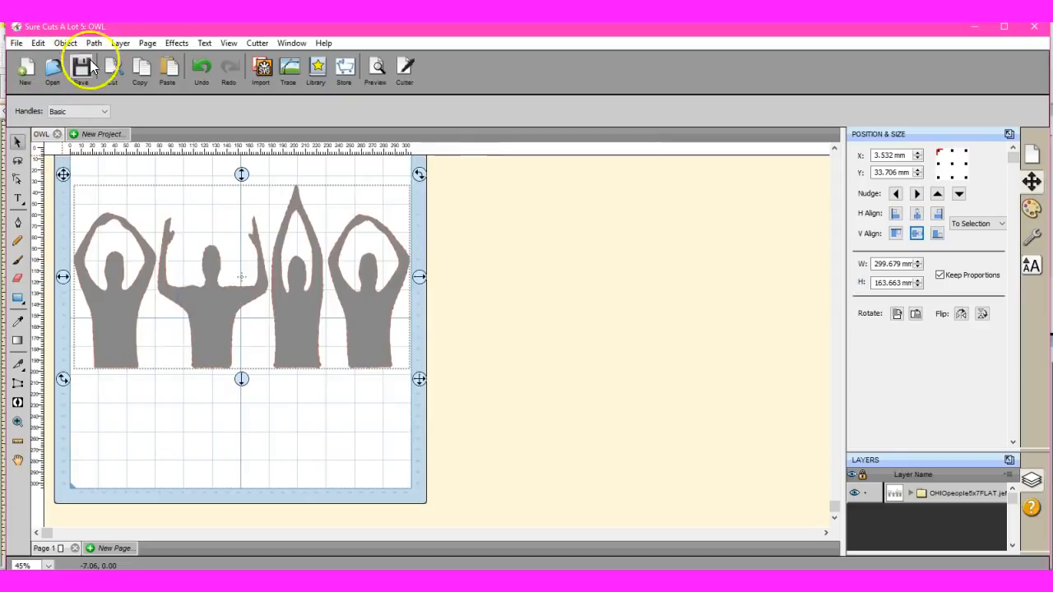
- Apply three threshold-100 Simplify passes, smoothing the four figures from 510 to 95 nodes
click(92, 42)
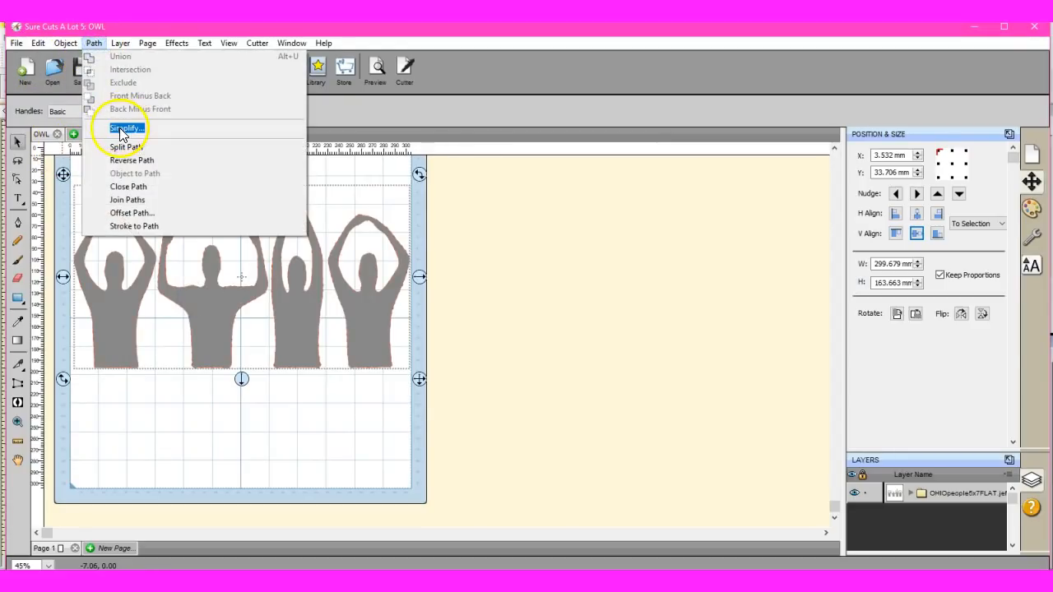
click(126, 128)
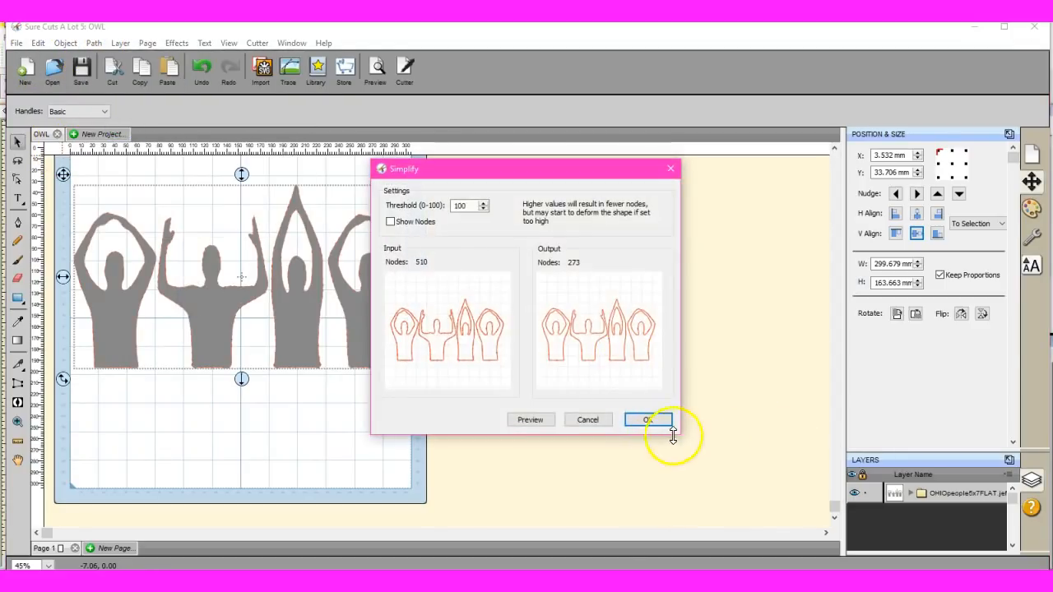
click(647, 420)
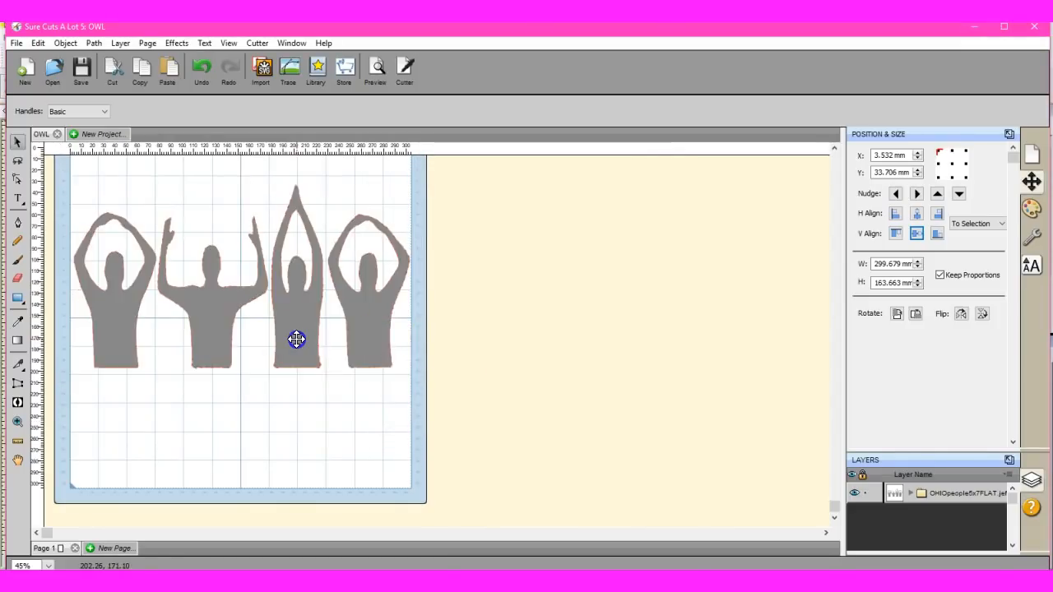
click(296, 340)
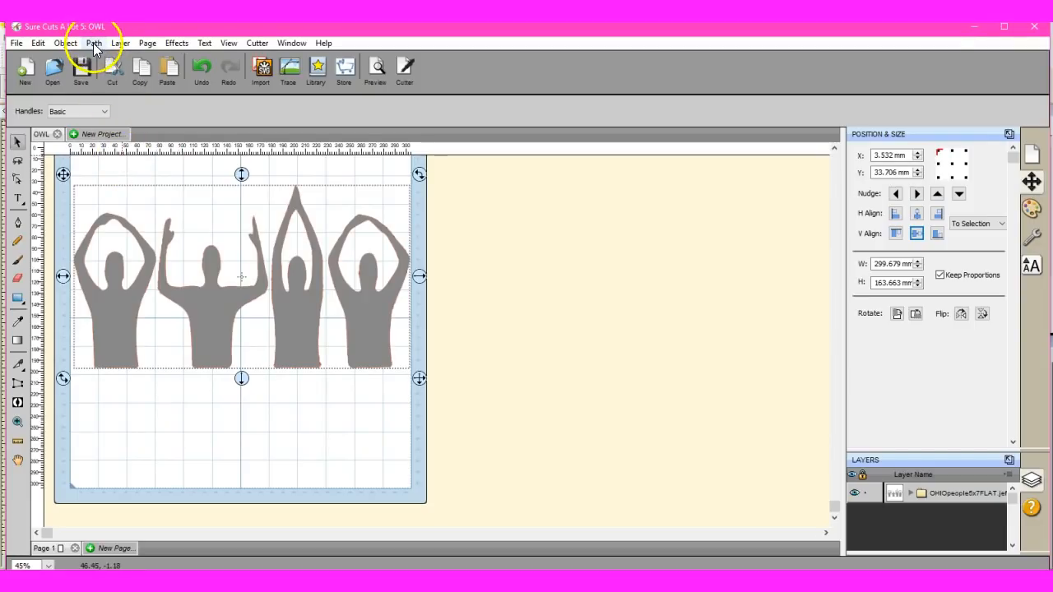
click(93, 43)
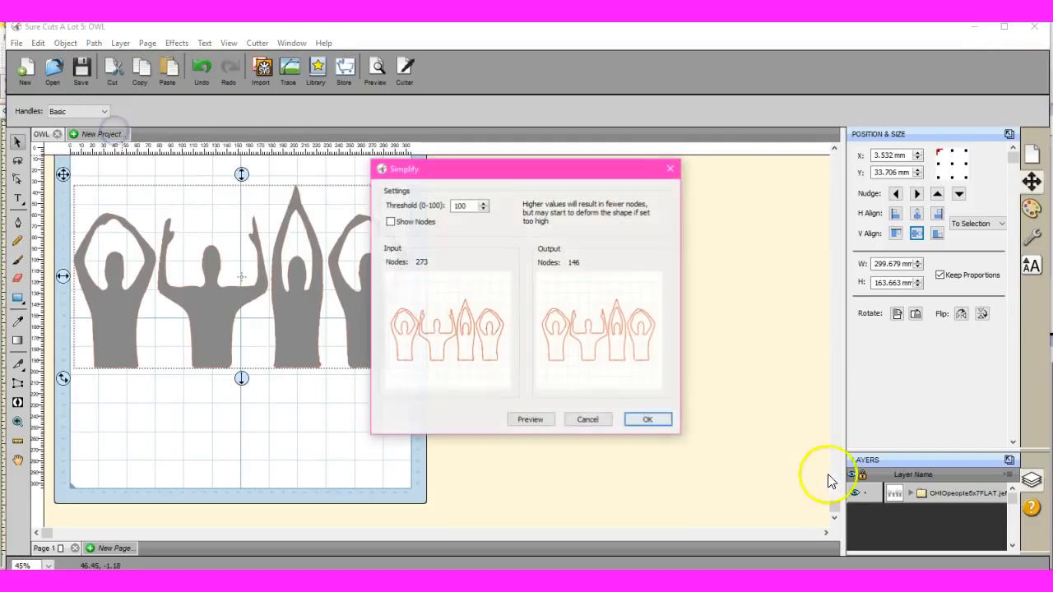
mouse_move(647, 419)
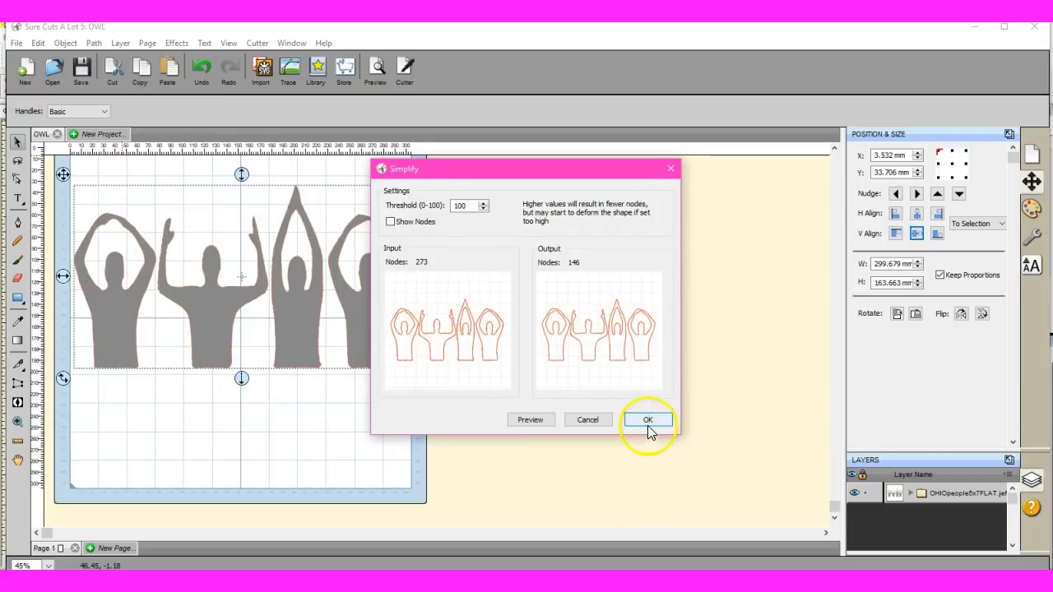
click(647, 419)
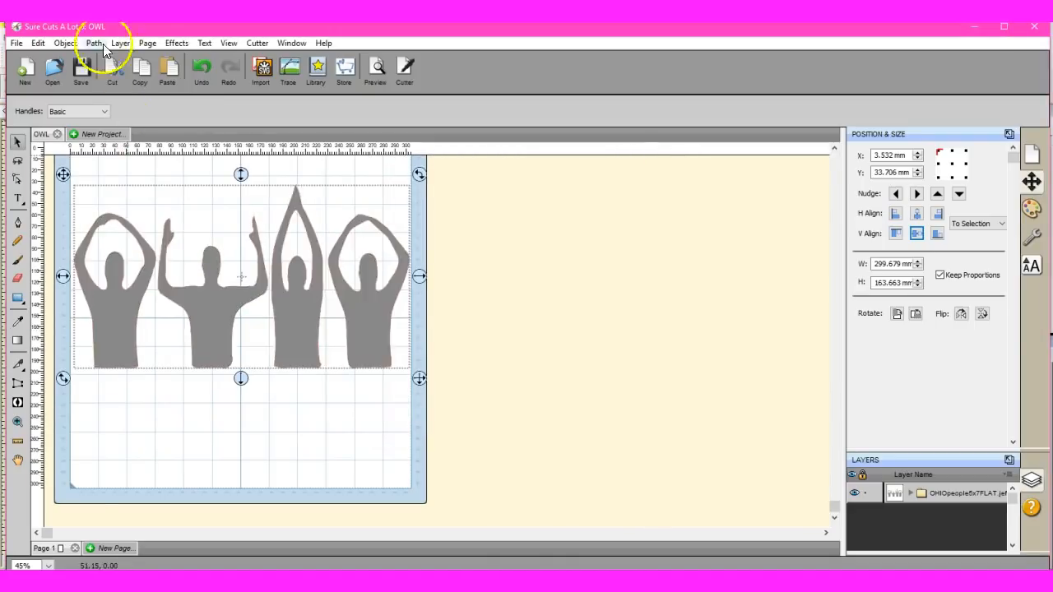
click(94, 42)
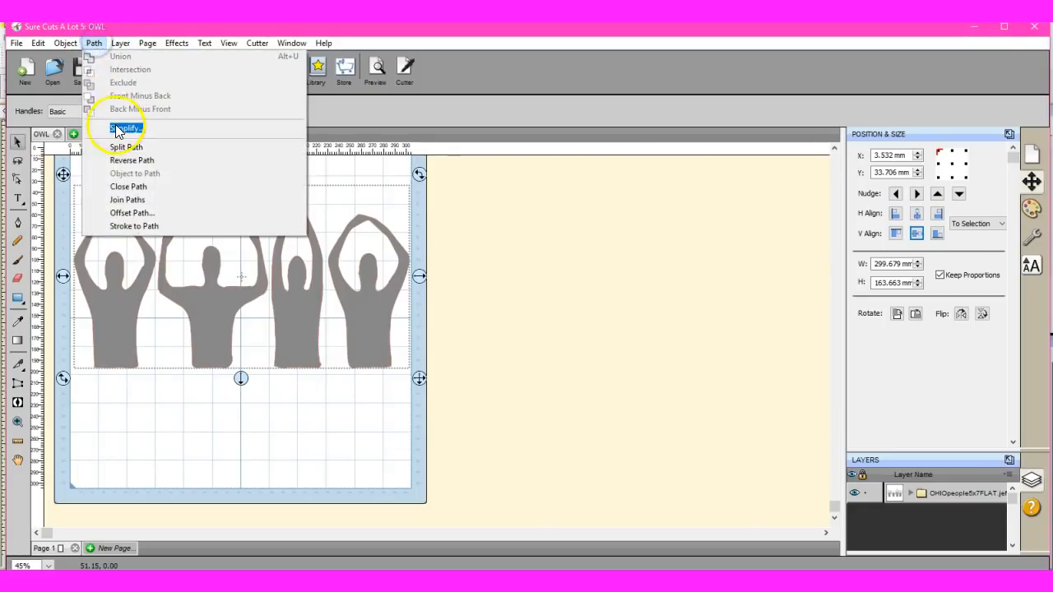
click(125, 127)
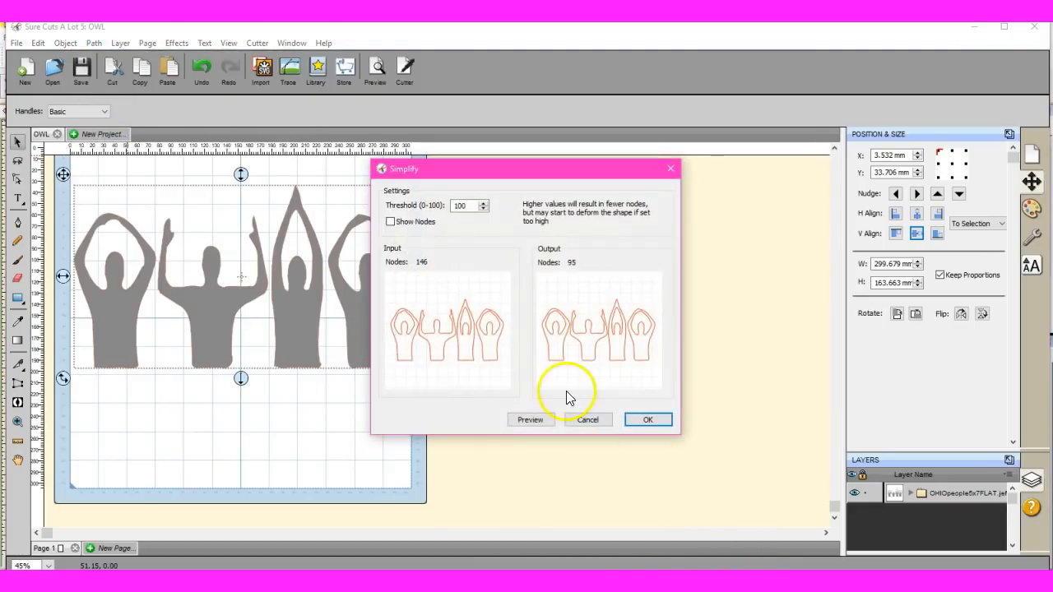
mouse_move(300, 292)
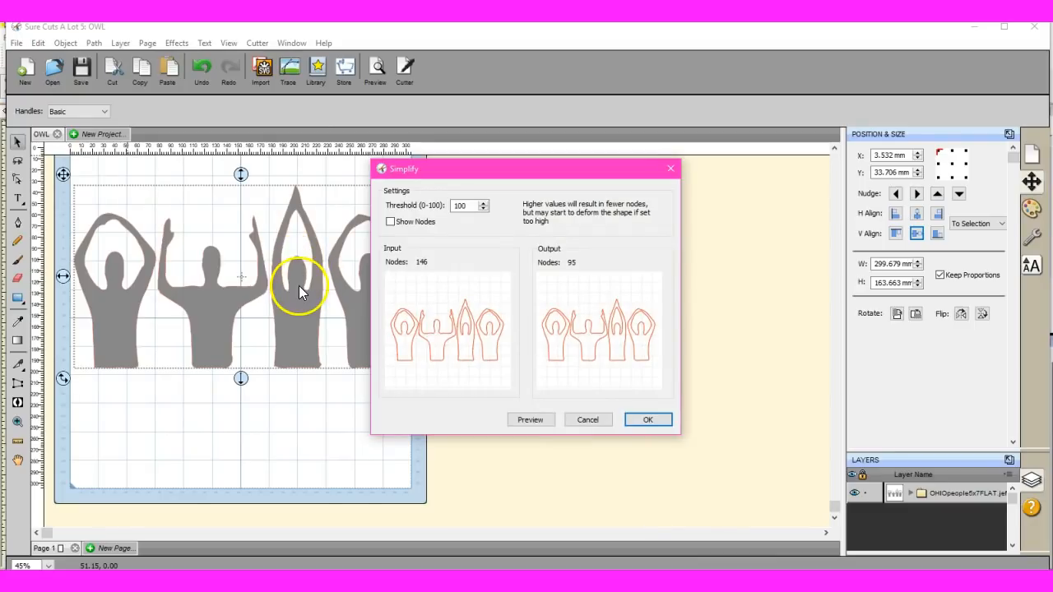
mouse_move(312, 309)
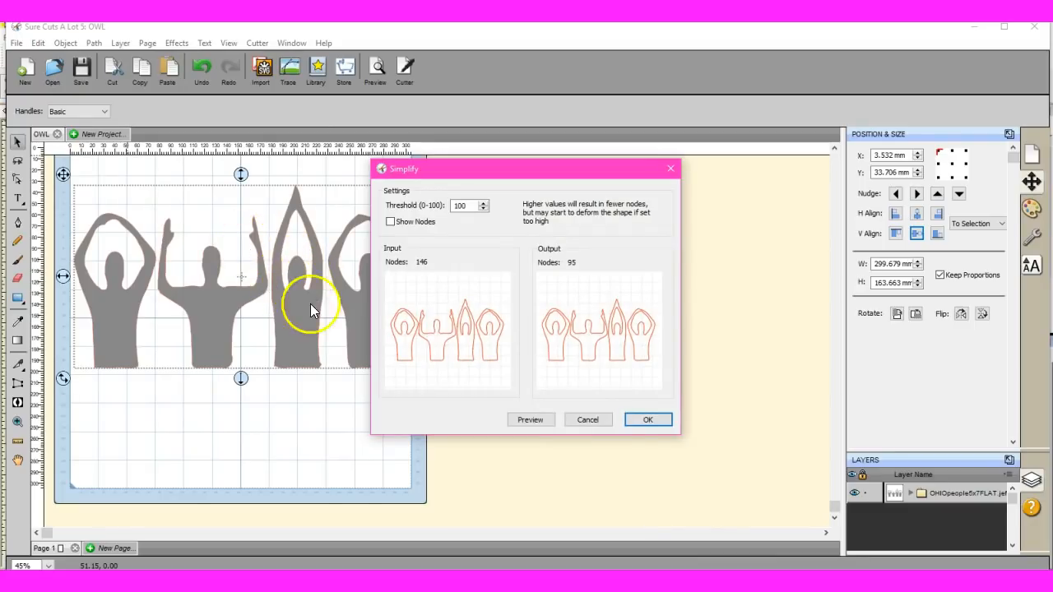
mouse_move(321, 362)
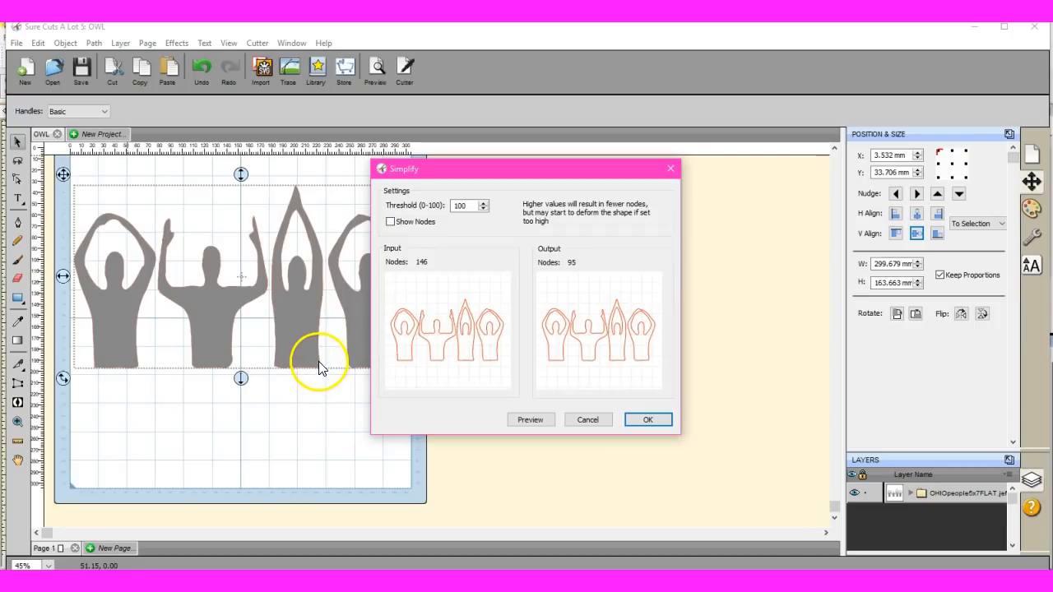
click(647, 420)
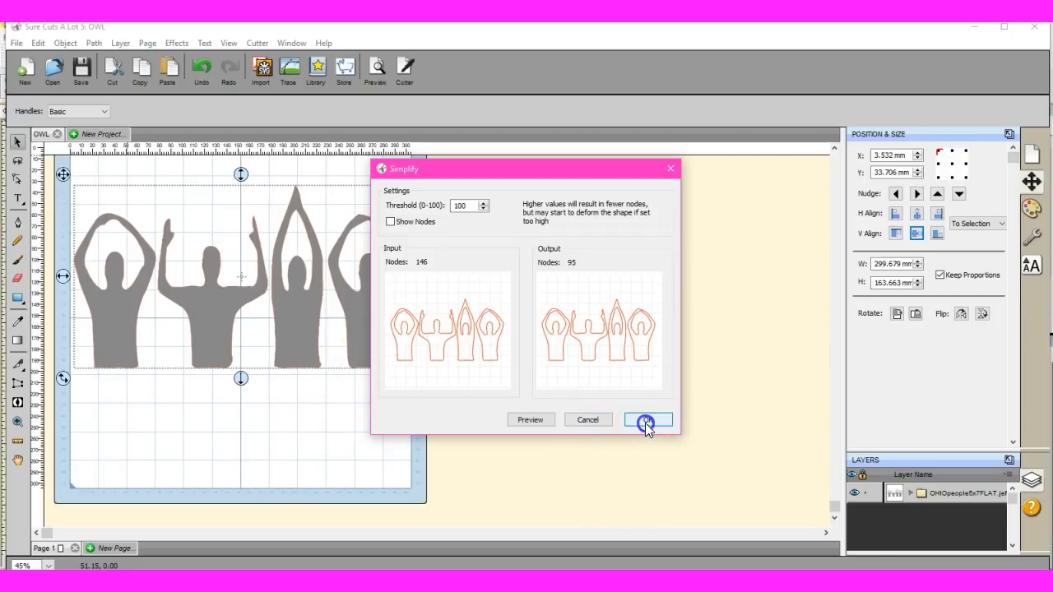
click(646, 420)
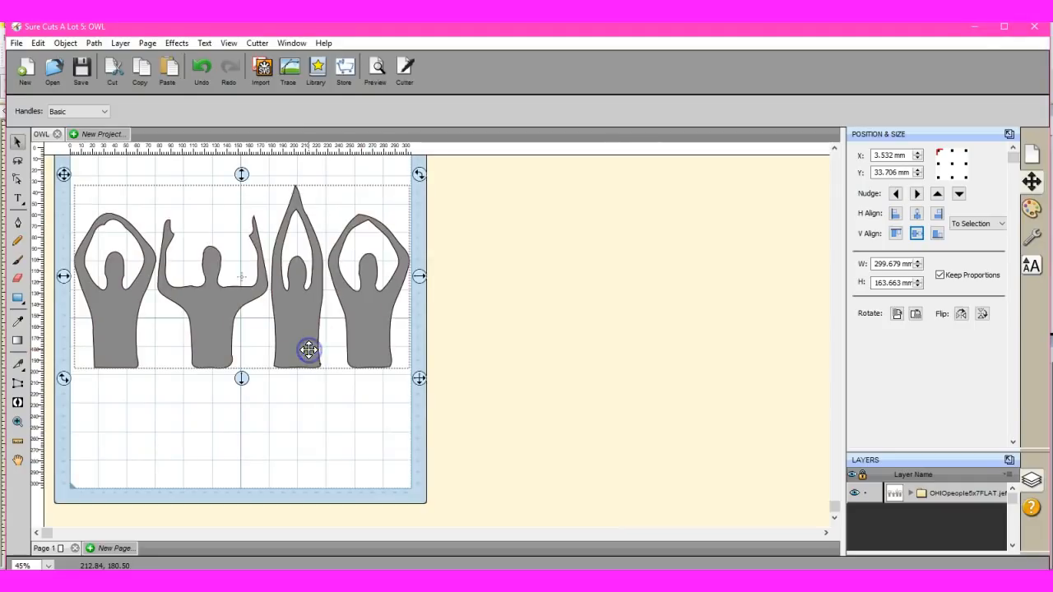
mouse_move(273, 343)
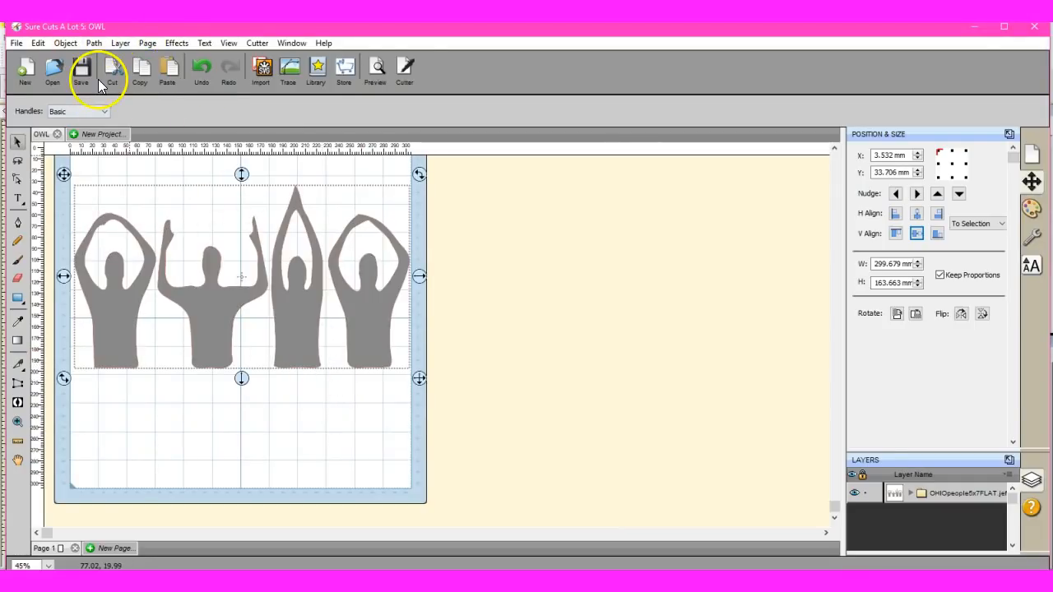
- Apply two more Simplify passes, bringing the figures' outline from 95 down to 76 nodes
click(93, 42)
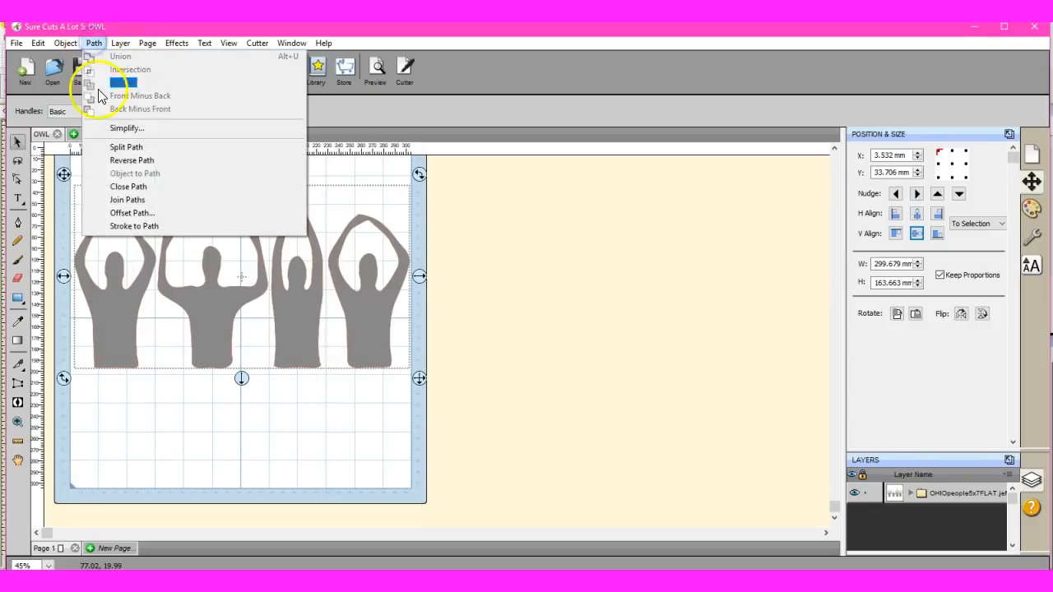
click(127, 128)
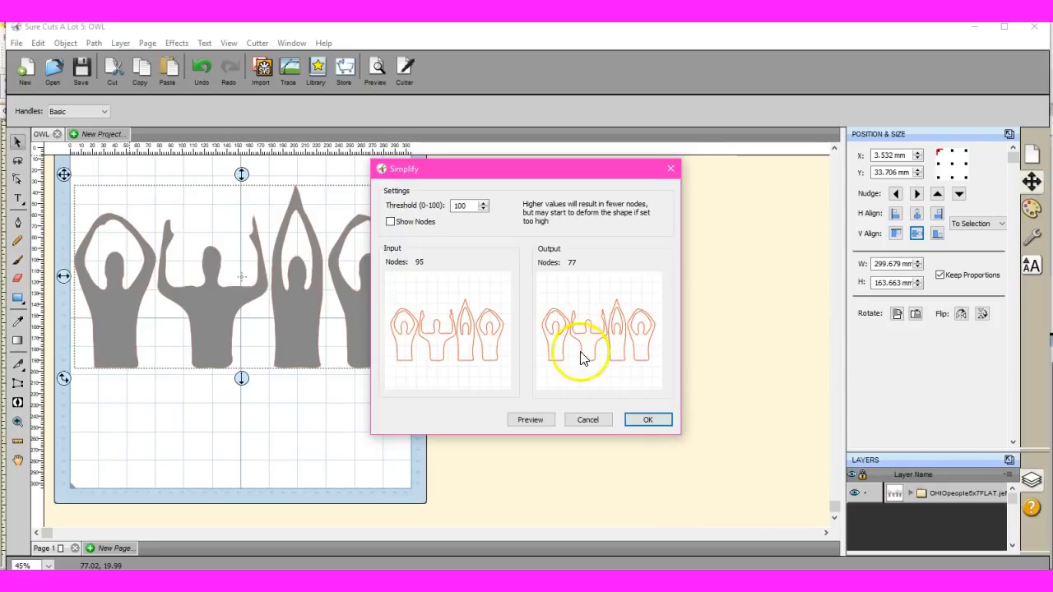
click(648, 419)
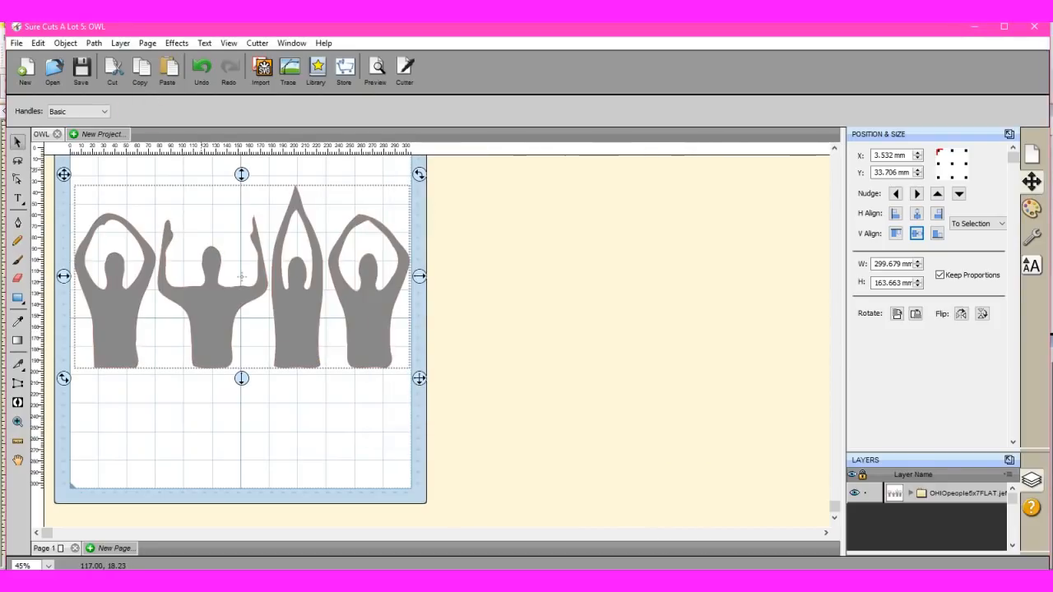
click(93, 43)
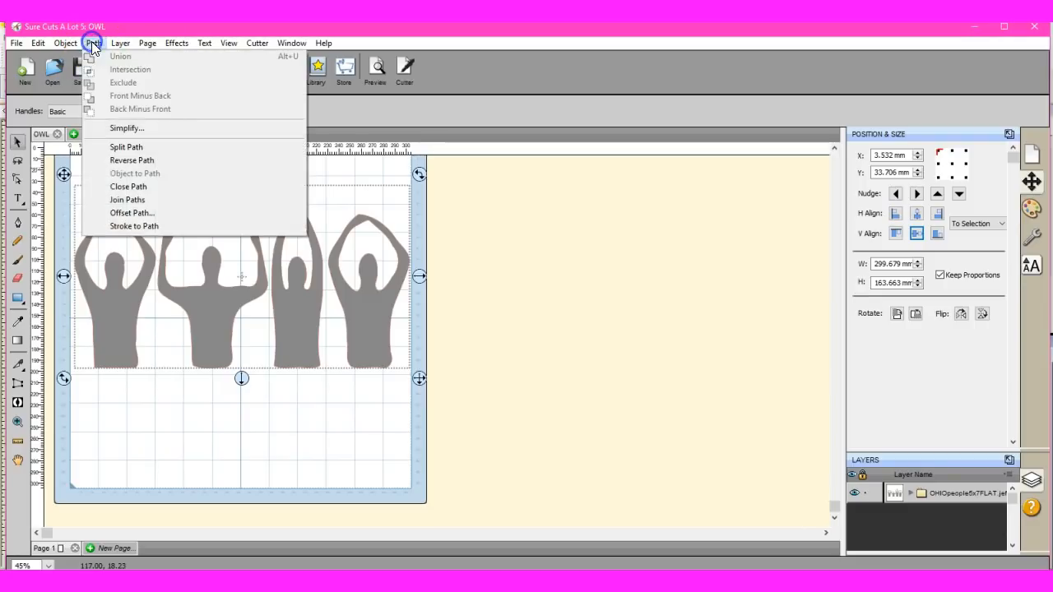
mouse_move(127, 129)
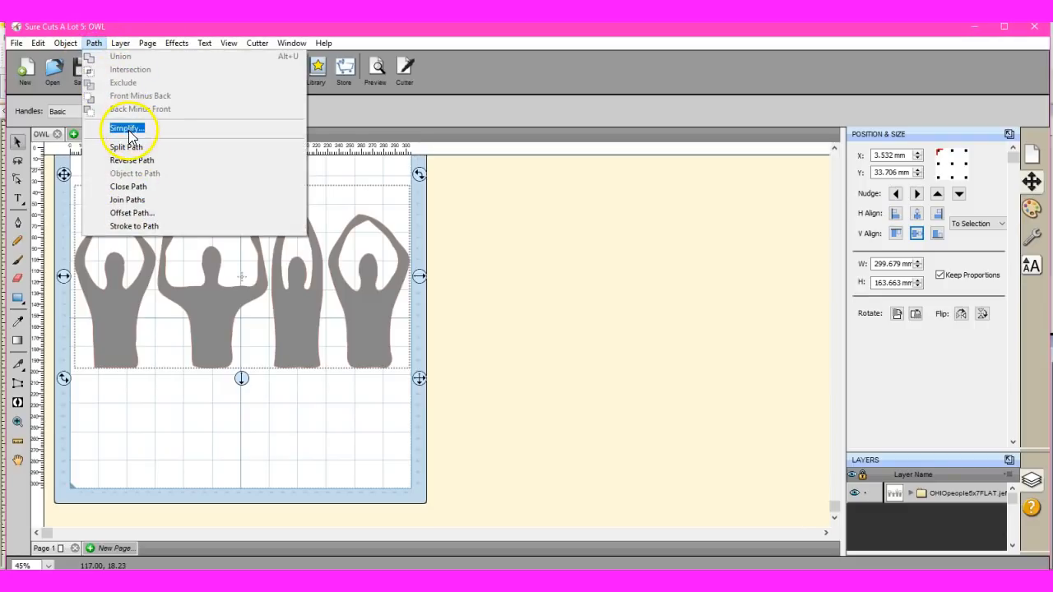
click(125, 128)
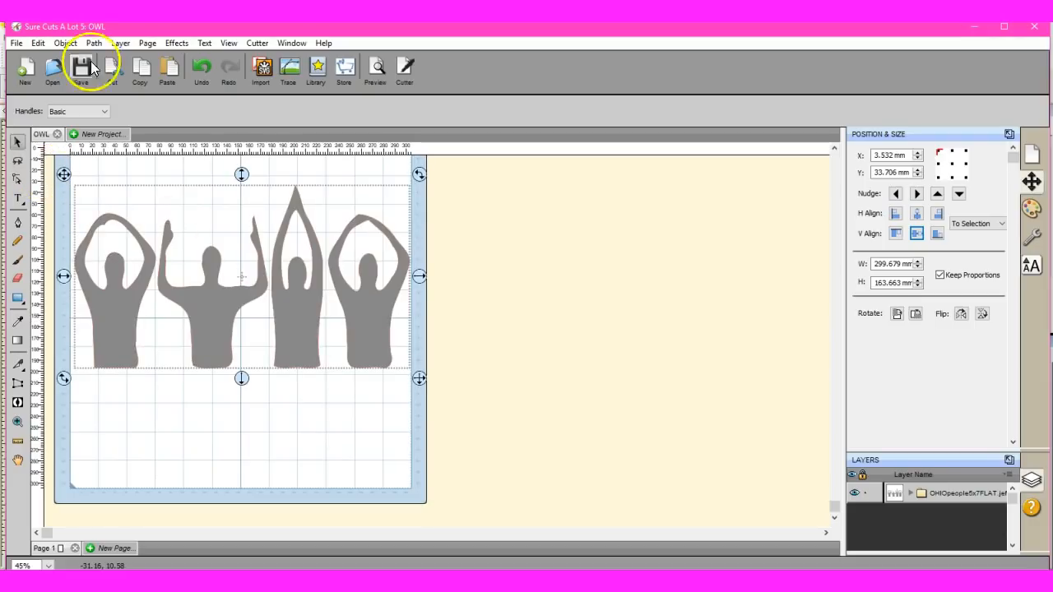
click(92, 42)
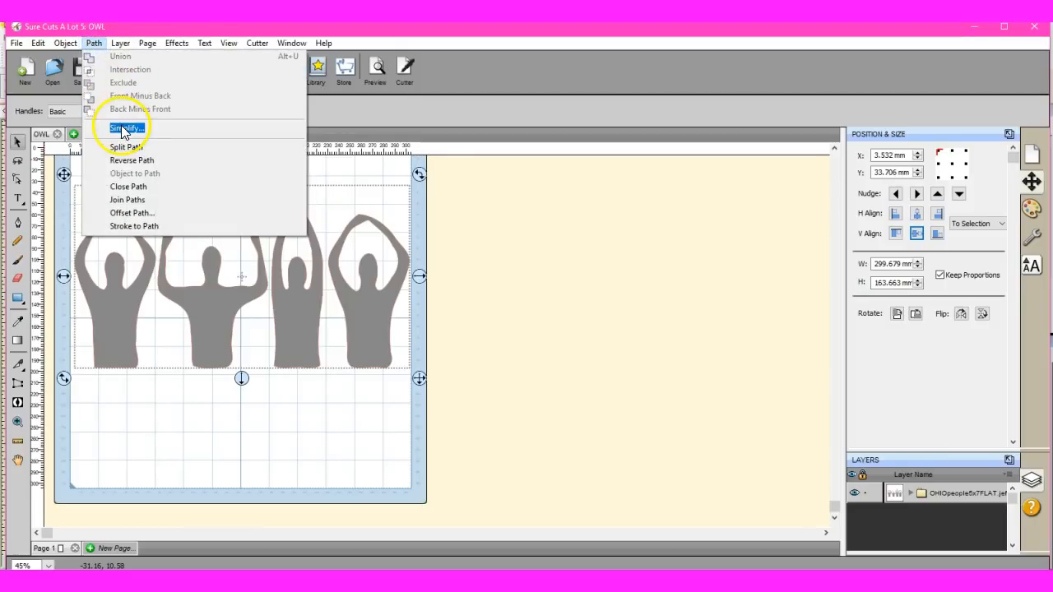
click(125, 128)
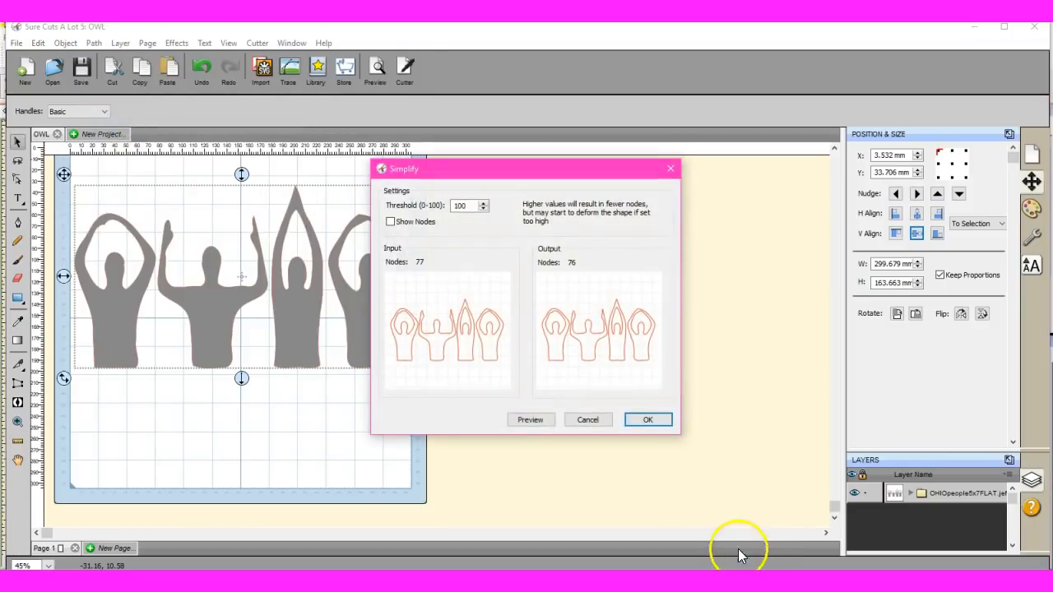
mouse_move(565, 298)
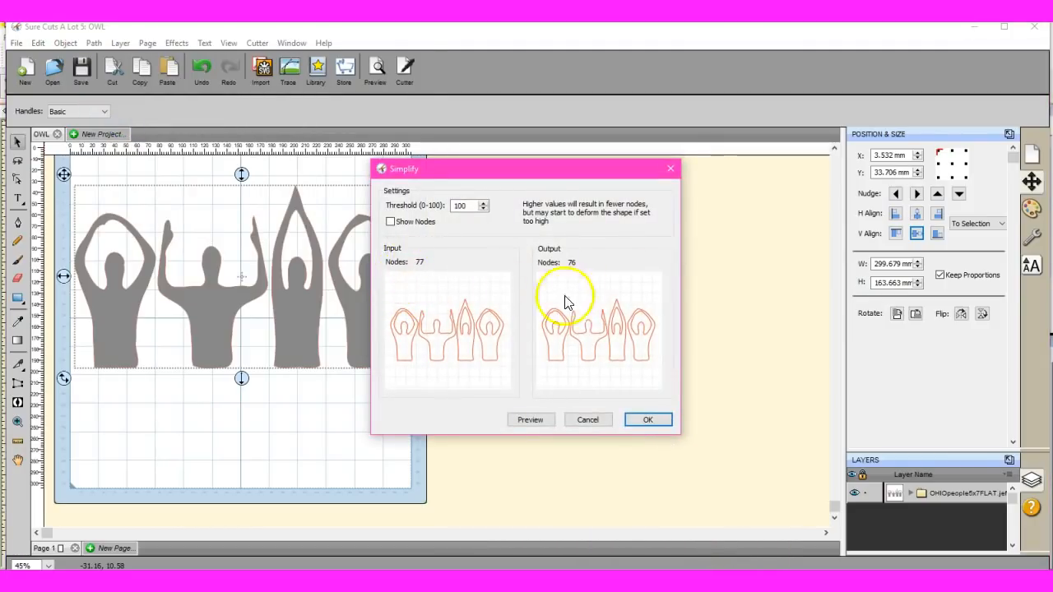
click(647, 419)
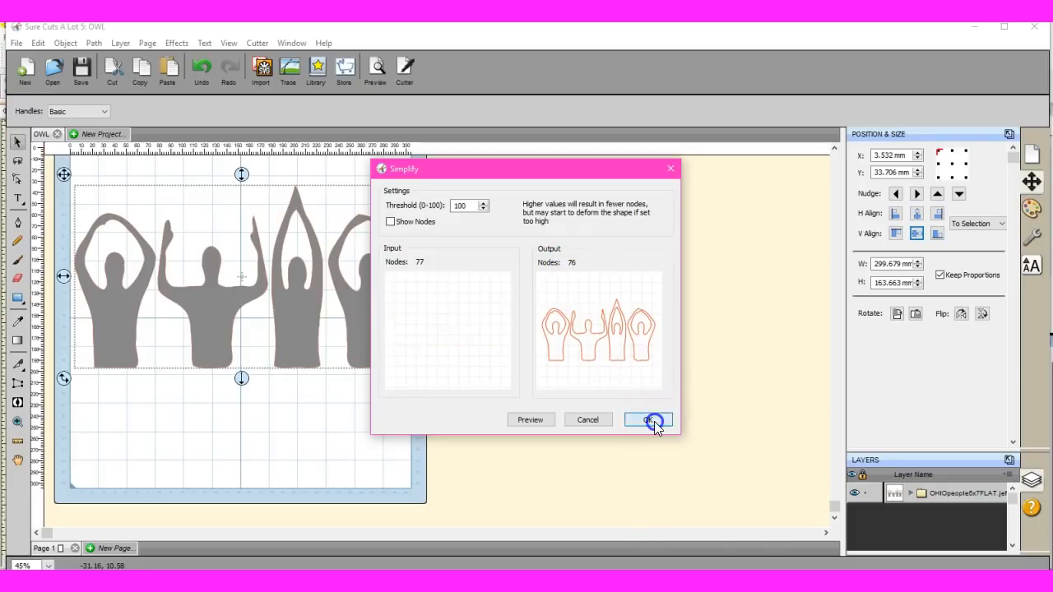
click(649, 420)
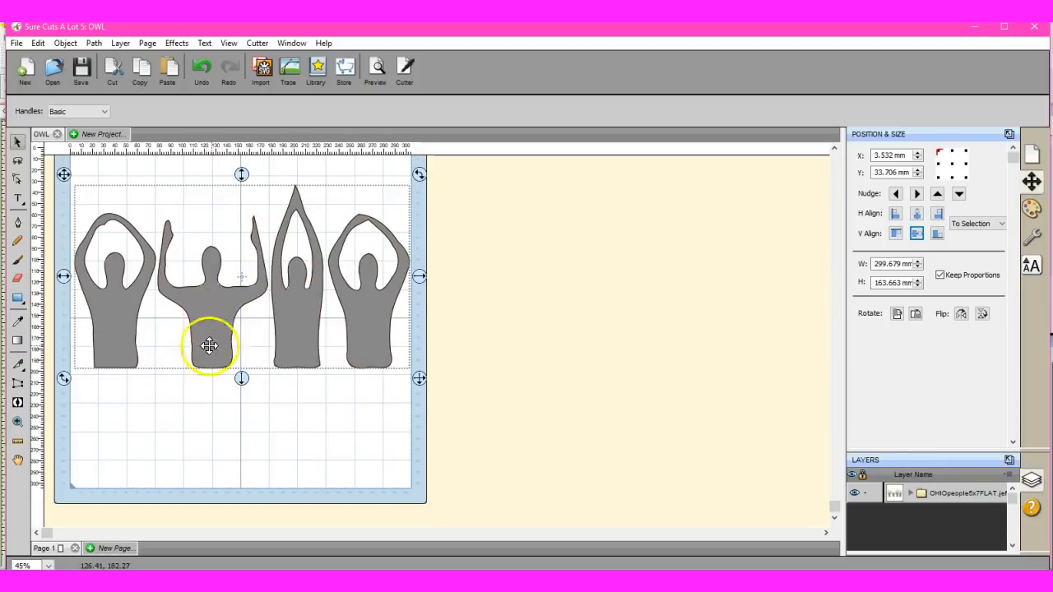
mouse_move(350, 259)
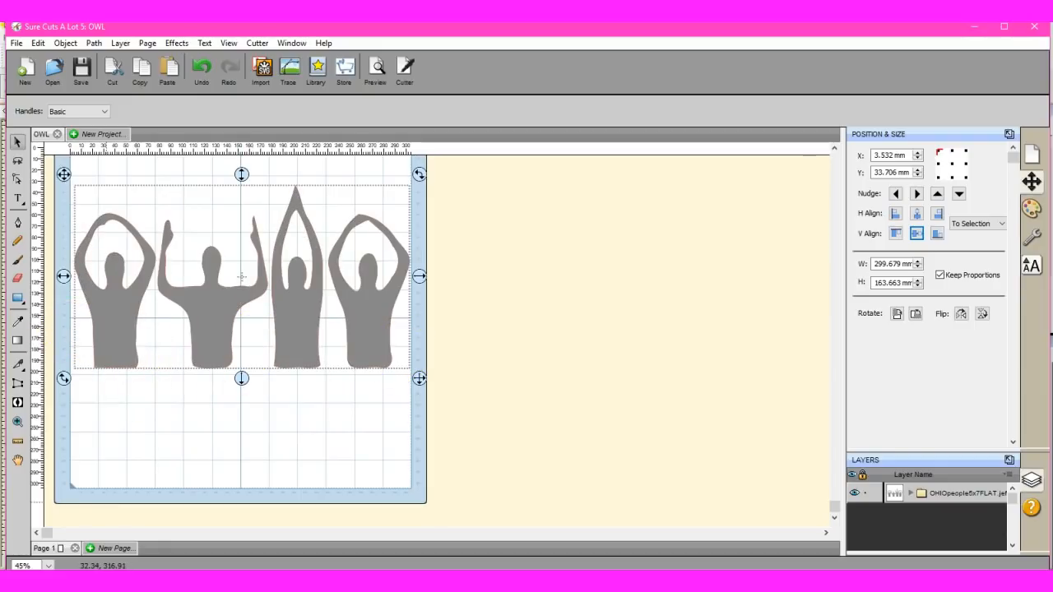
- Zoom the view to 200% to inspect the smoothed figure outlines
click(47, 566)
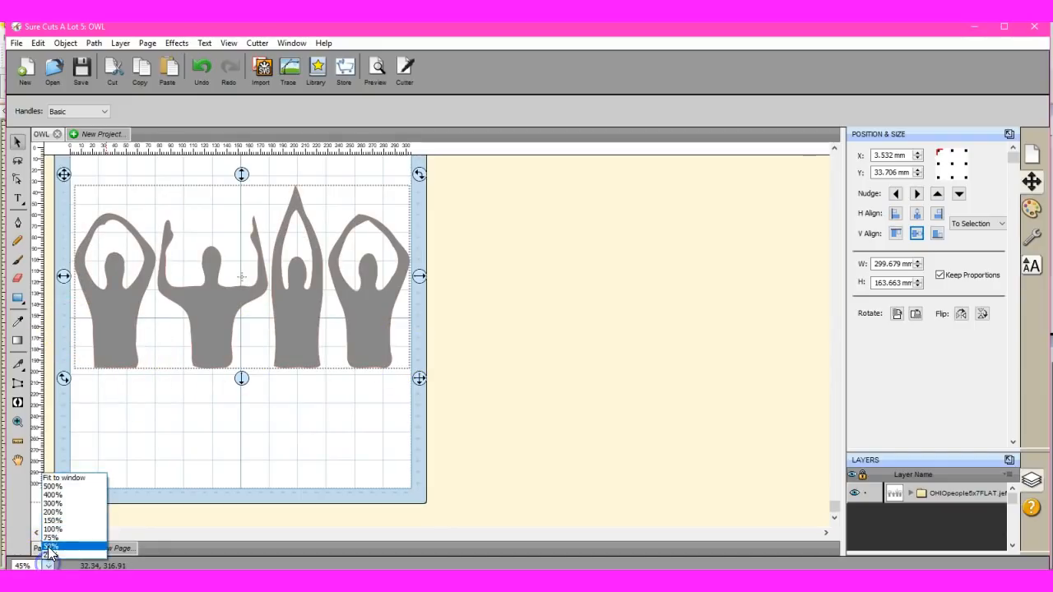
click(52, 512)
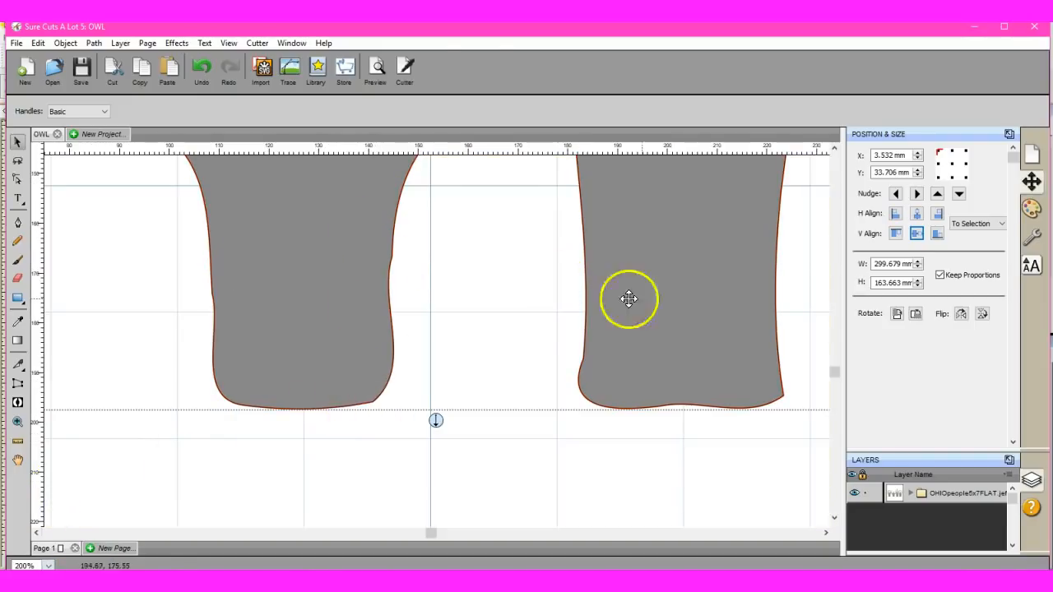
mouse_move(337, 390)
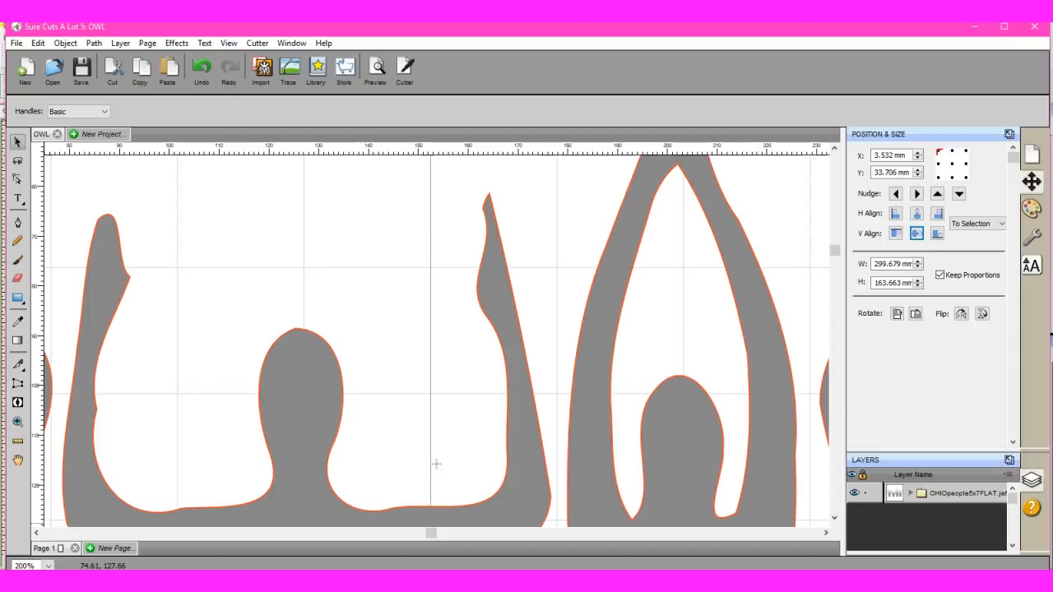
mouse_move(148, 415)
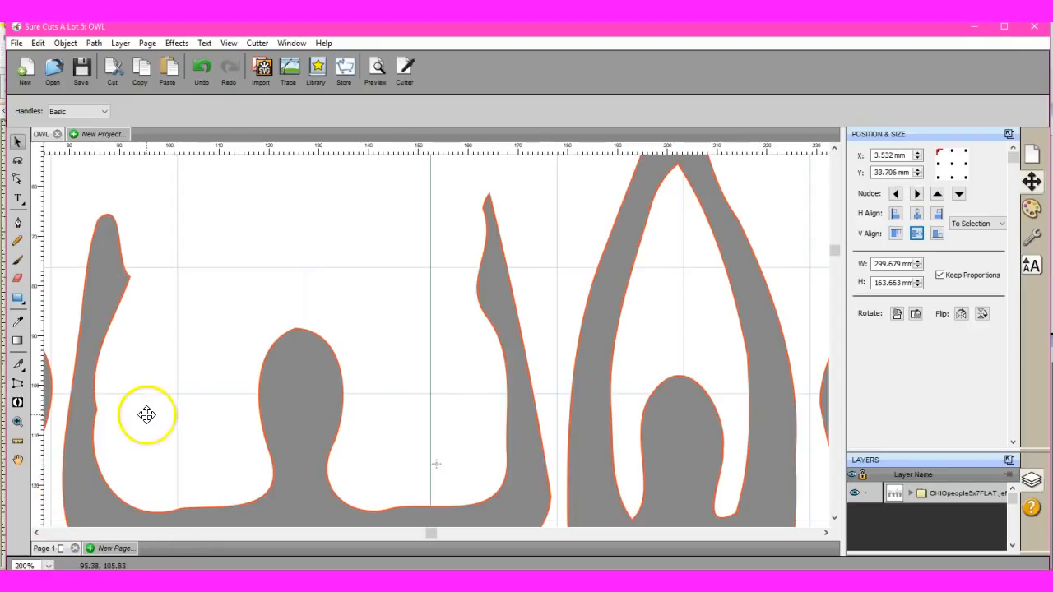